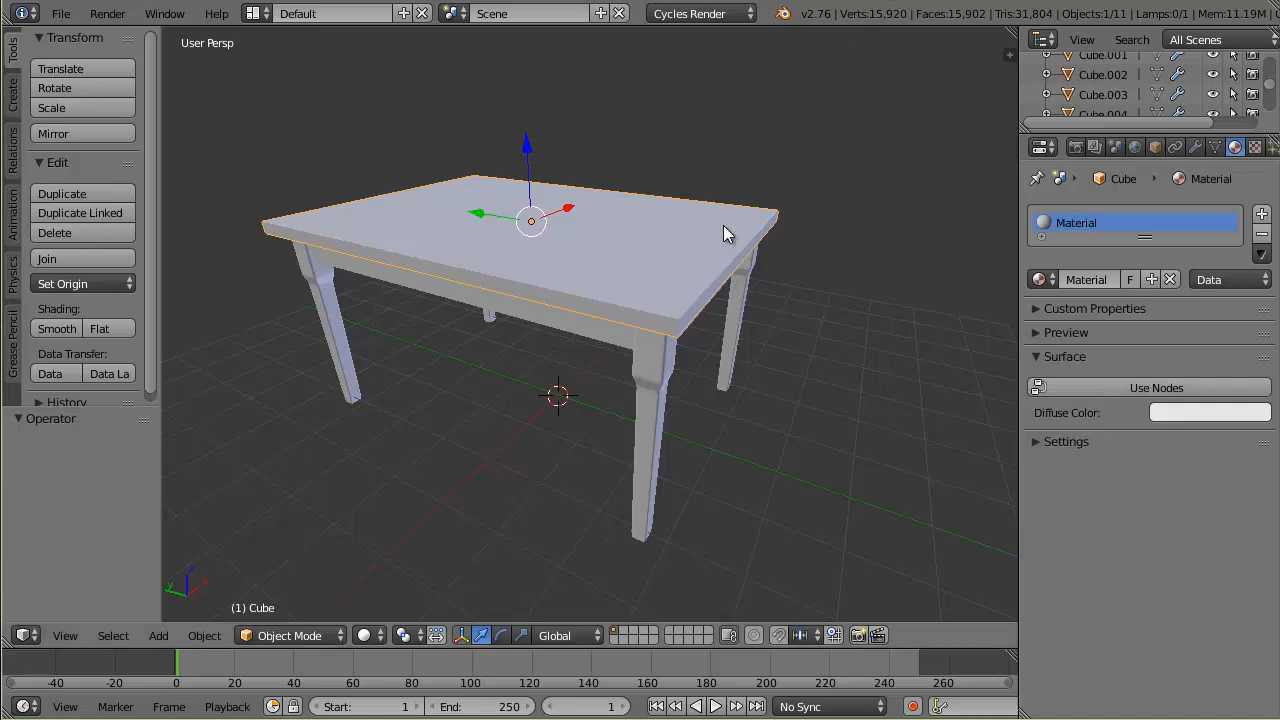
{"action": "mouse_move", "coordinate": [725, 232]}
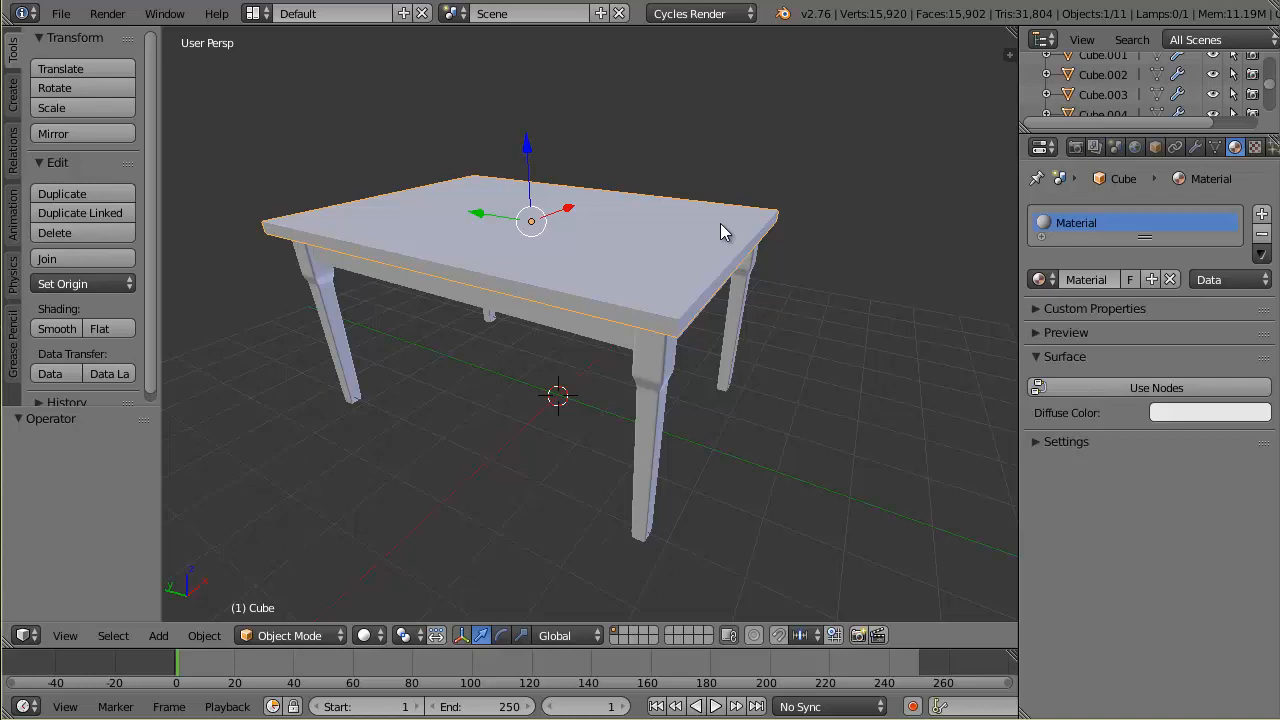
{"action": "mouse_move", "coordinate": [472, 205]}
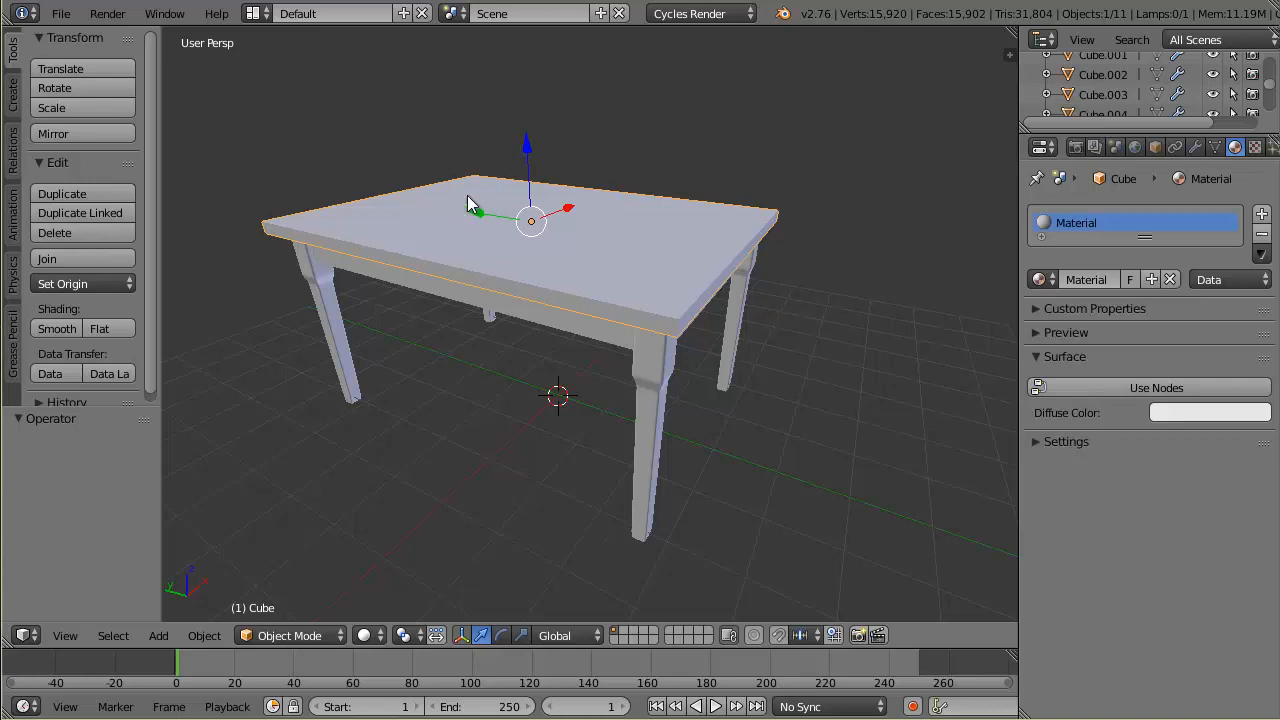
{"action": "mouse_move", "coordinate": [478, 197]}
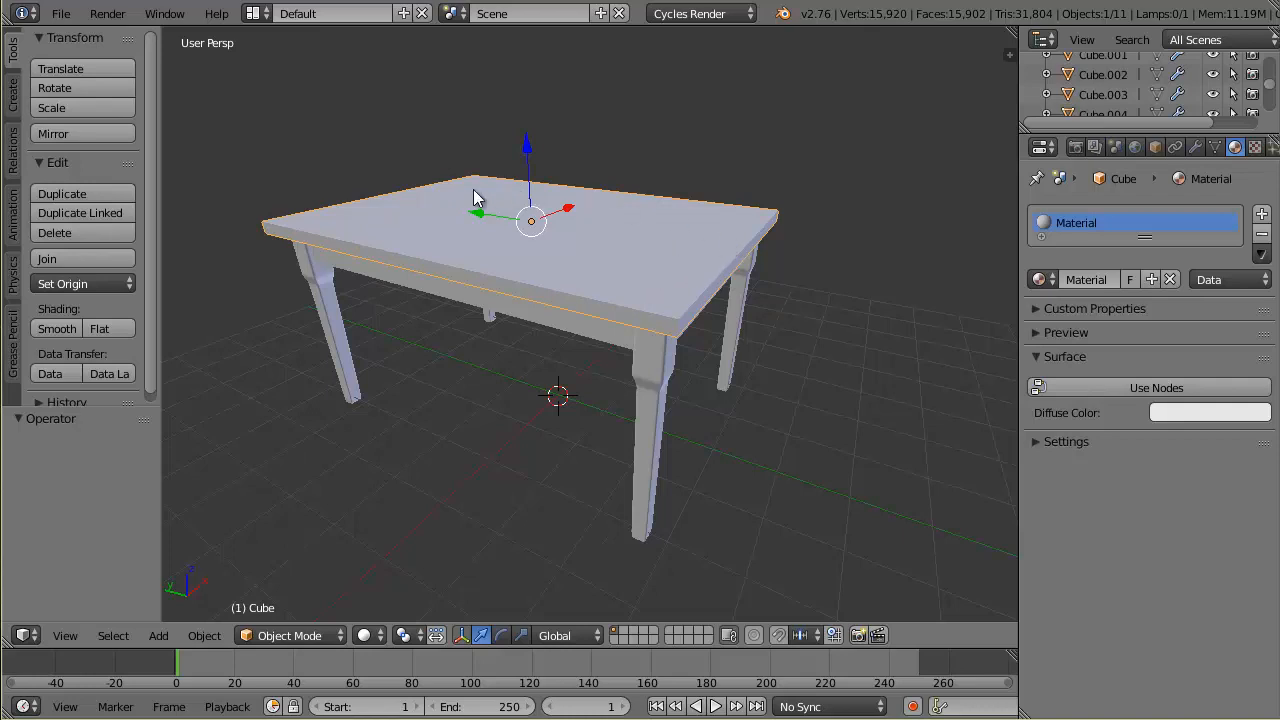
{"action": "mouse_move", "coordinate": [730, 263]}
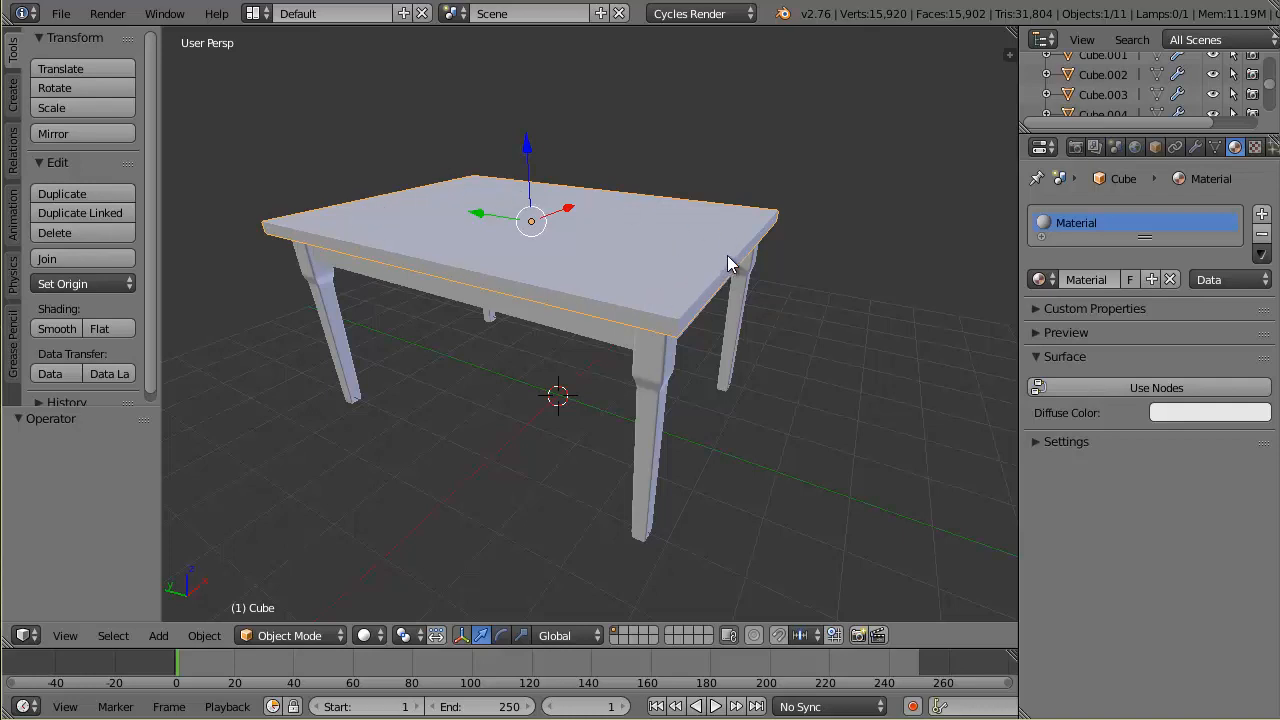
{"action": "mouse_move", "coordinate": [733, 243]}
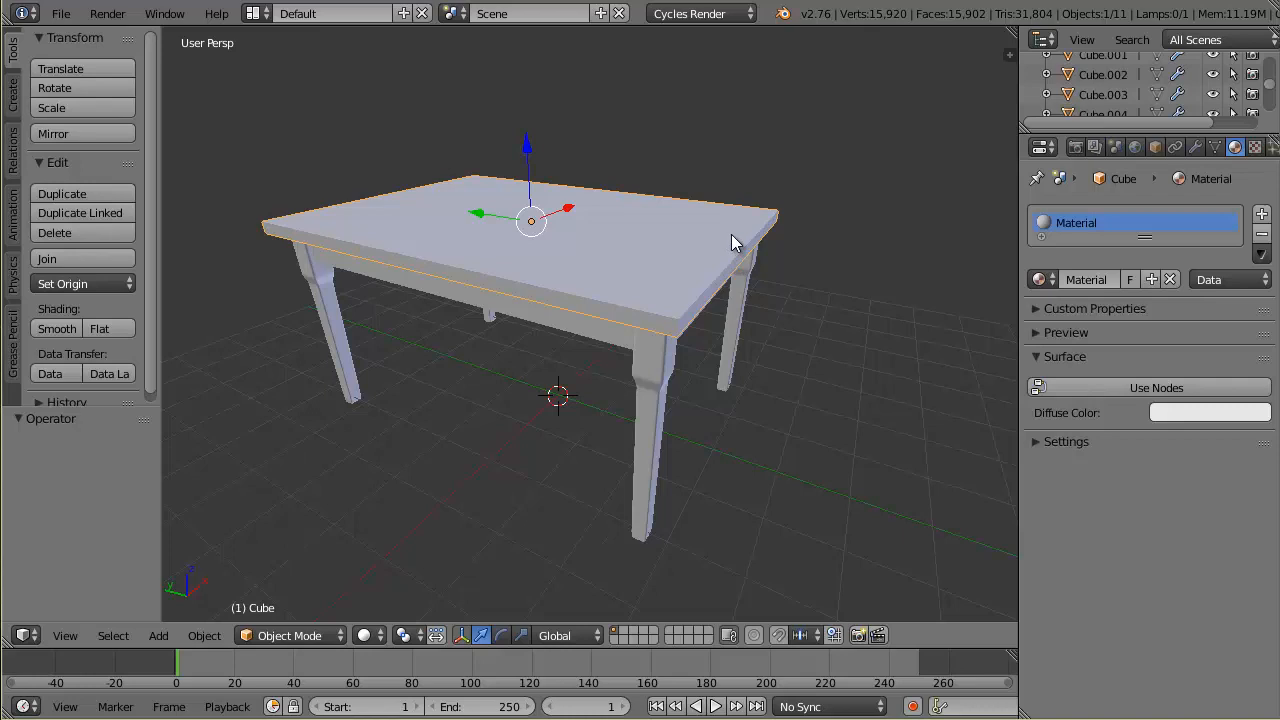
{"action": "mouse_move", "coordinate": [851, 207]}
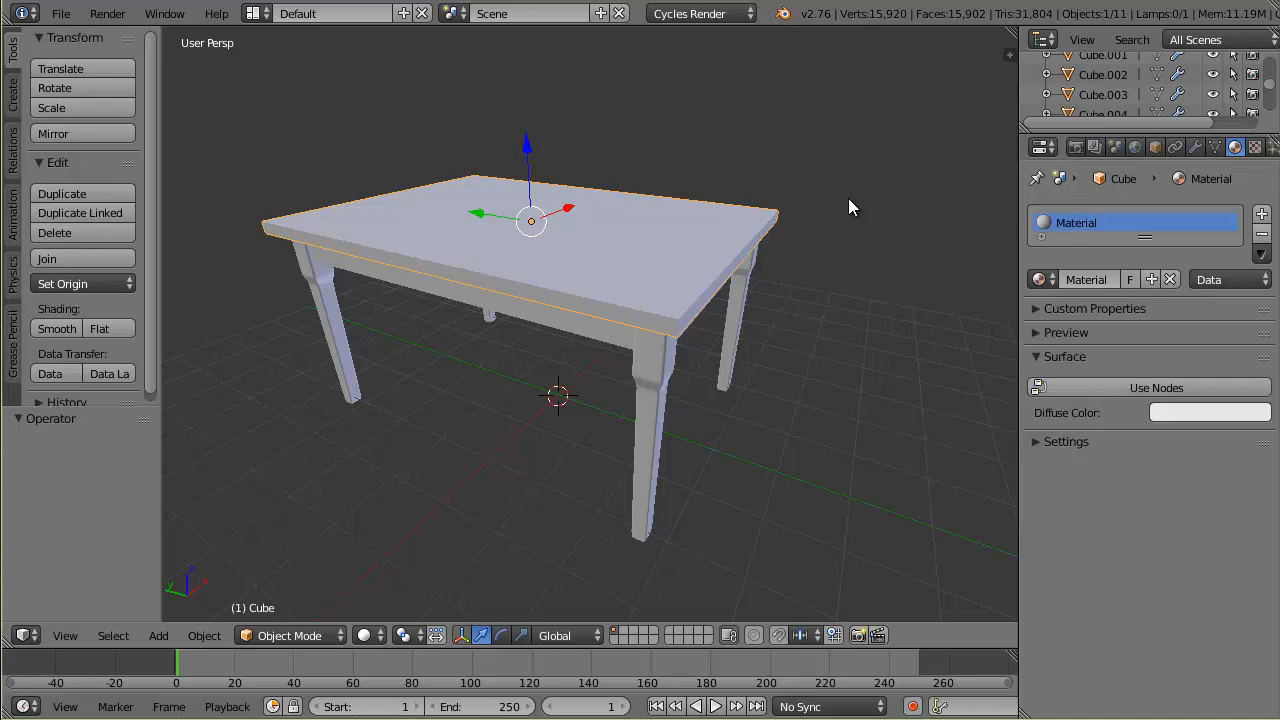
{"action": "mouse_move", "coordinate": [735, 260]}
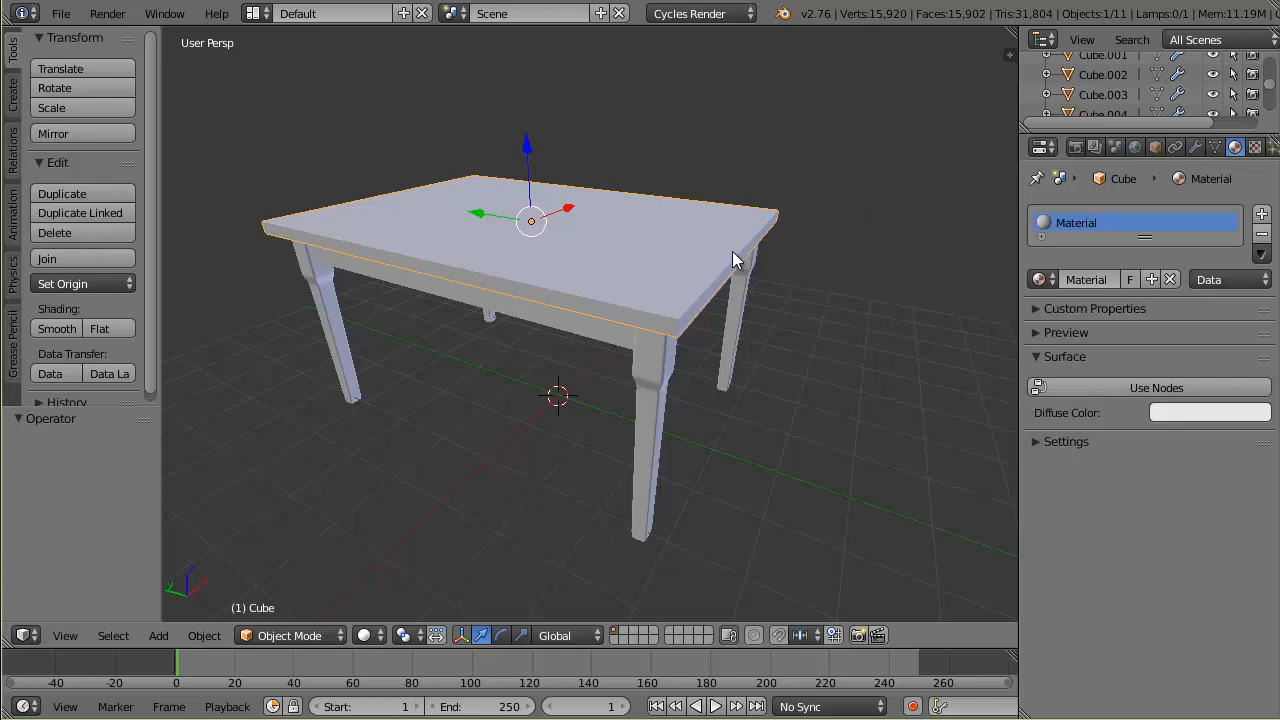
{"action": "mouse_move", "coordinate": [800, 210]}
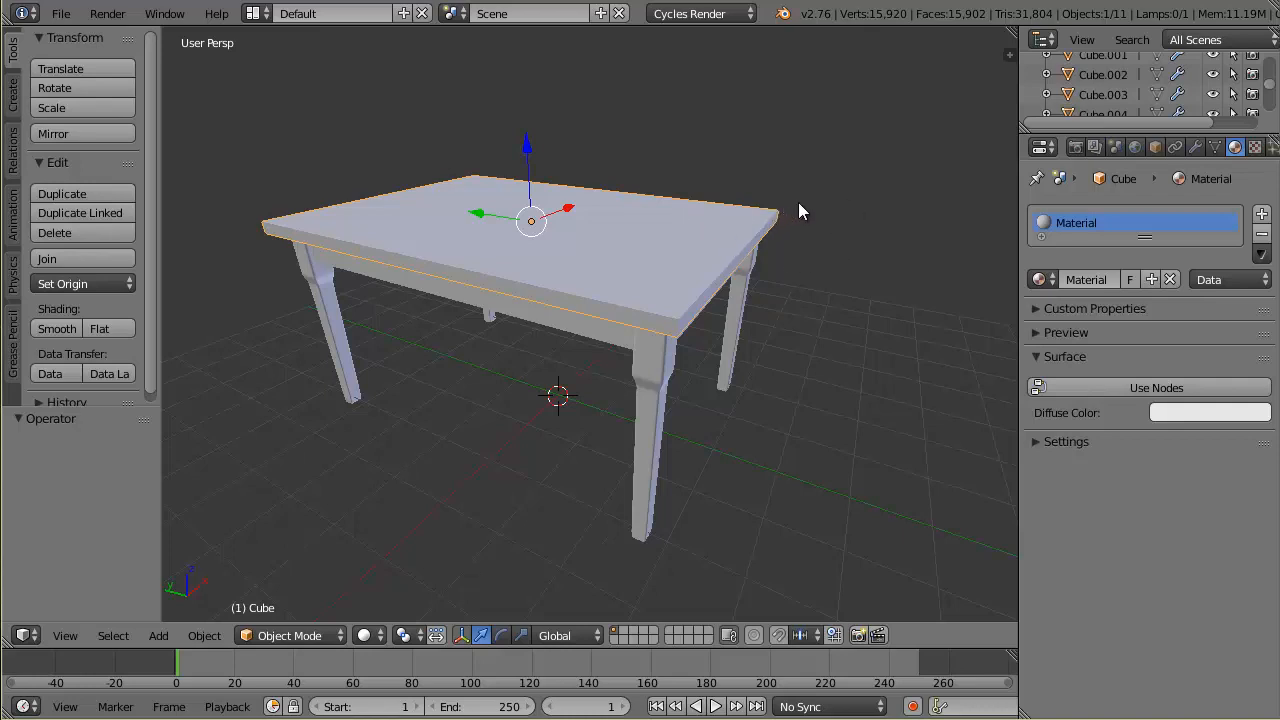
- Switch the tabletop into Edit Mode
{"action": "key", "text": "Tab"}
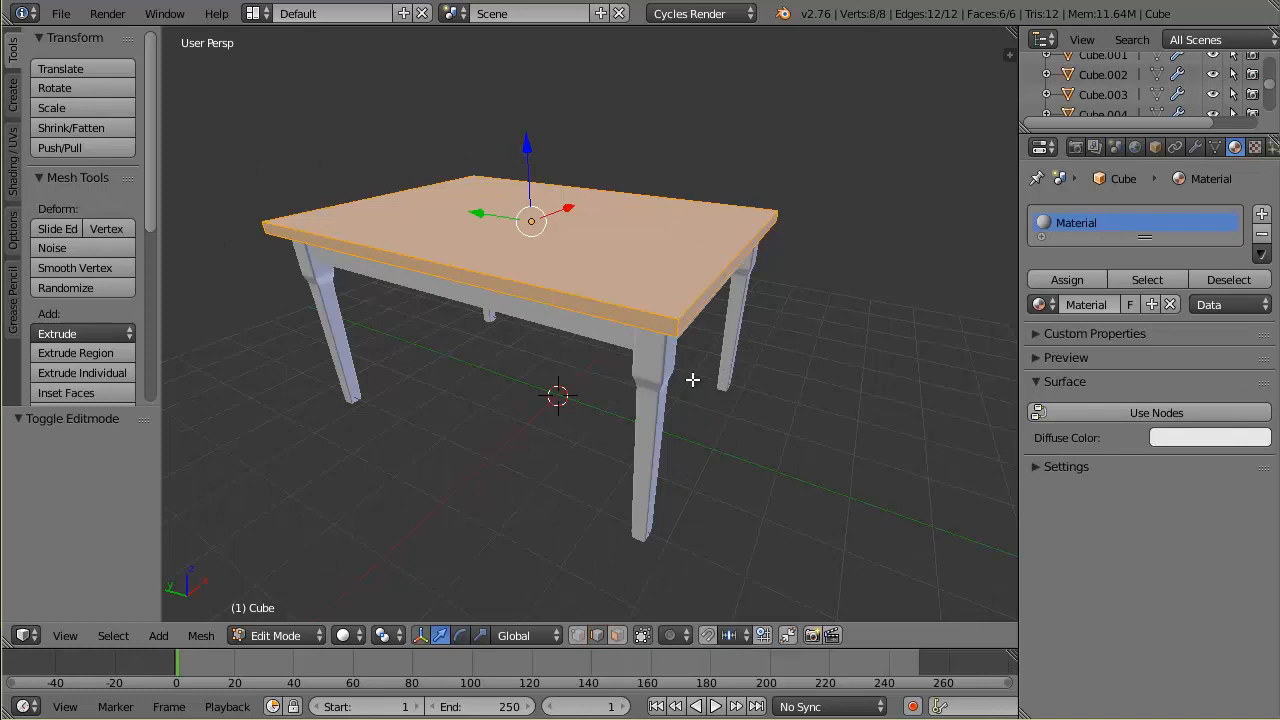
{"action": "mouse_move", "coordinate": [775, 444]}
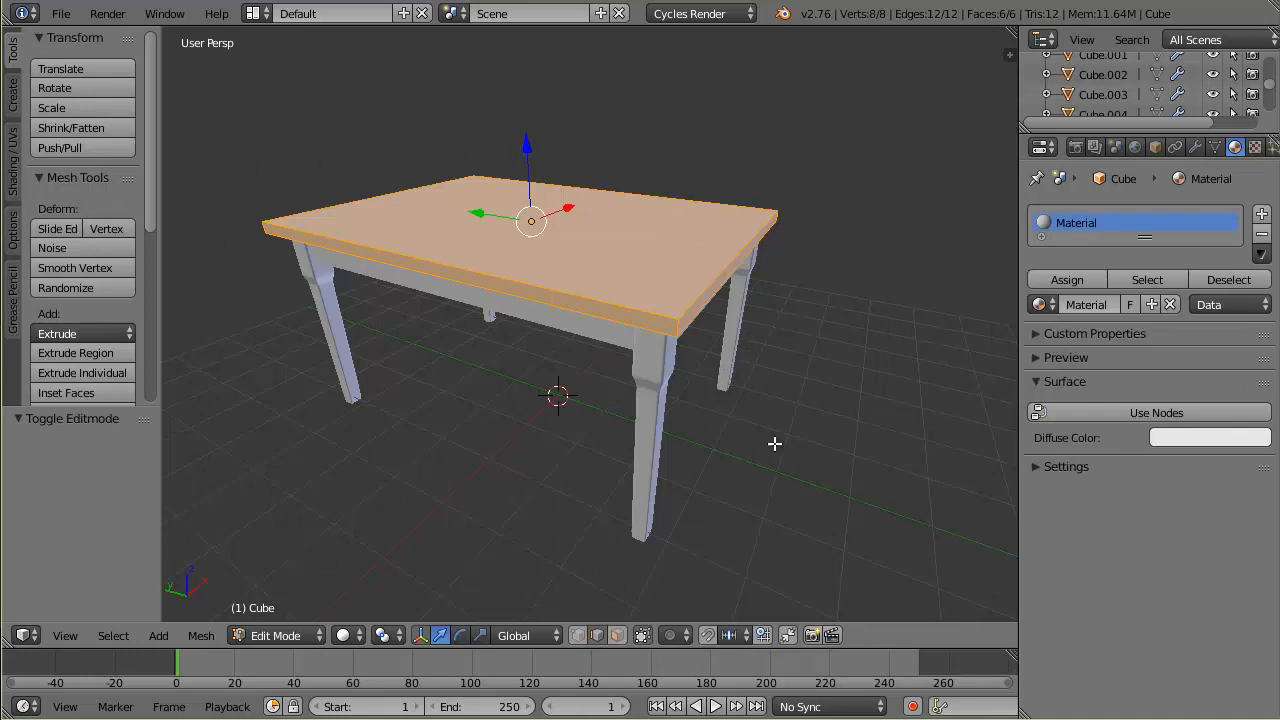
{"action": "mouse_move", "coordinate": [840, 372]}
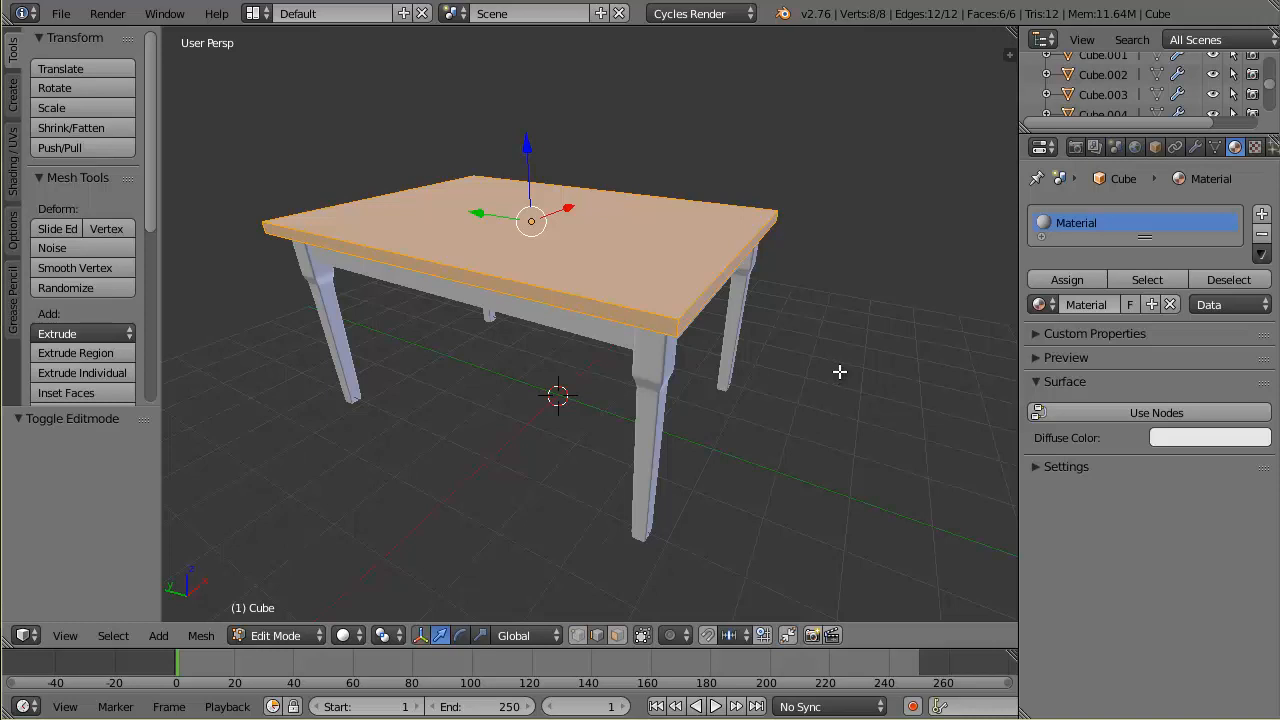
{"action": "mouse_move", "coordinate": [606, 168]}
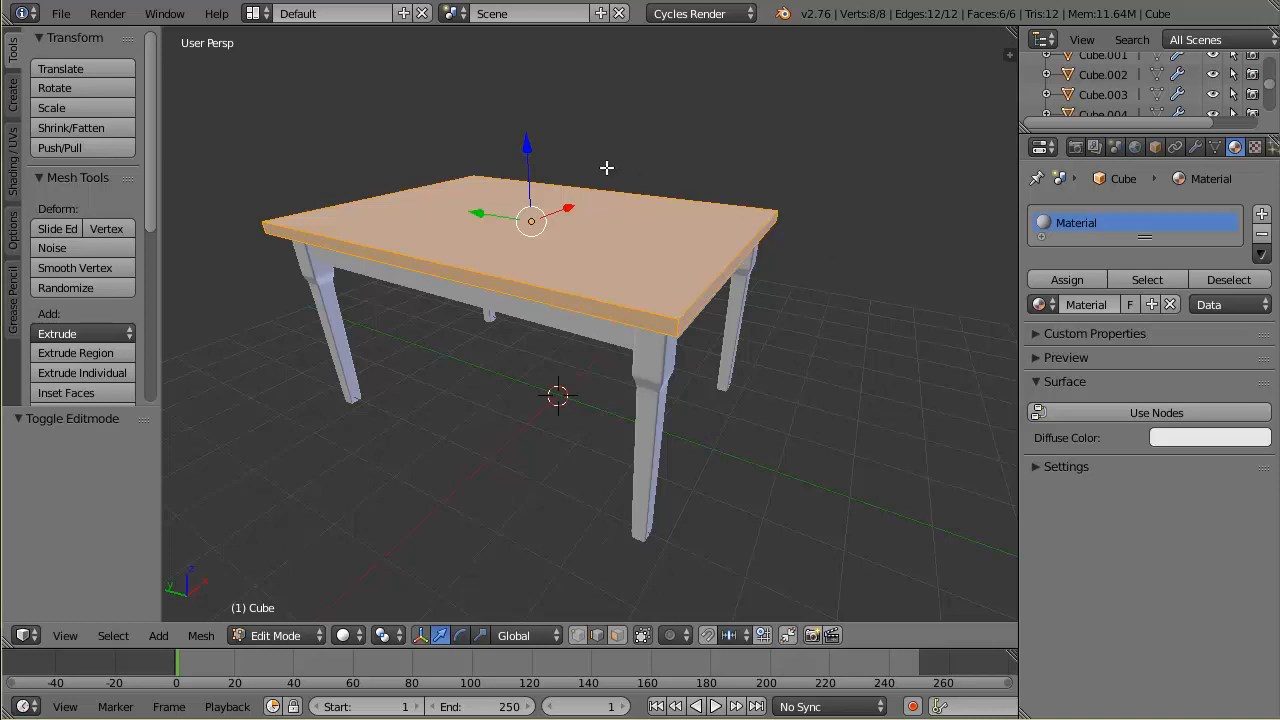
{"action": "mouse_move", "coordinate": [798, 391]}
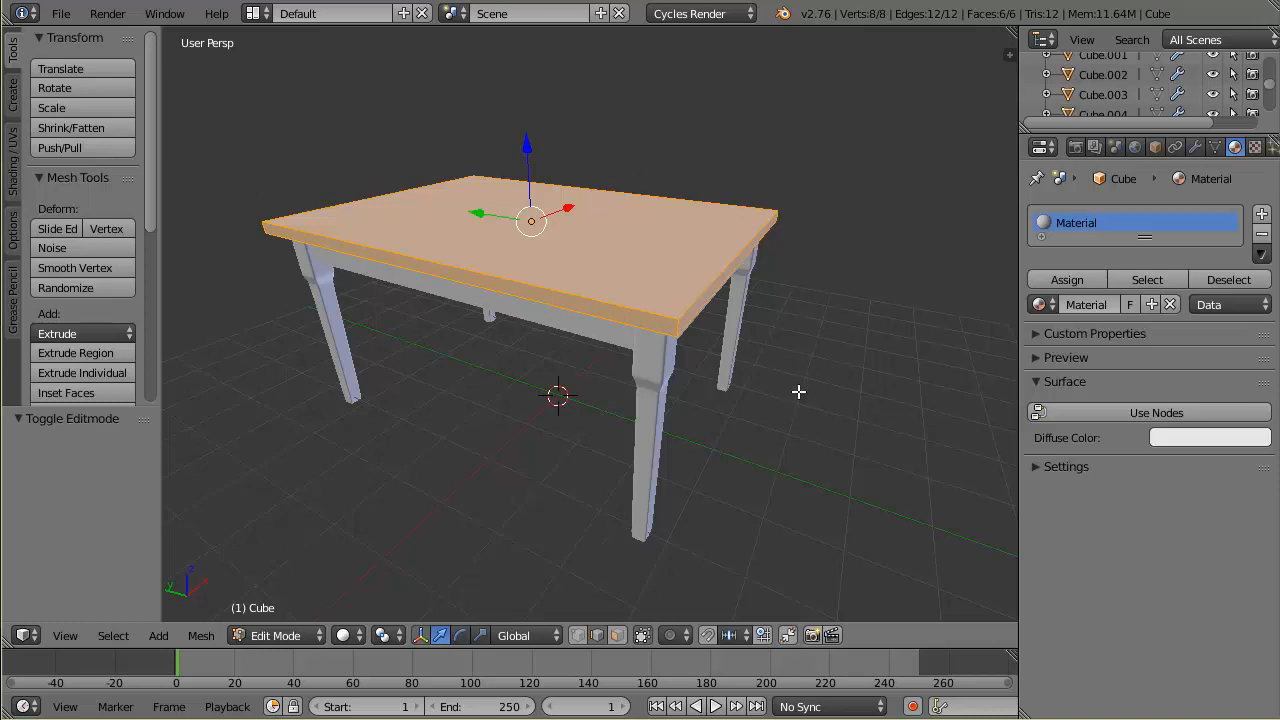
{"action": "mouse_move", "coordinate": [790, 318]}
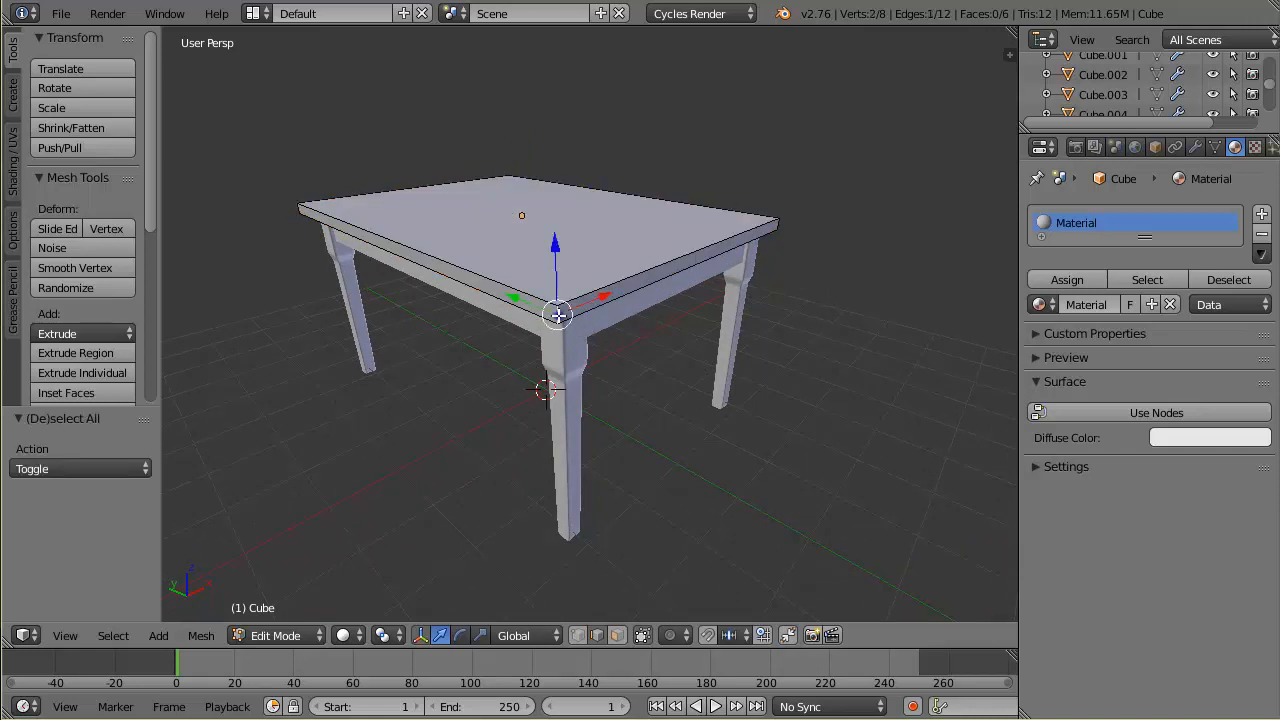
{"action": "mouse_move", "coordinate": [788, 282]}
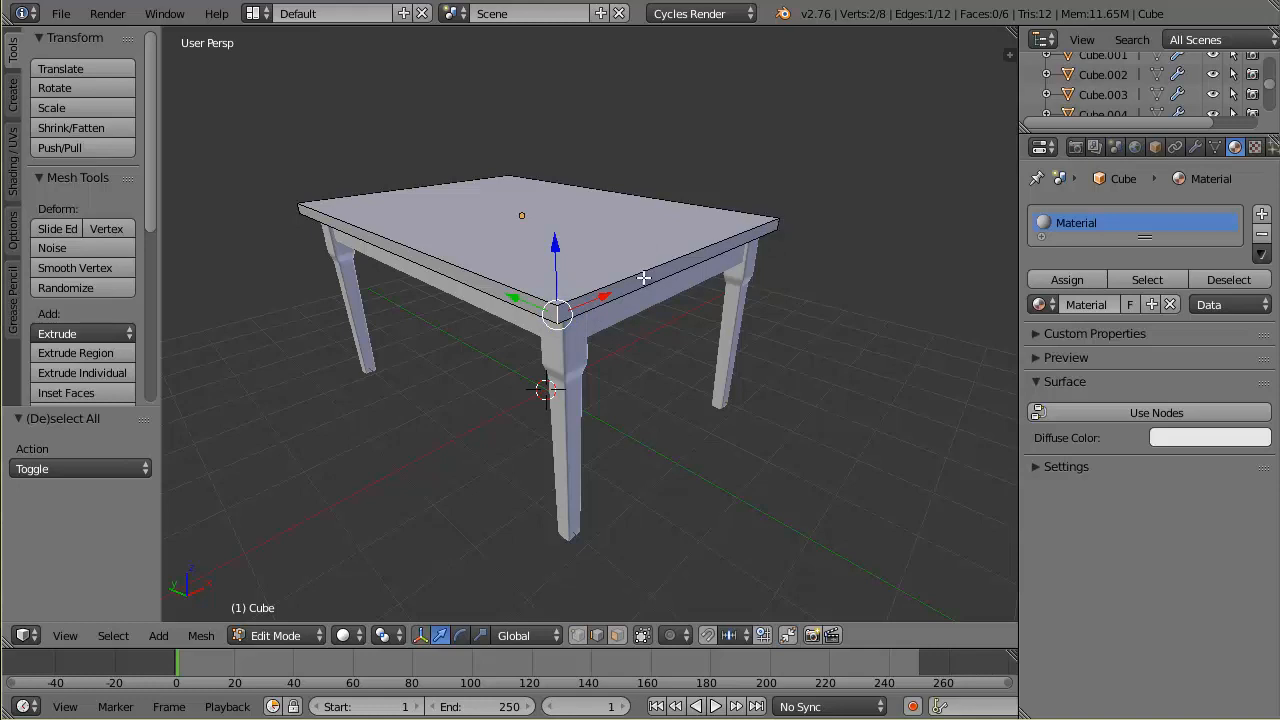
{"action": "mouse_move", "coordinate": [778, 225]}
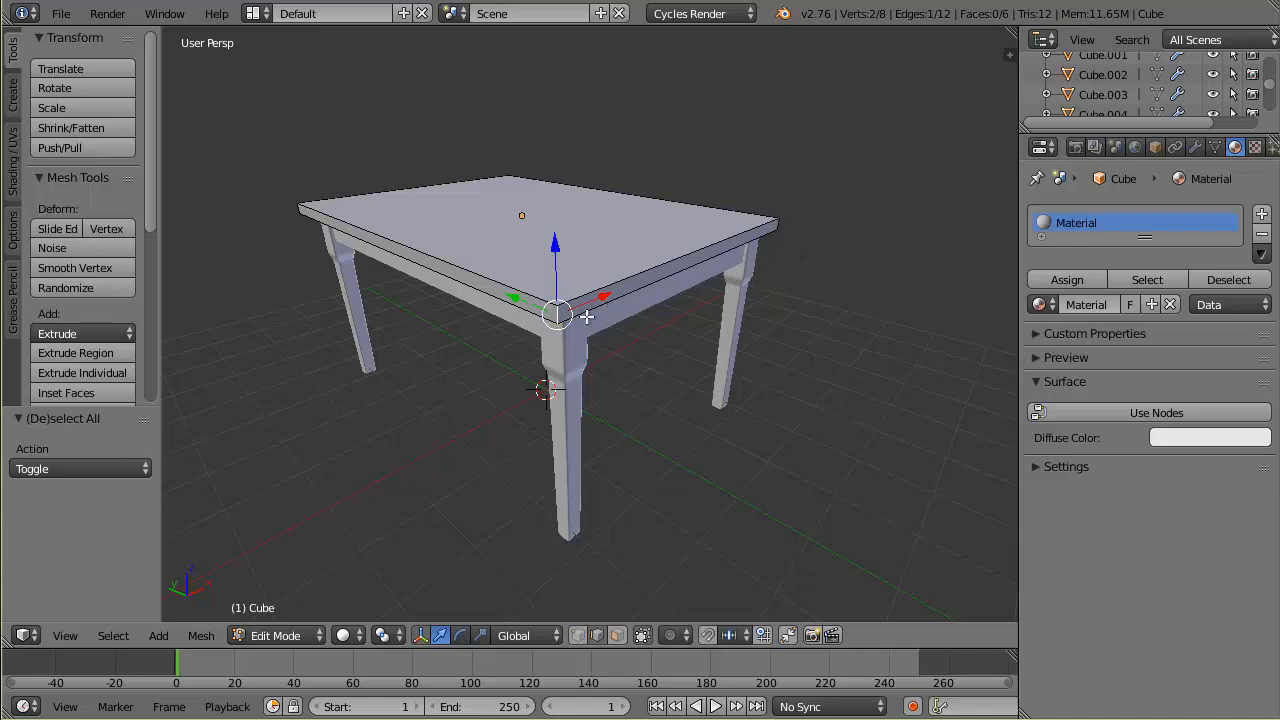
- Add four more tabletop edges to the seam selection, including far-side and front corner edges
{"action": "left_click", "coordinate": [700, 265]}
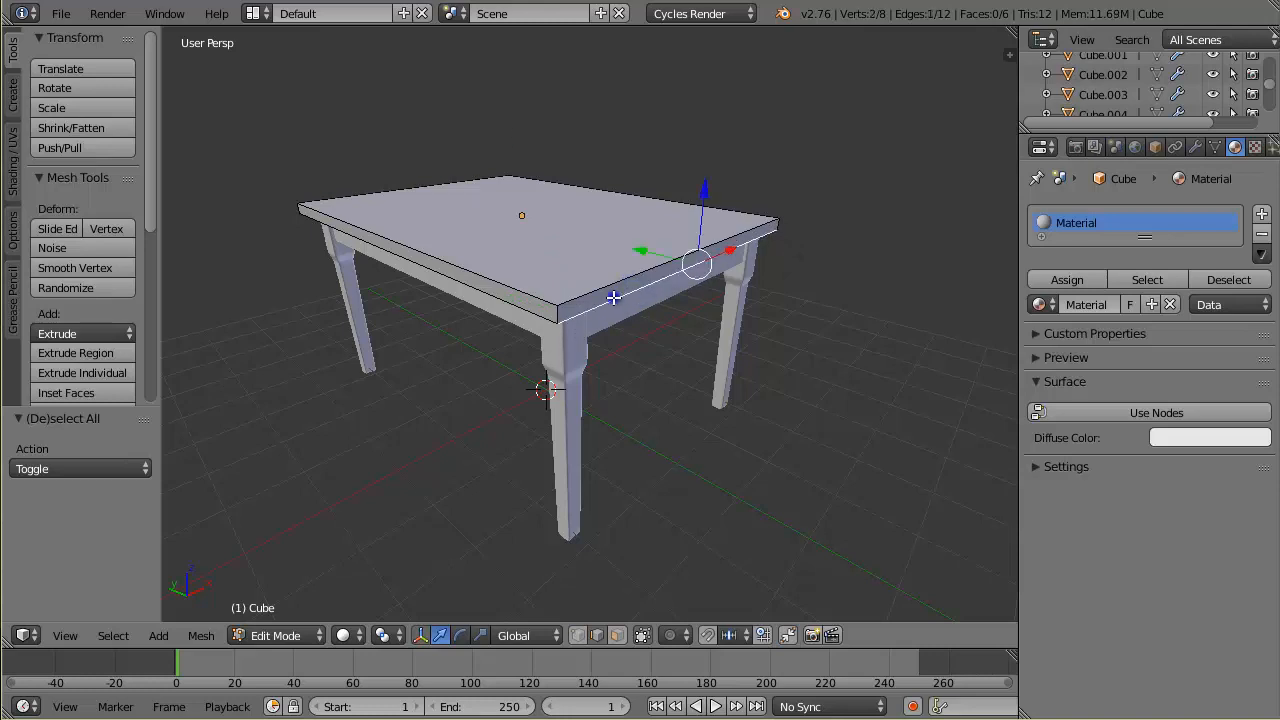
{"action": "left_click", "coordinate": [555, 313]}
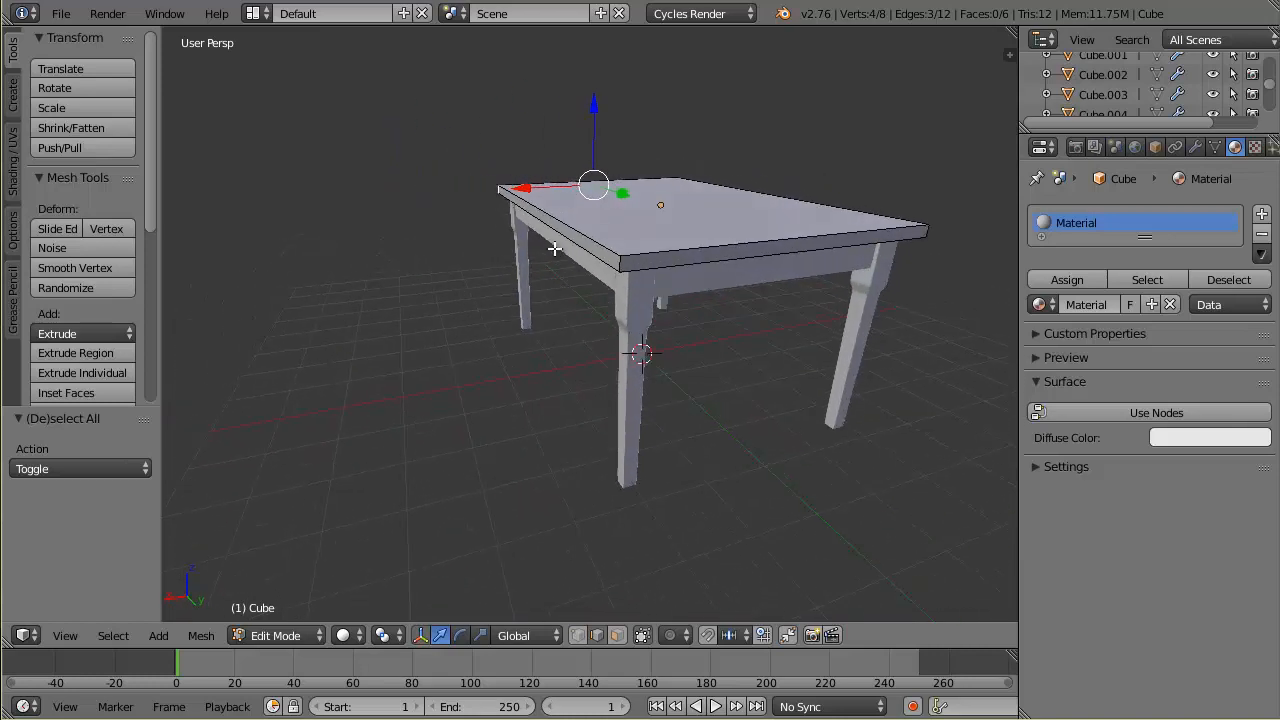
{"action": "left_click", "coordinate": [662, 267]}
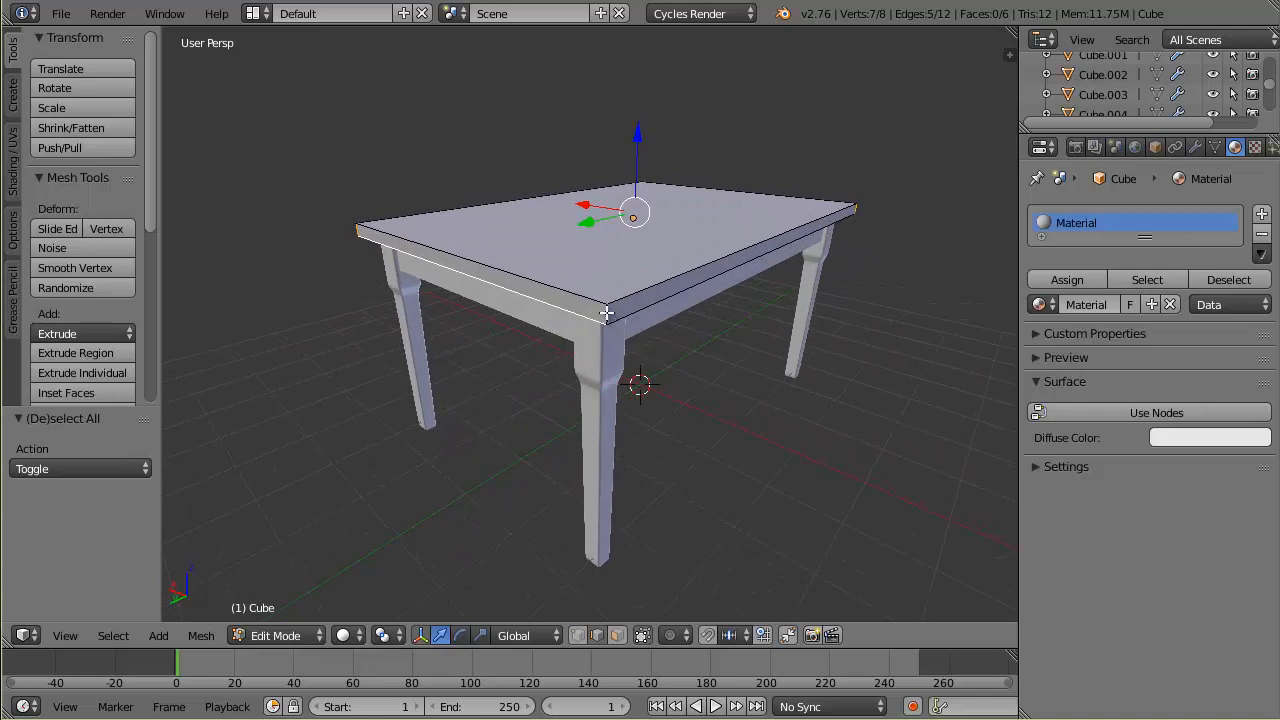
{"action": "left_click", "coordinate": [605, 312]}
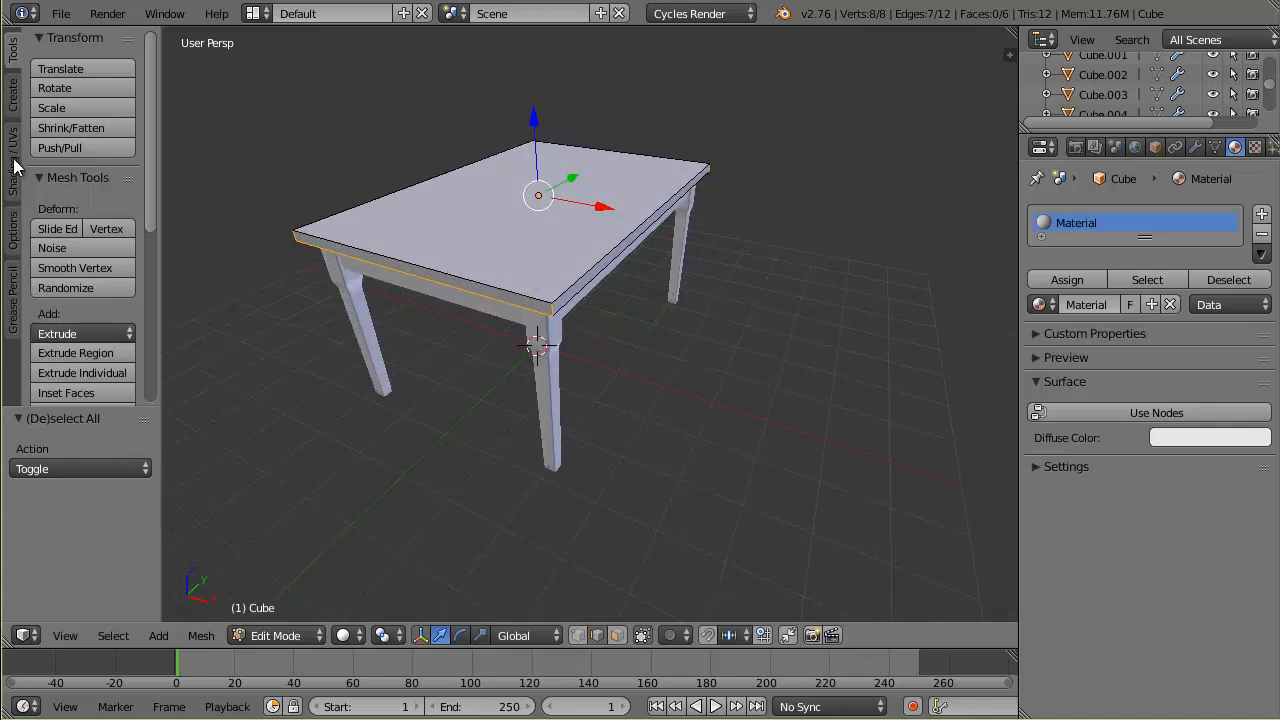
- Mark the selected tabletop edges as seams using the Shading/UVs tools
{"action": "left_click", "coordinate": [13, 140]}
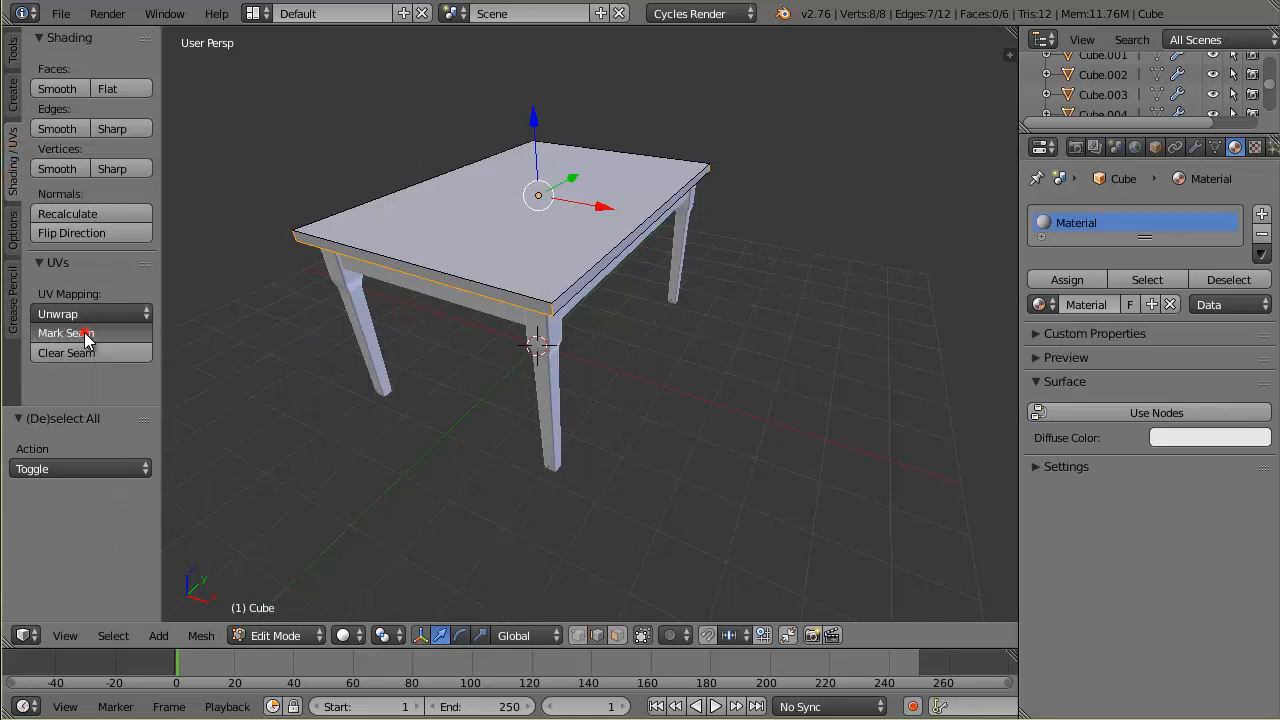
{"action": "left_click", "coordinate": [65, 332]}
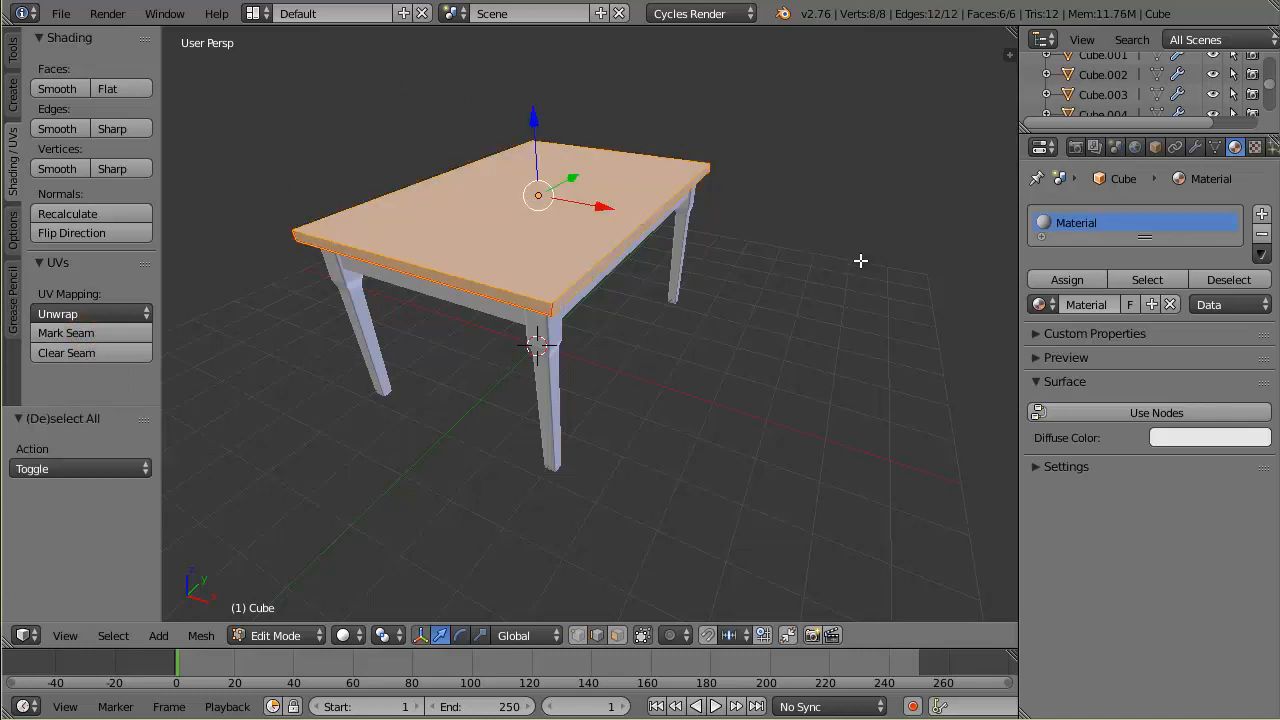
{"action": "mouse_move", "coordinate": [1013, 30]}
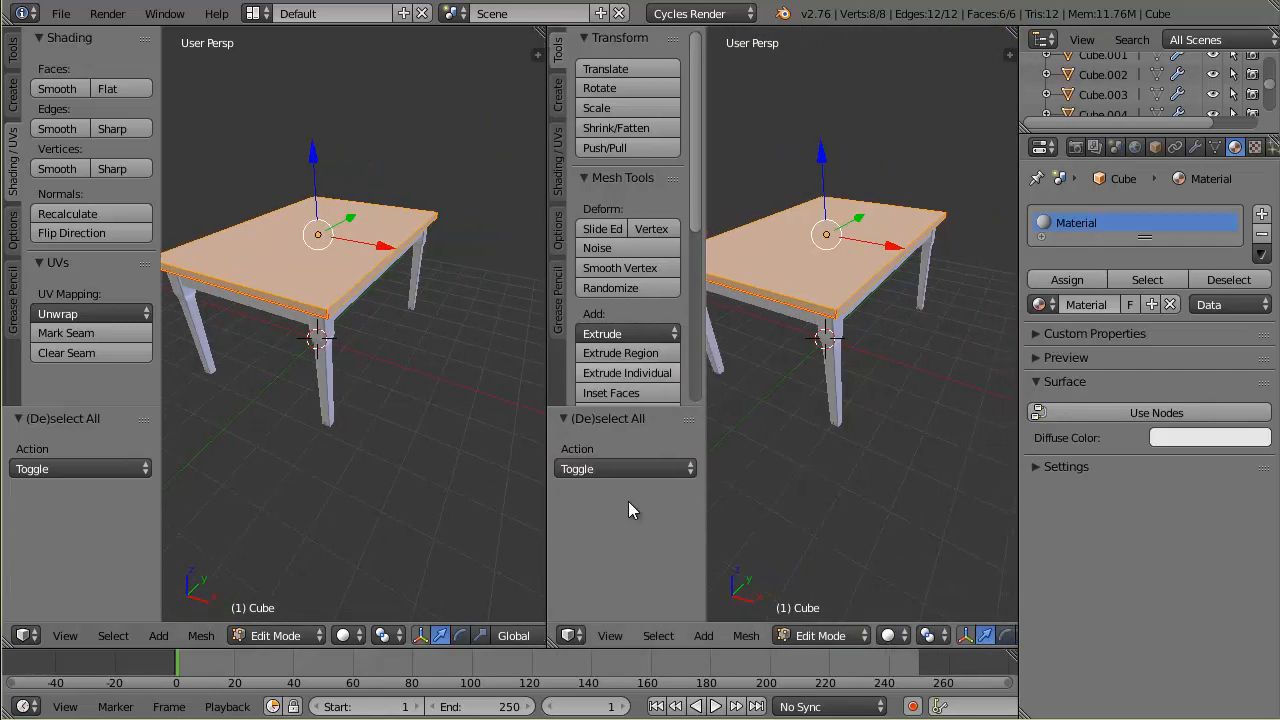
- Turn the right-hand view into the UV/Image Editor
{"action": "left_click", "coordinate": [570, 635]}
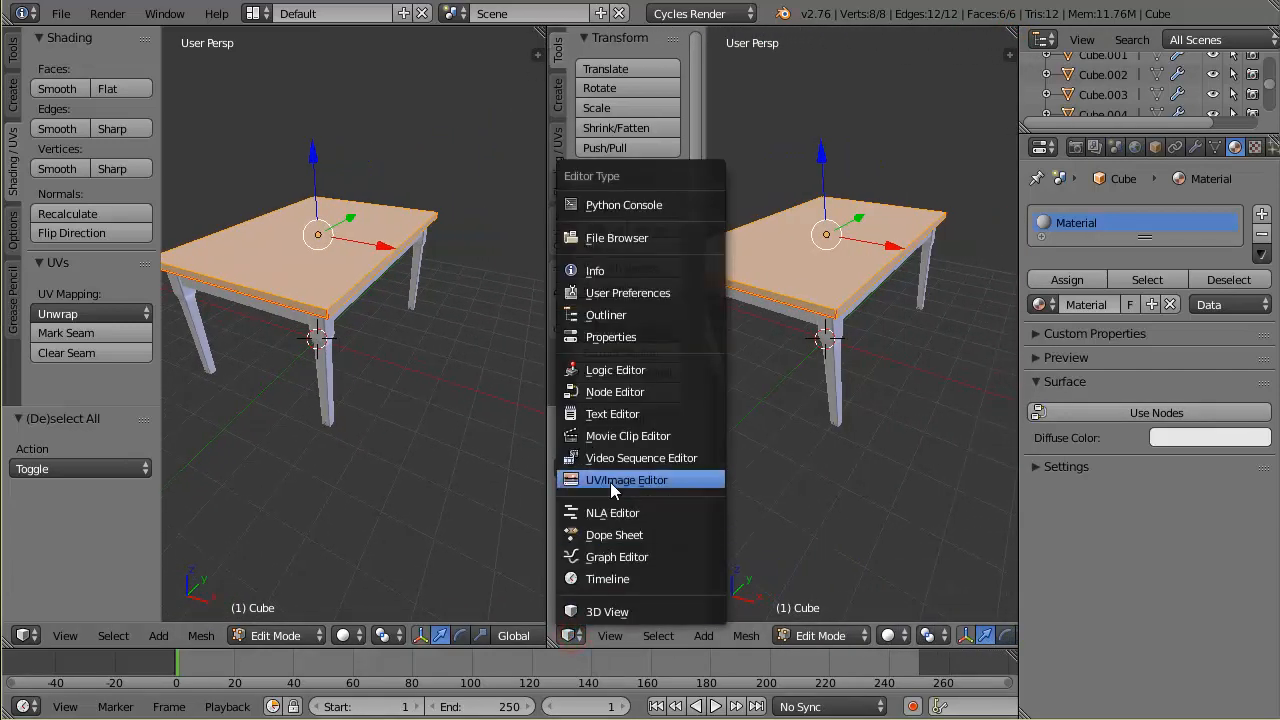
{"action": "left_click", "coordinate": [626, 480]}
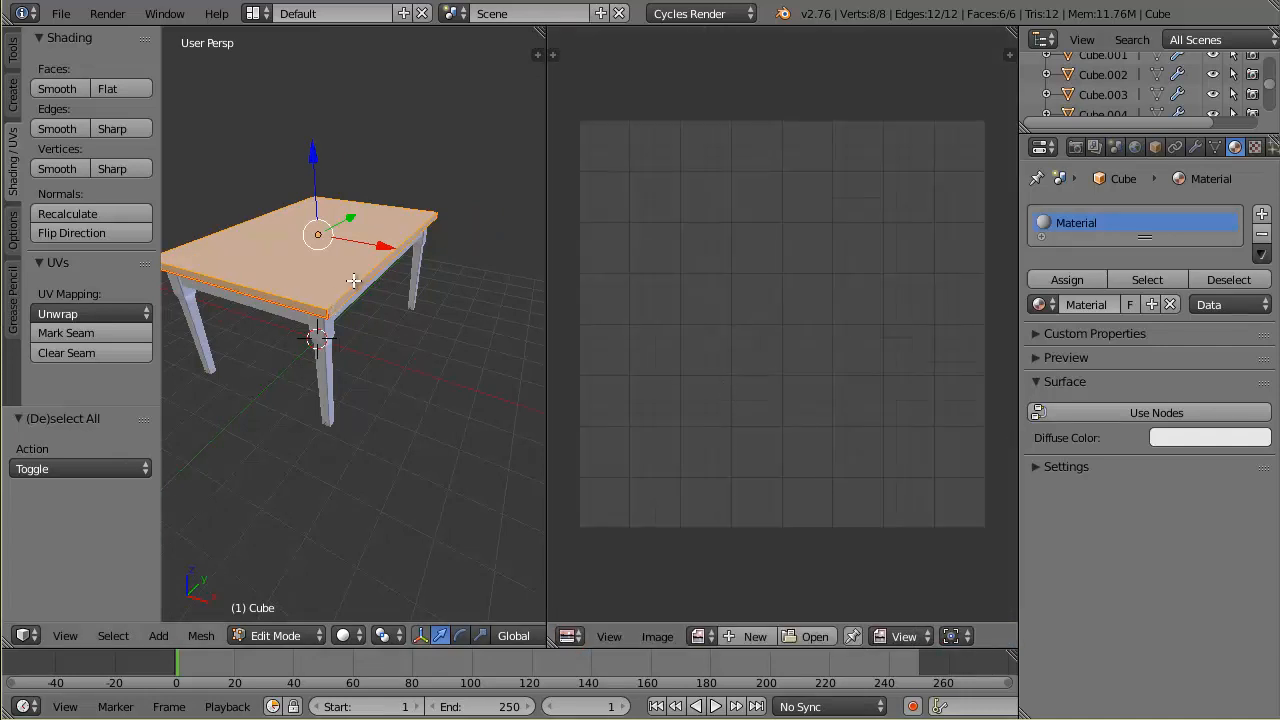
{"action": "mouse_move", "coordinate": [425, 250]}
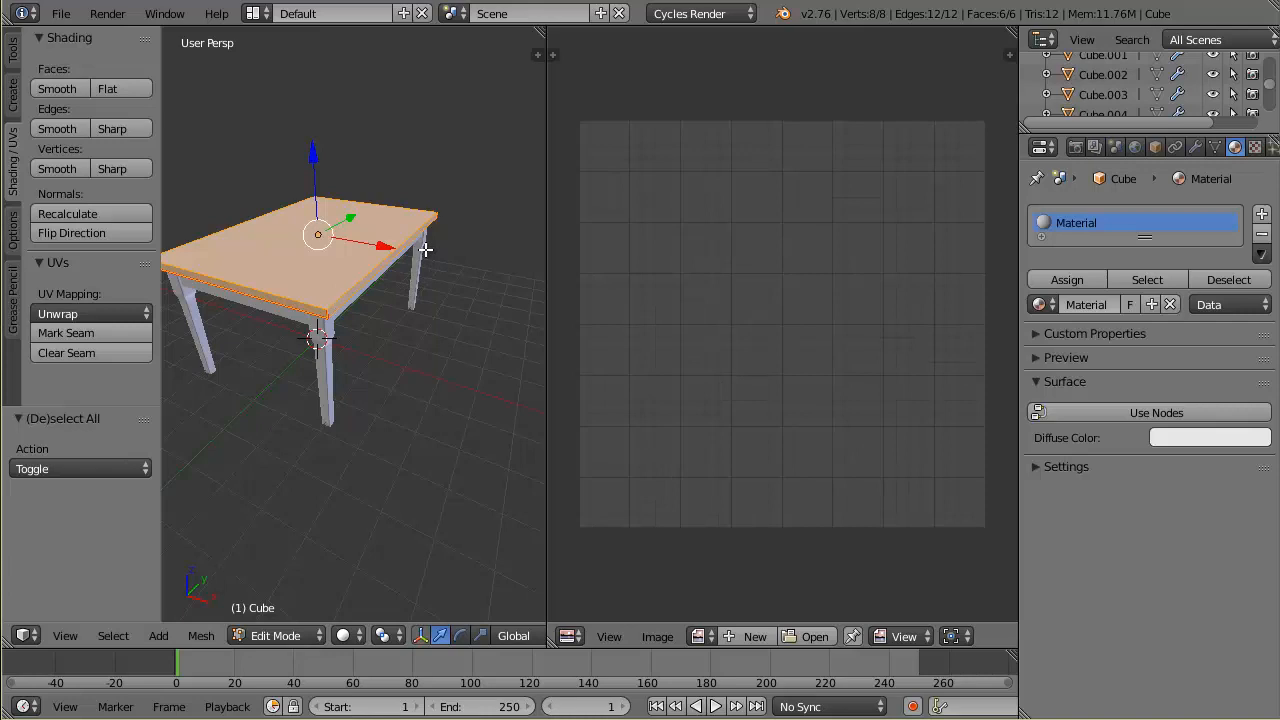
- Unwrap the tabletop, reset its UVs, then unwrap it again
{"action": "left_click", "coordinate": [57, 313]}
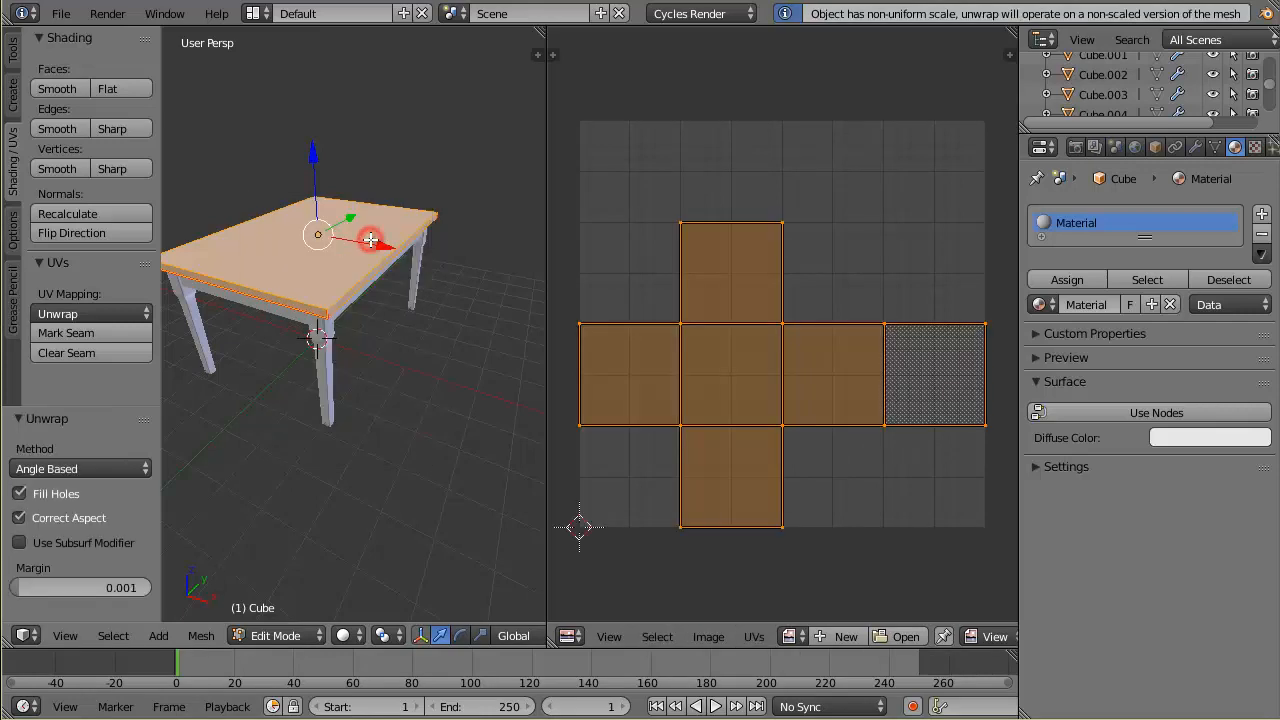
{"action": "mouse_move", "coordinate": [948, 370]}
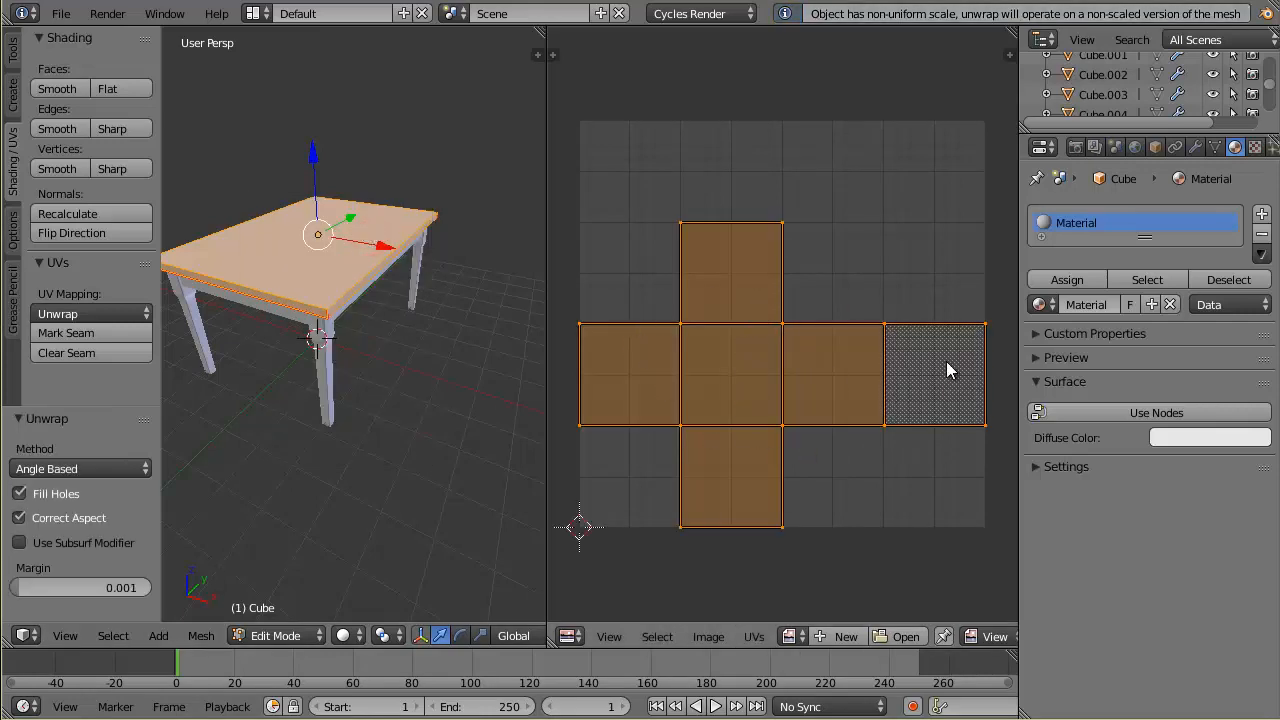
{"action": "mouse_move", "coordinate": [783, 483]}
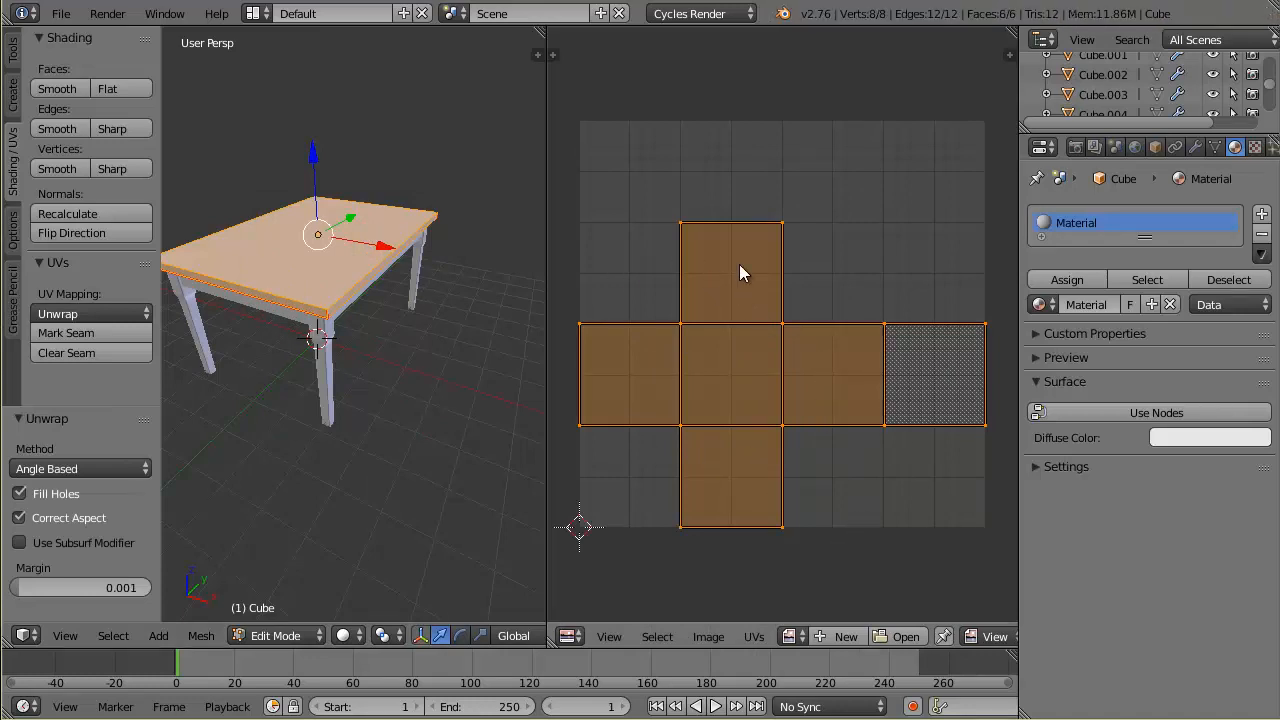
{"action": "mouse_move", "coordinate": [593, 384]}
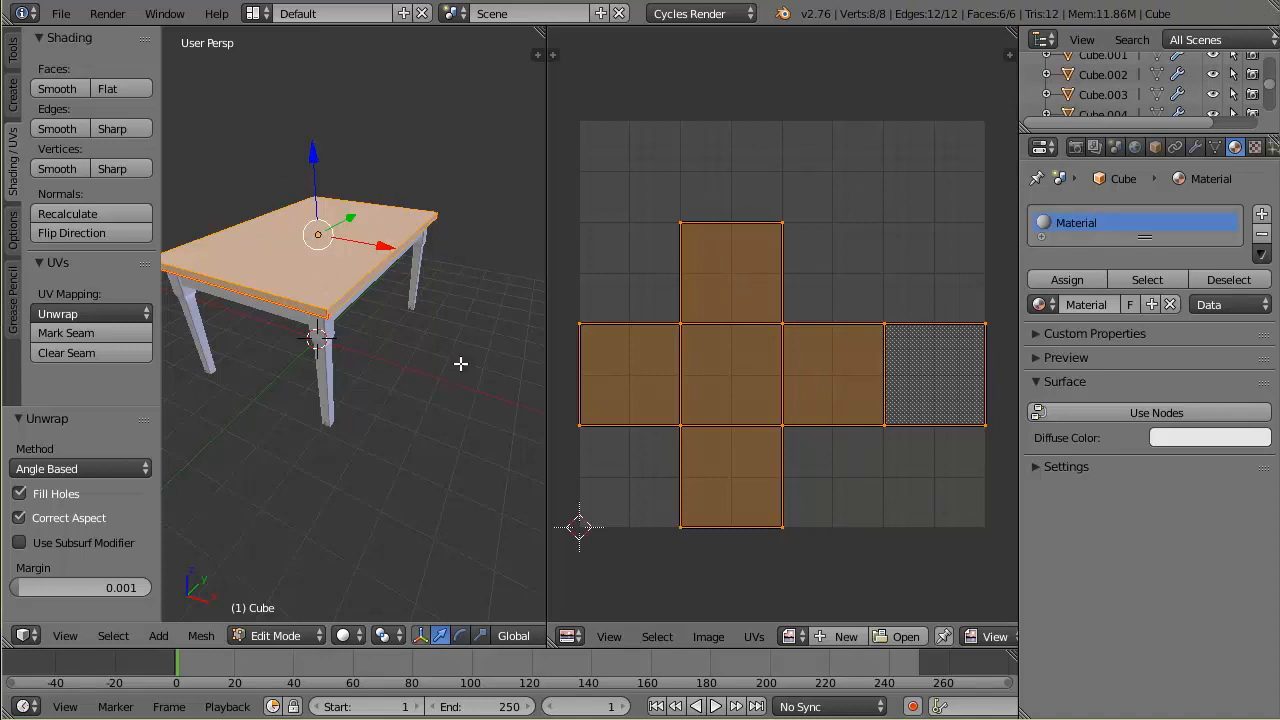
{"action": "mouse_move", "coordinate": [479, 410]}
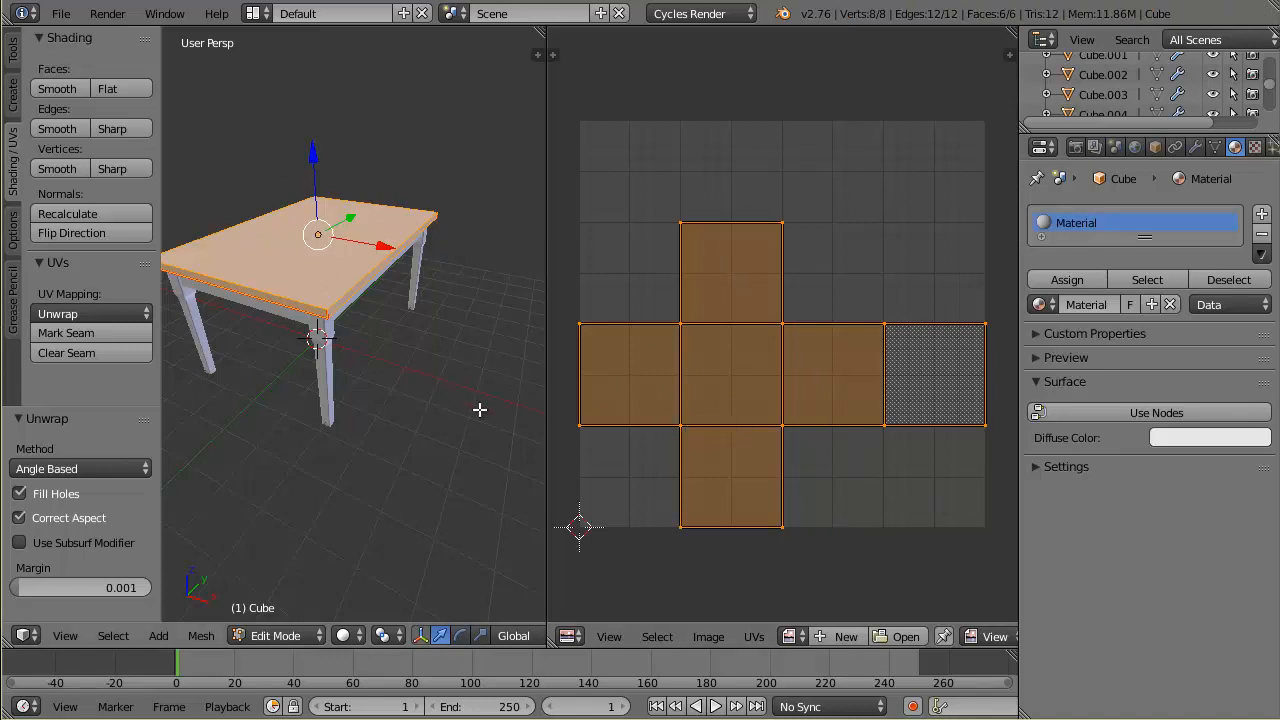
{"action": "mouse_move", "coordinate": [438, 445]}
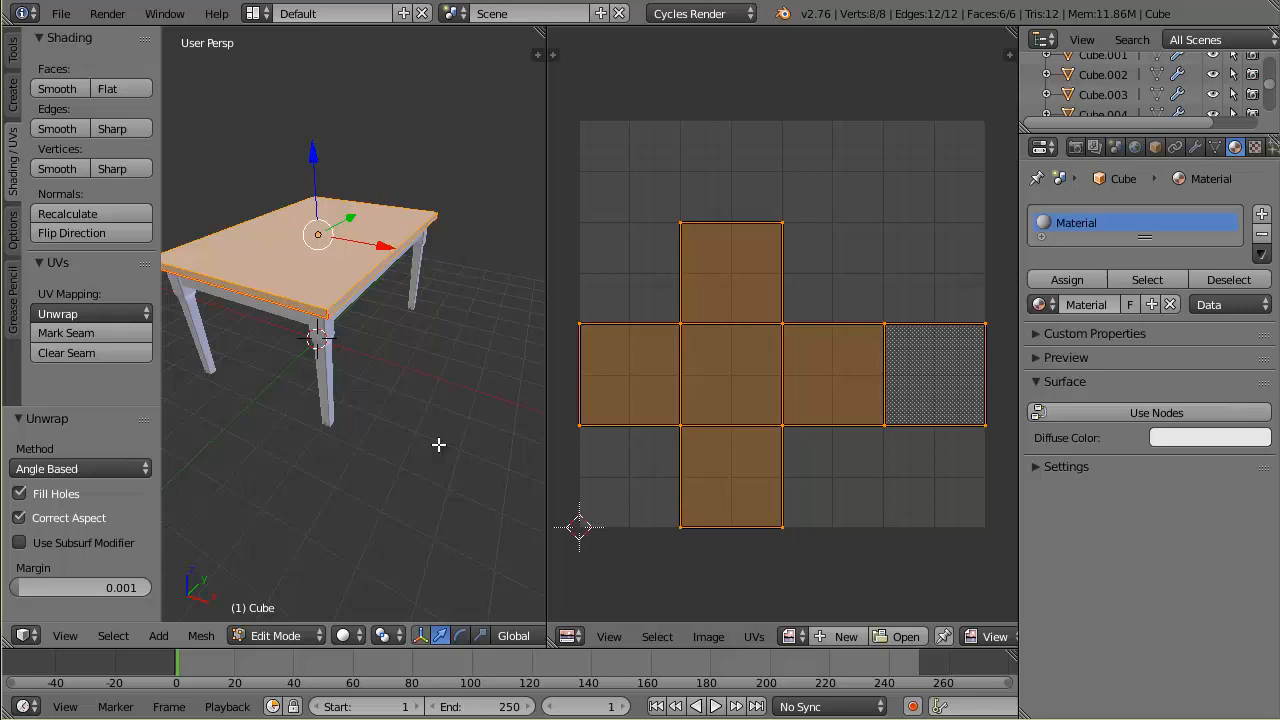
{"action": "left_click", "coordinate": [90, 313]}
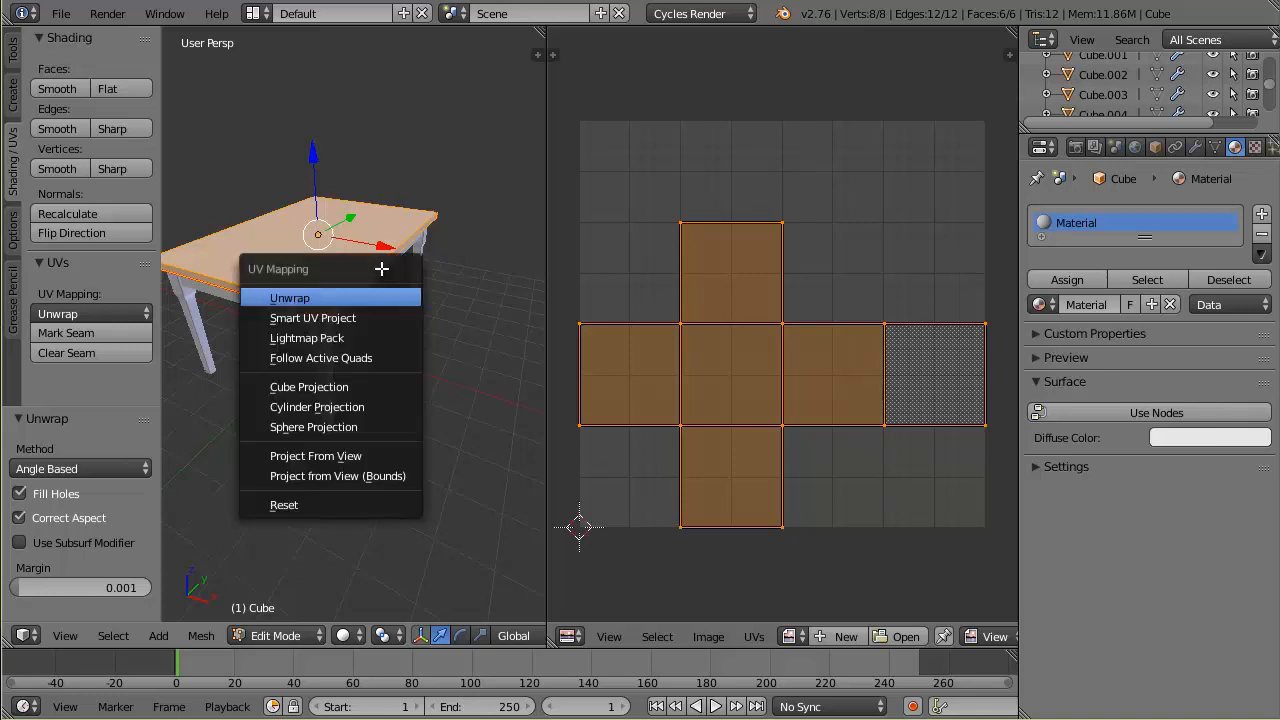
{"action": "left_click", "coordinate": [284, 504]}
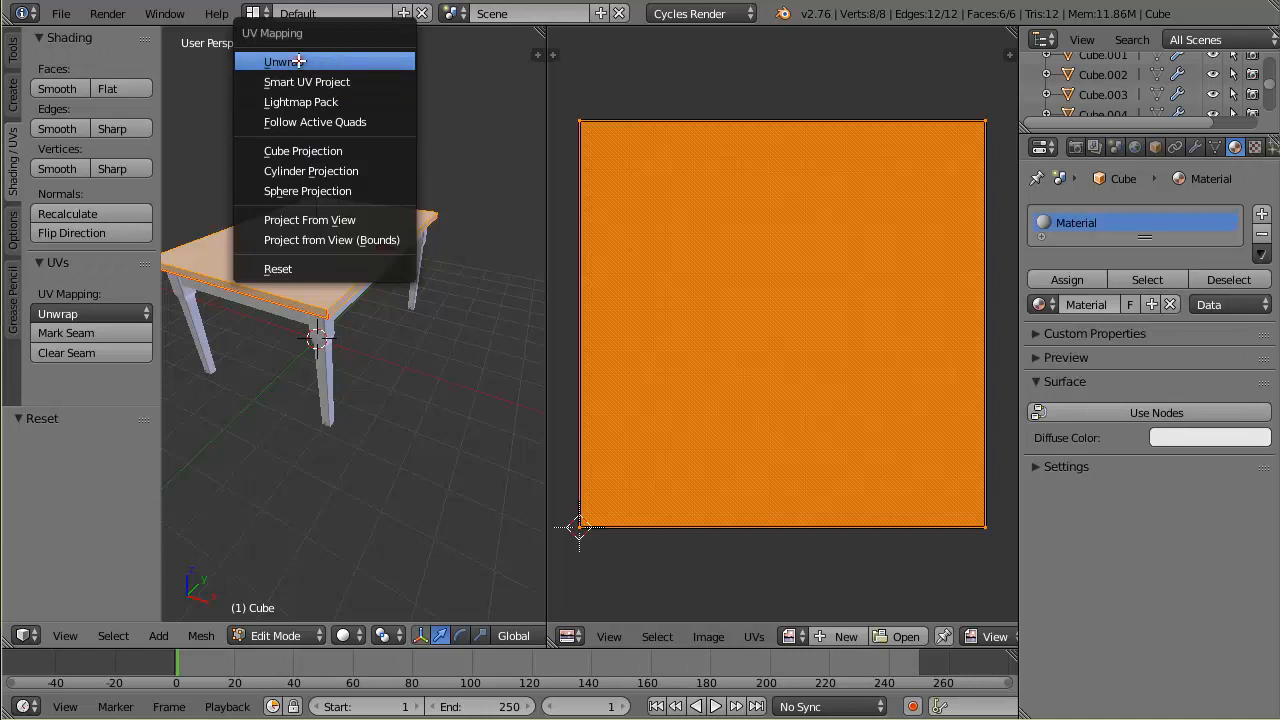
{"action": "left_click", "coordinate": [281, 61]}
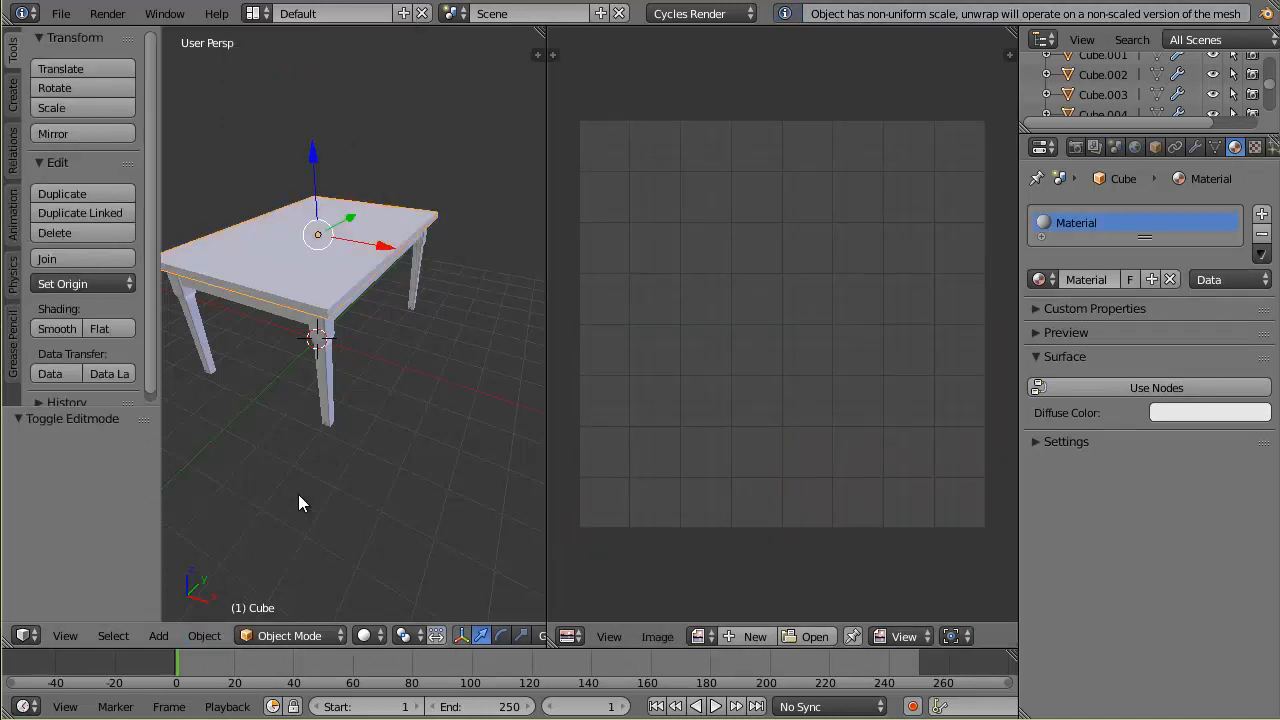
- Apply the tabletop's rotation and scale through the Object menu
{"action": "left_click", "coordinate": [204, 635]}
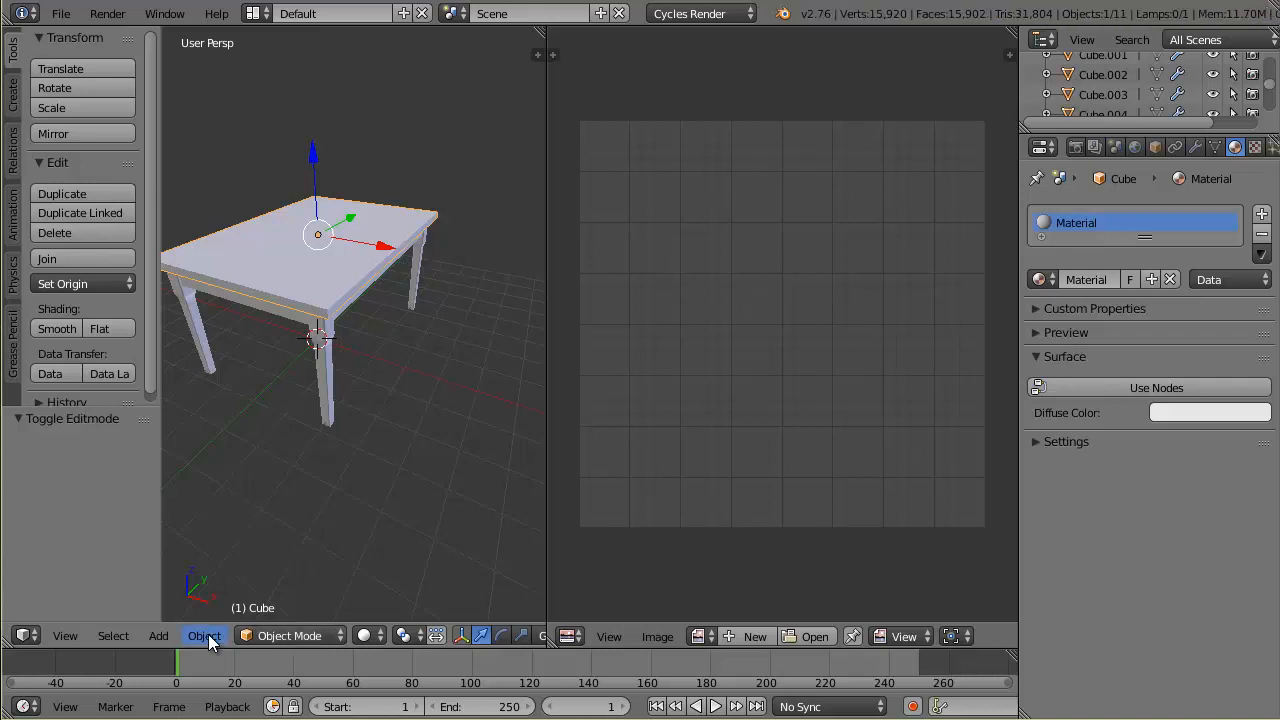
{"action": "left_click", "coordinate": [204, 635]}
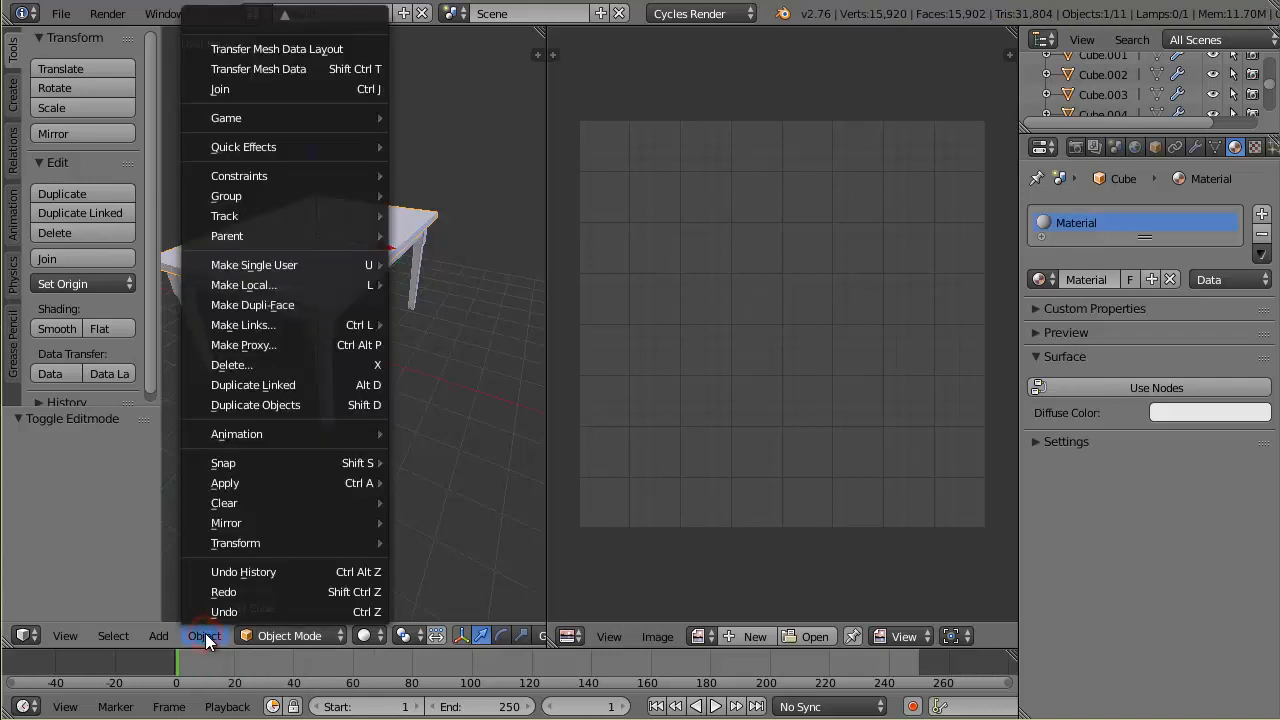
{"action": "mouse_move", "coordinate": [224, 482]}
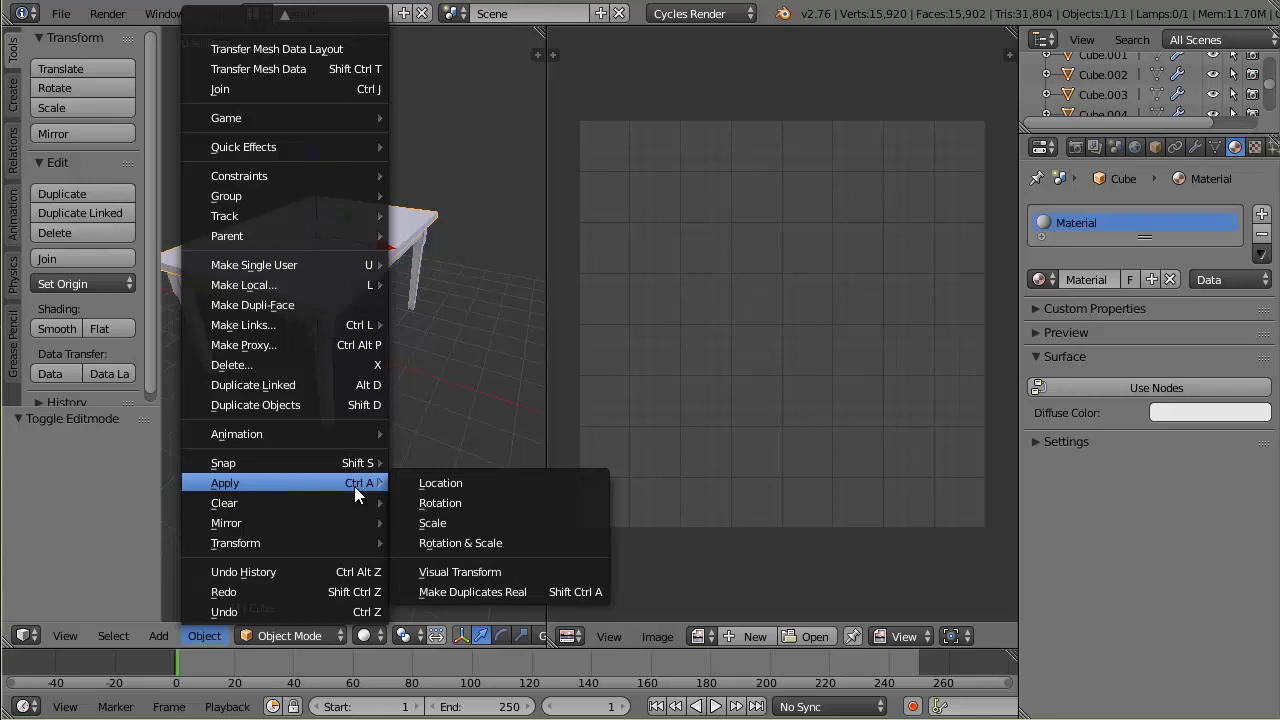
{"action": "mouse_move", "coordinate": [460, 543]}
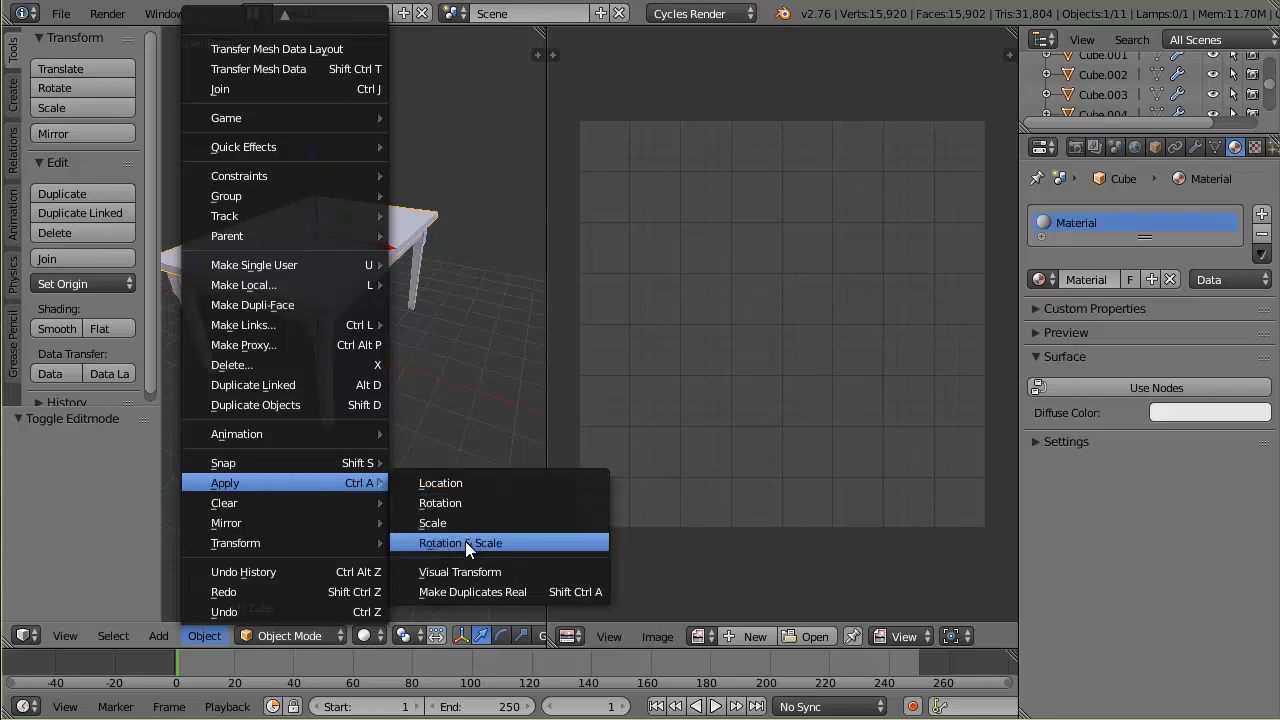
{"action": "left_click", "coordinate": [461, 542]}
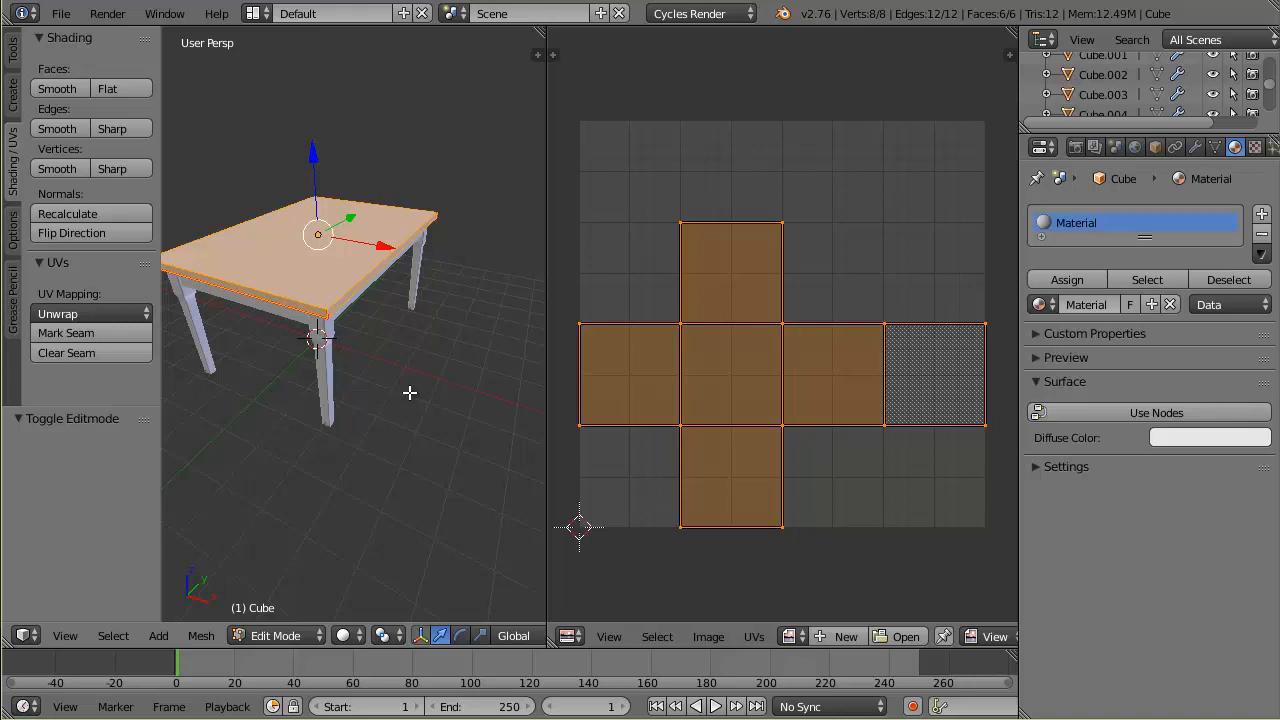
{"action": "mouse_move", "coordinate": [435, 364]}
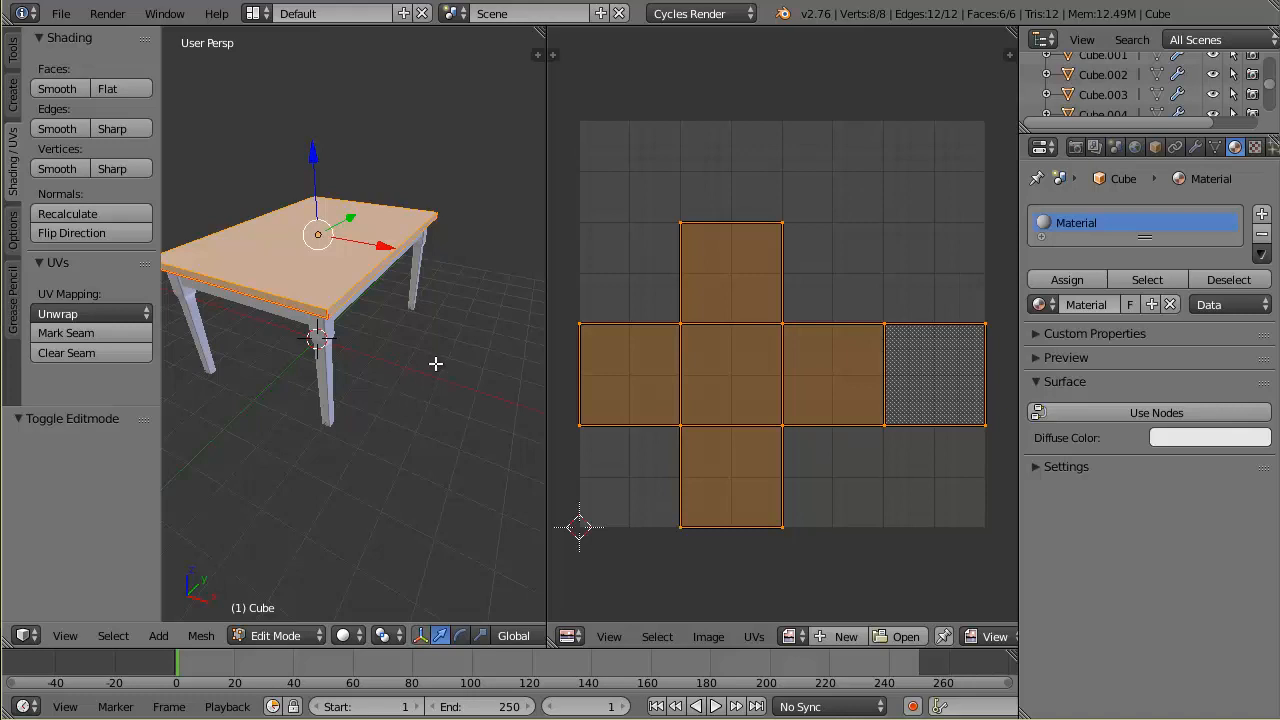
- Reset the tabletop UVs and unwrap again into two rectangular islands
{"action": "left_click", "coordinate": [90, 313]}
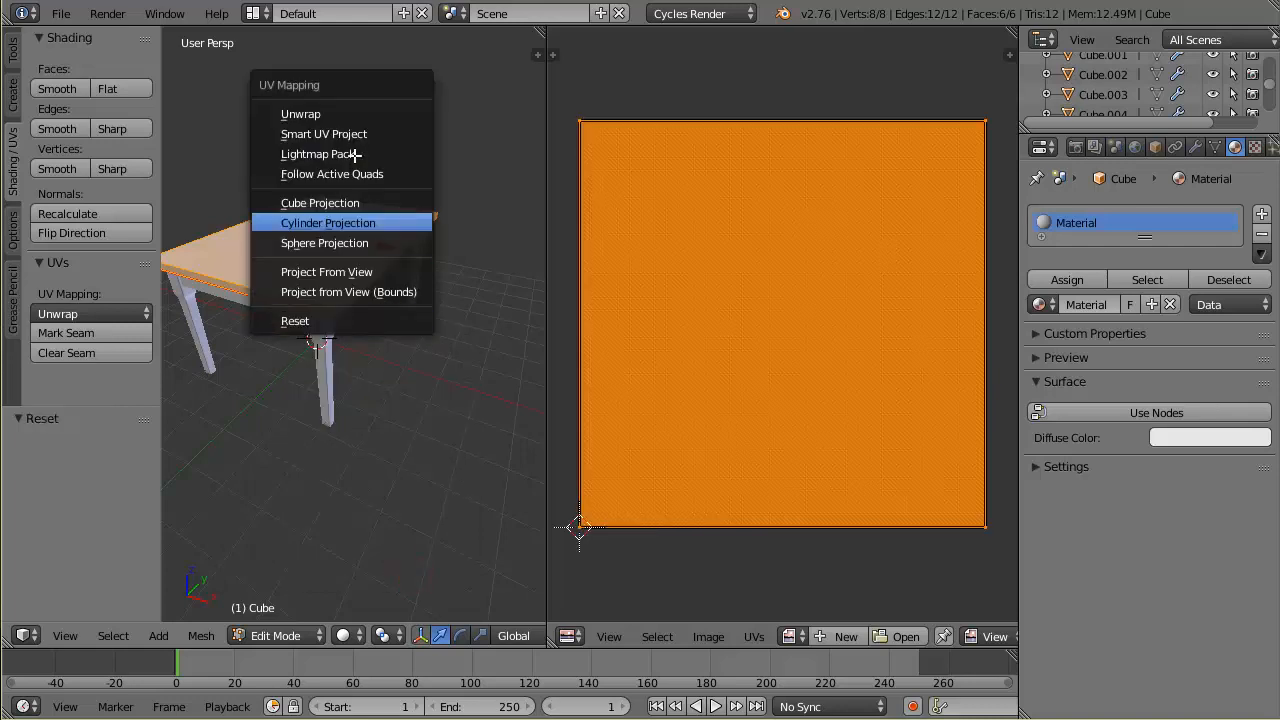
{"action": "left_click", "coordinate": [300, 113]}
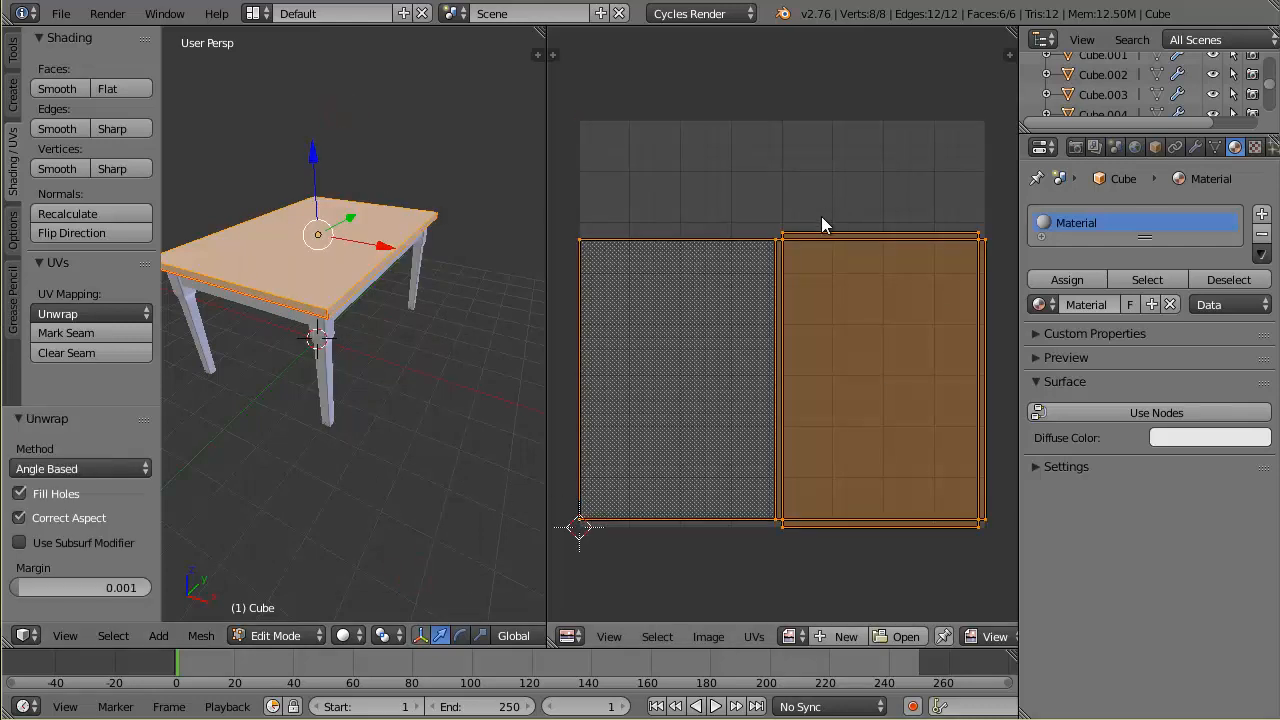
{"action": "mouse_move", "coordinate": [867, 603]}
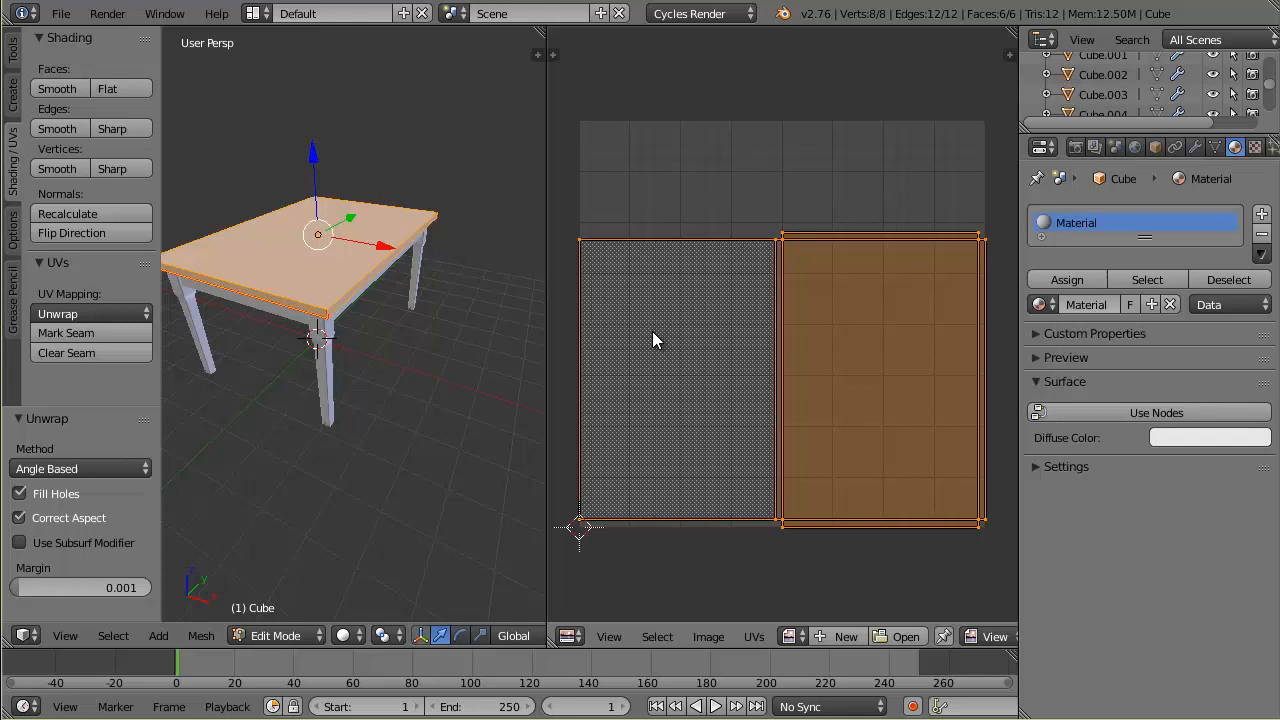
{"action": "mouse_move", "coordinate": [708, 413]}
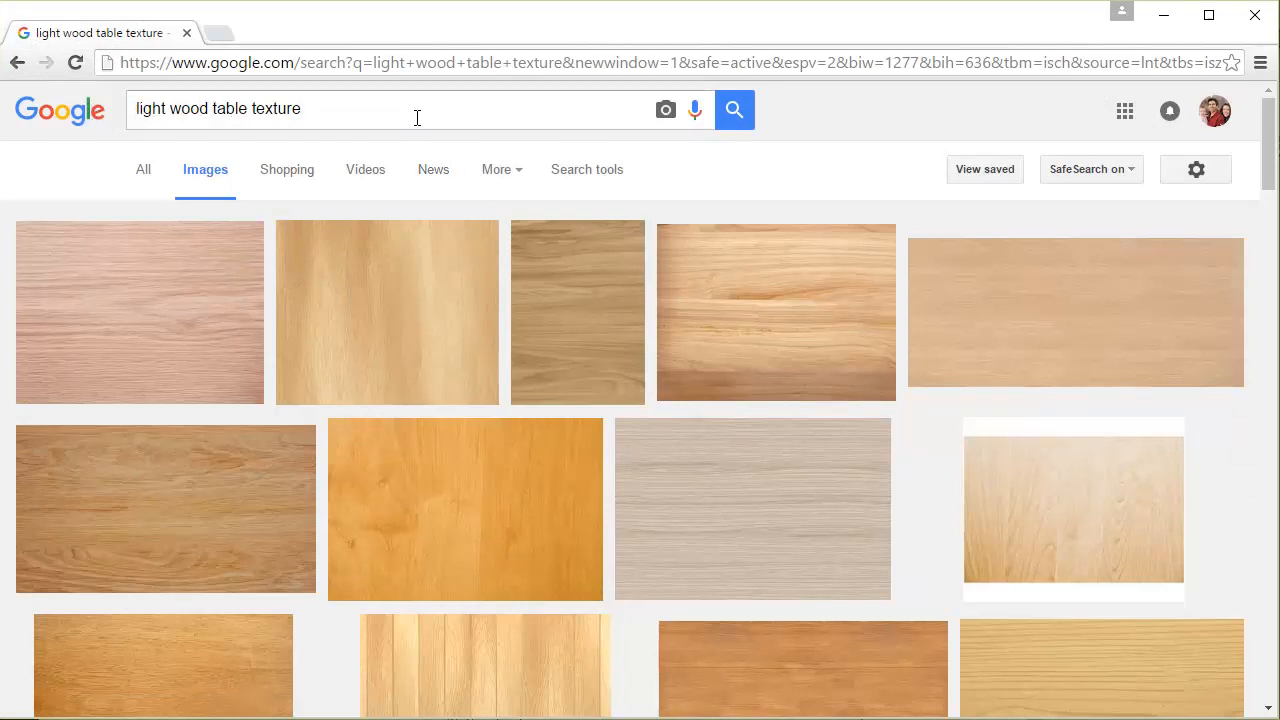
{"action": "mouse_move", "coordinate": [415, 117]}
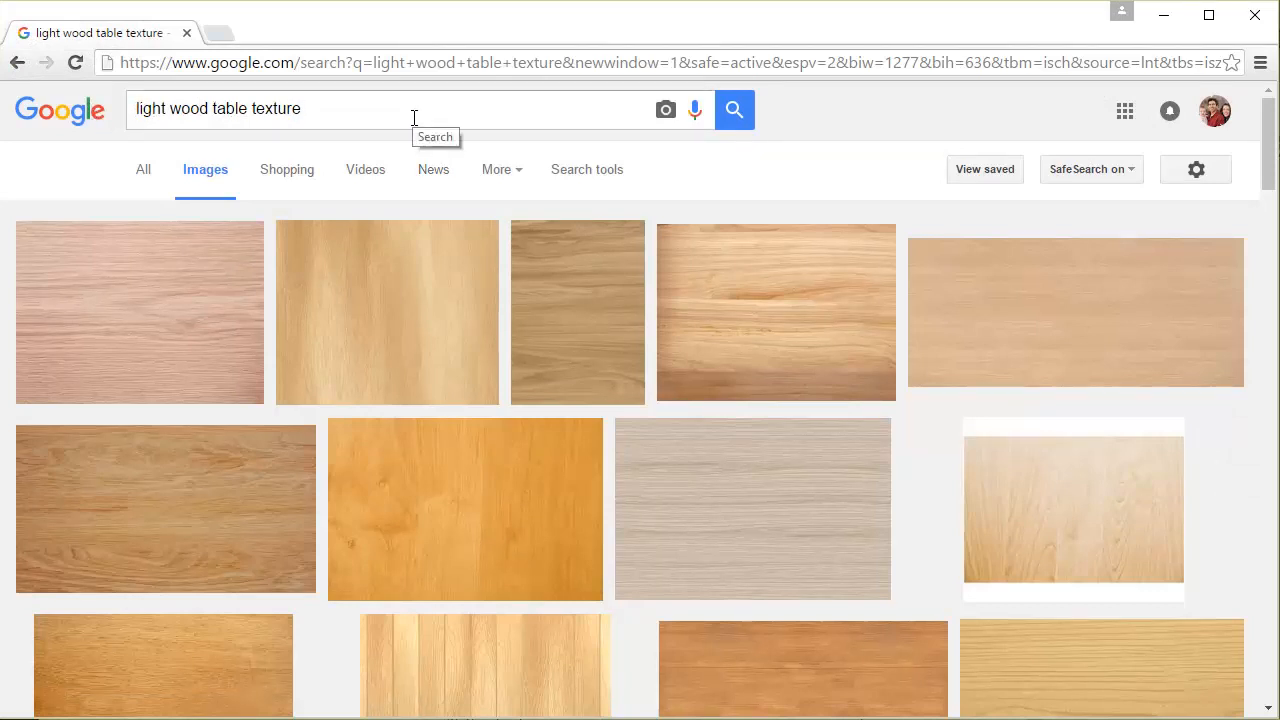
{"action": "mouse_move", "coordinate": [757, 350]}
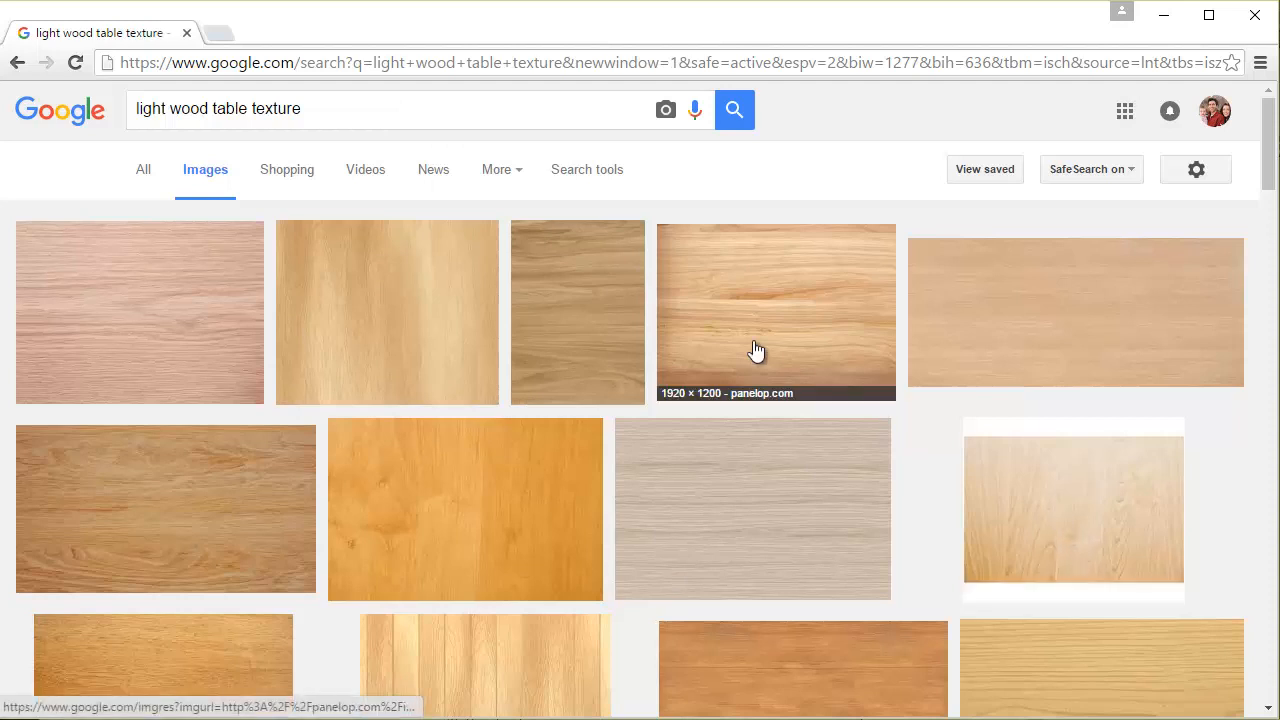
{"action": "mouse_move", "coordinate": [315, 320]}
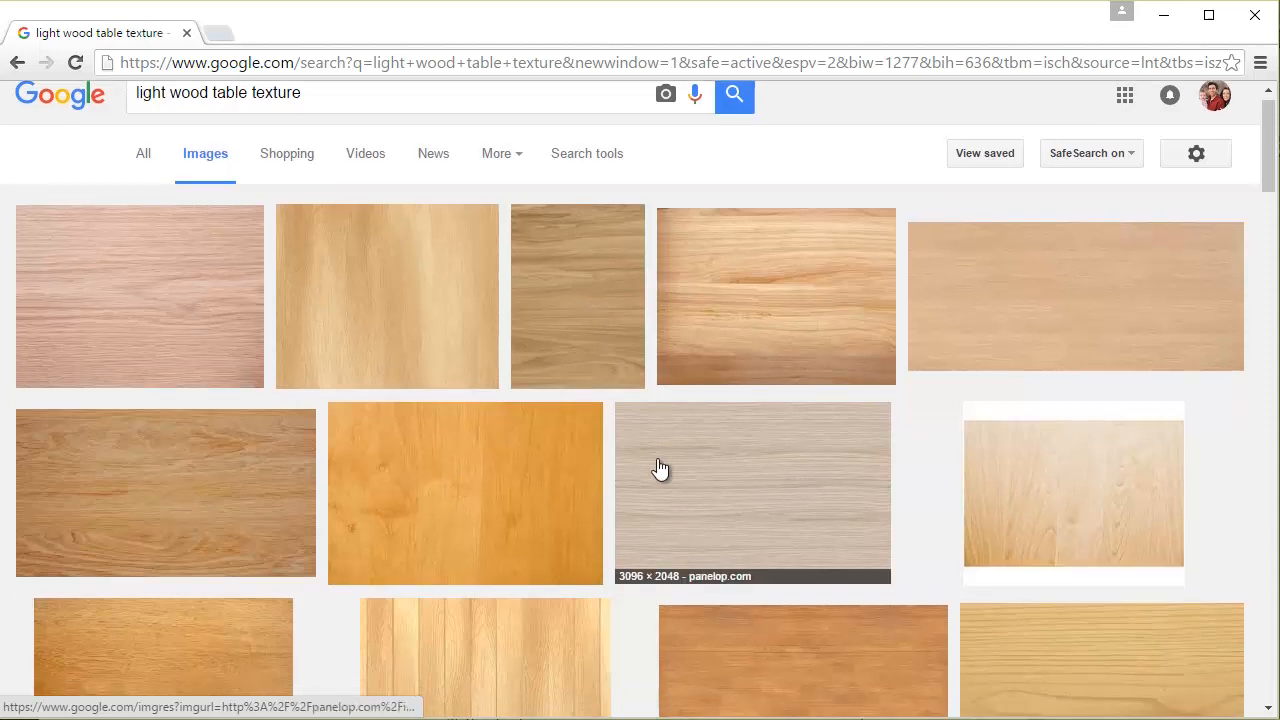
- Filter the 'light wood table texture' results to Large size and browse them
{"action": "scroll", "scroll_direction": "down", "scroll_amount": 3}
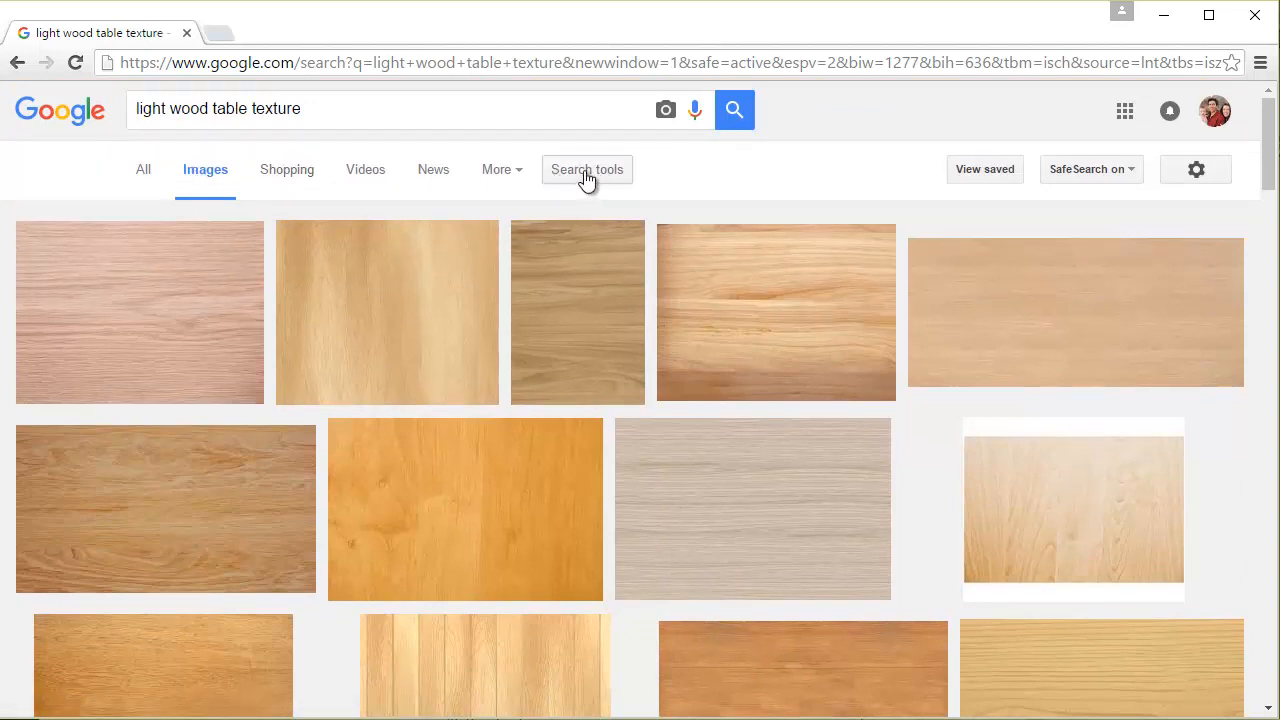
{"action": "left_click", "coordinate": [587, 169]}
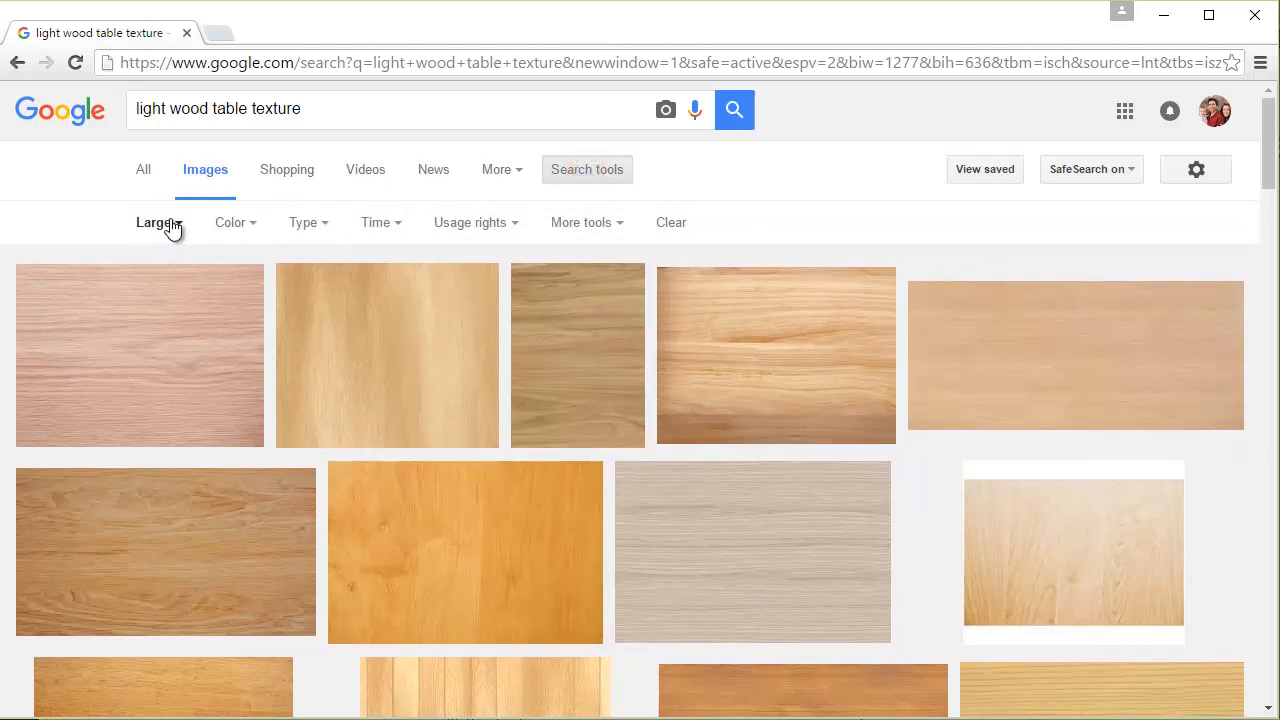
{"action": "left_click", "coordinate": [158, 222]}
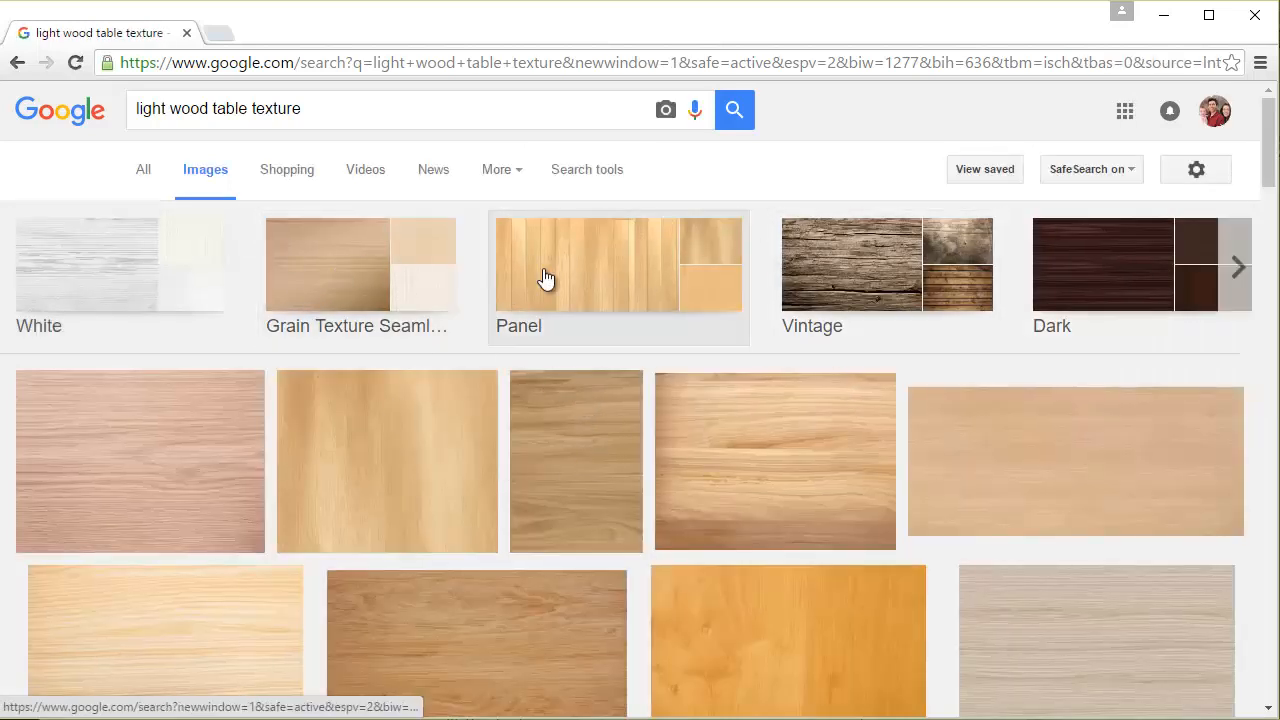
{"action": "left_click", "coordinate": [587, 169]}
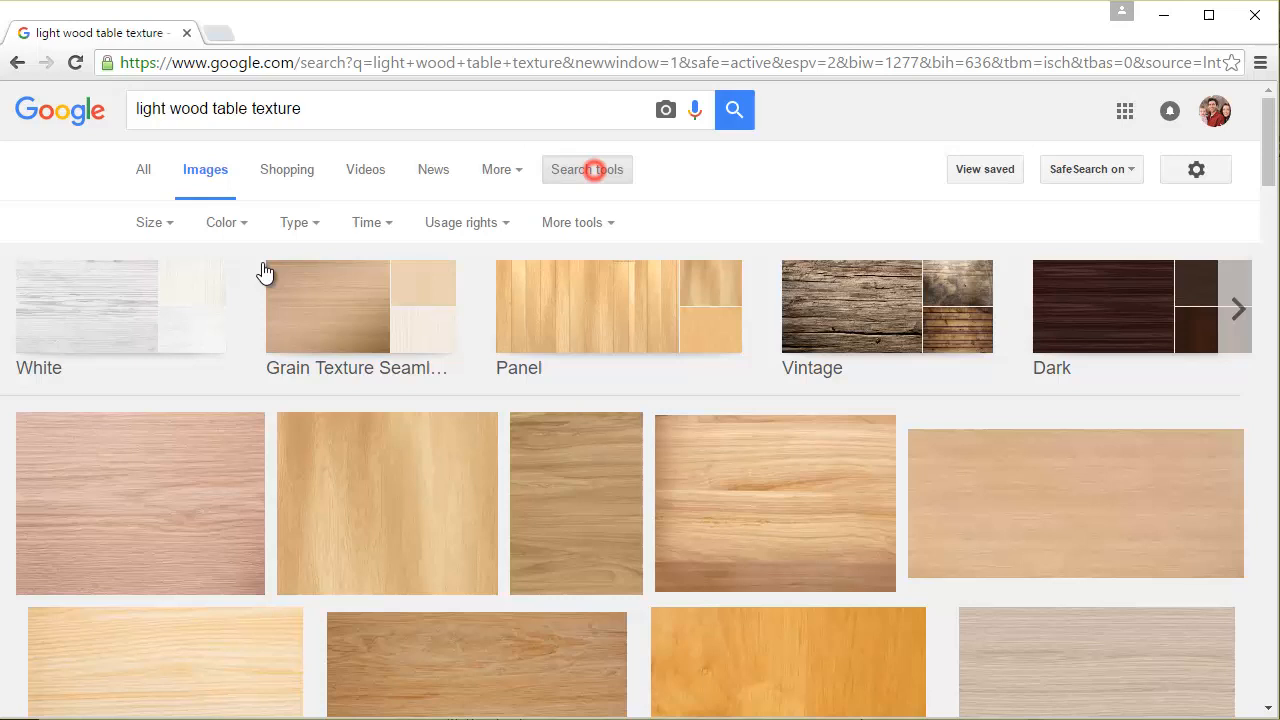
{"action": "left_click", "coordinate": [587, 169]}
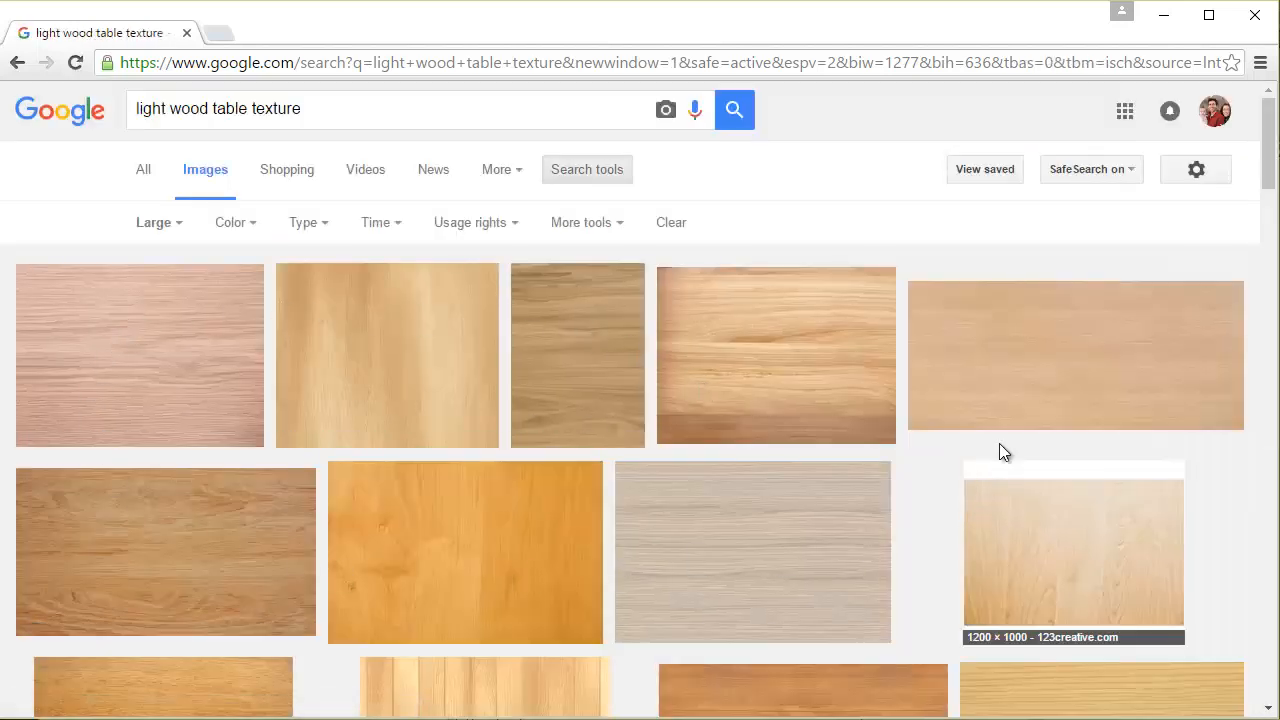
{"action": "scroll", "scroll_direction": "down", "scroll_amount": 3}
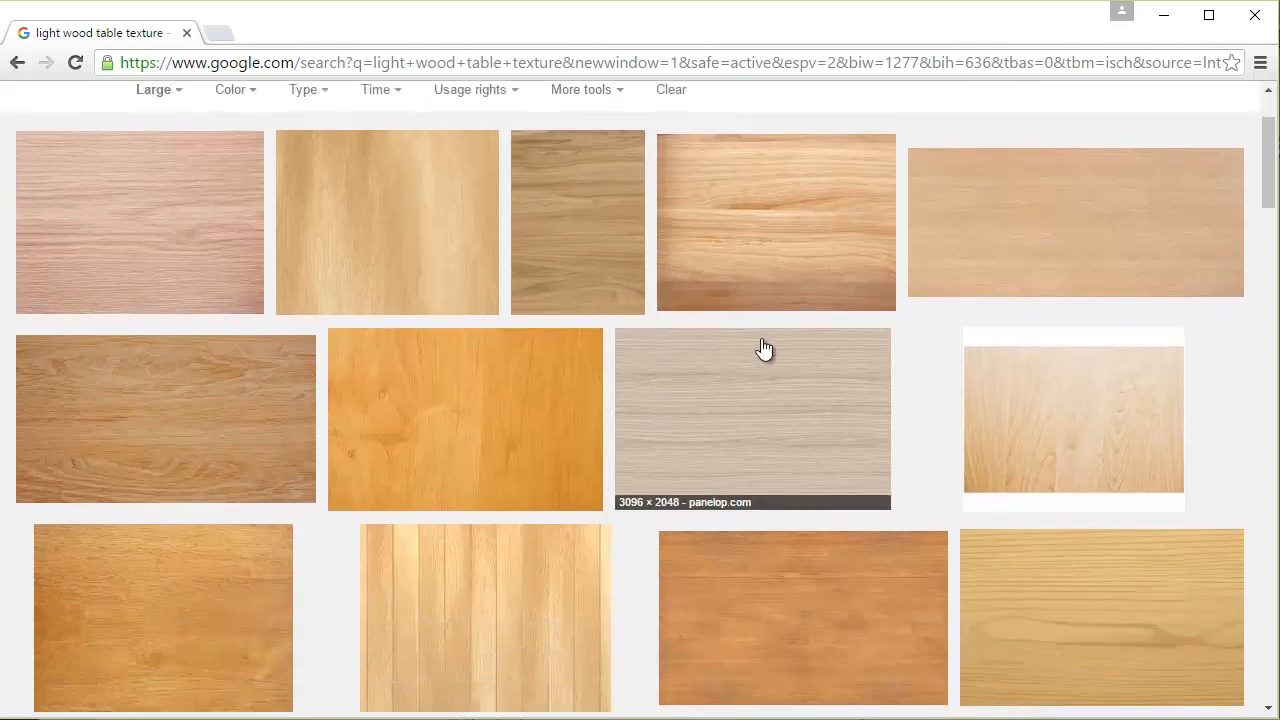
{"action": "scroll", "scroll_direction": "down", "scroll_amount": 3}
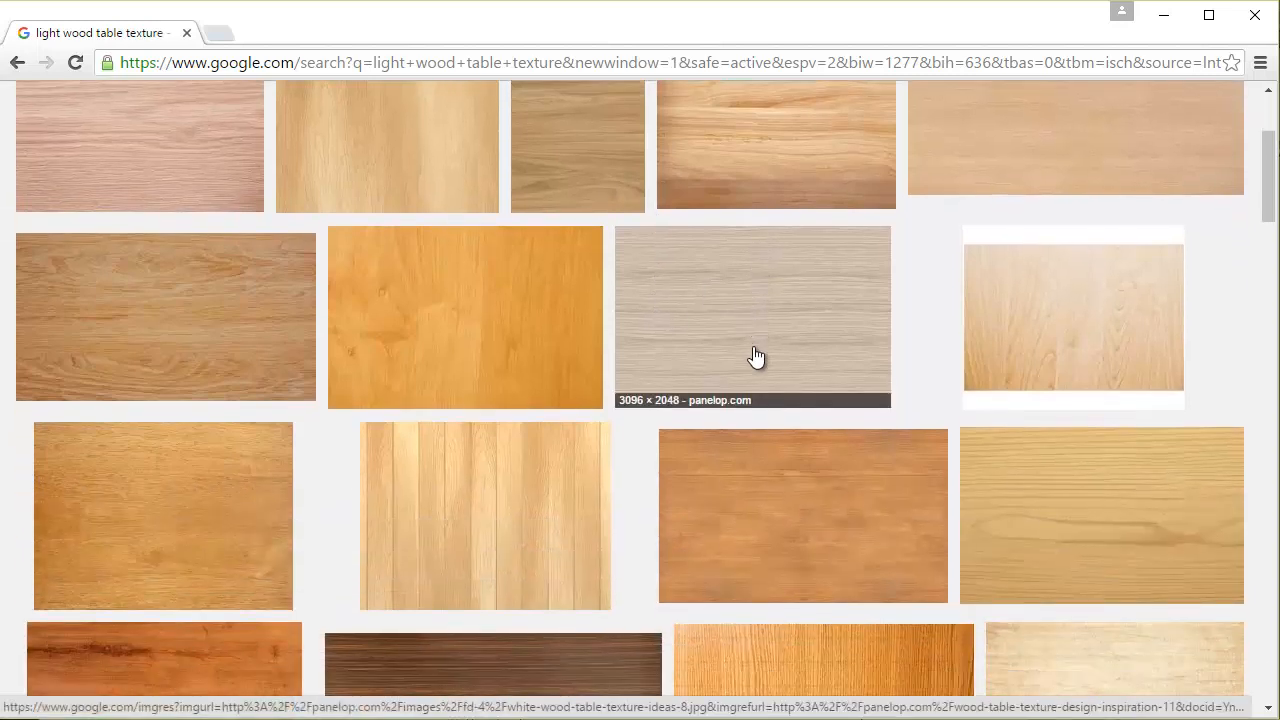
{"action": "scroll", "scroll_direction": "down", "scroll_amount": 3}
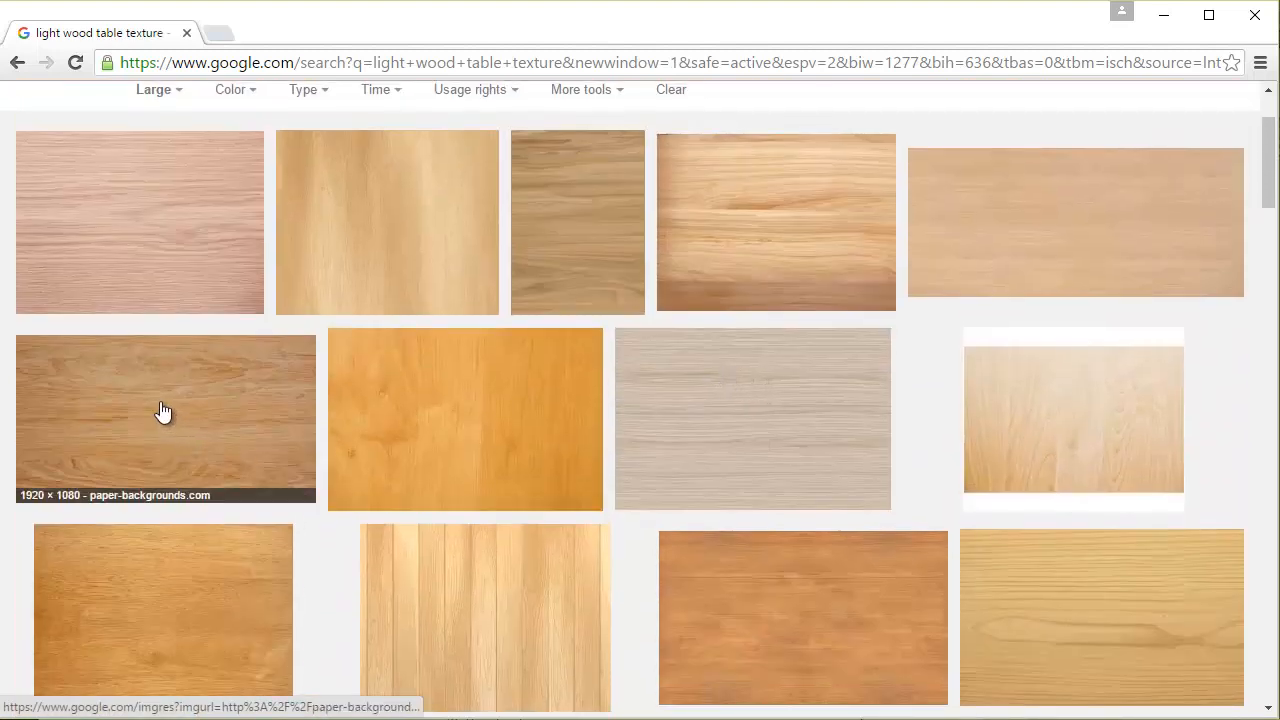
- Preview the light wood image full-size and check its right-click options
{"action": "left_click", "coordinate": [165, 418]}
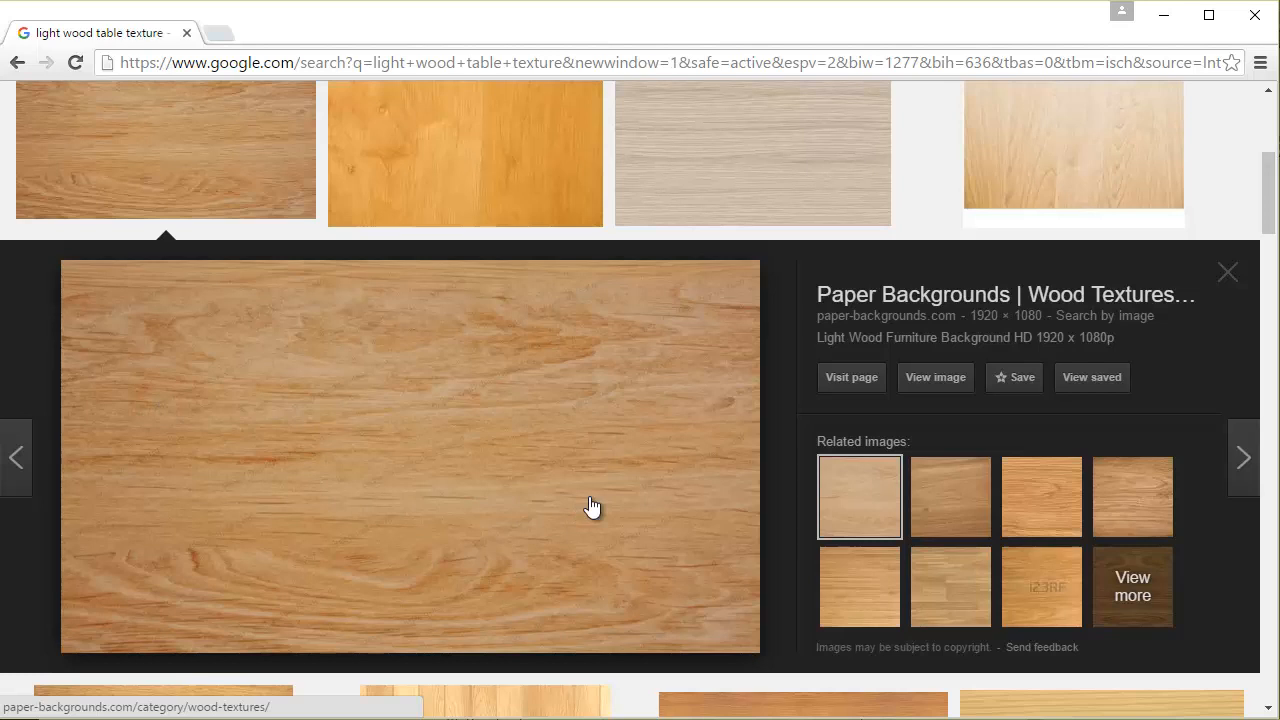
{"action": "mouse_move", "coordinate": [470, 323]}
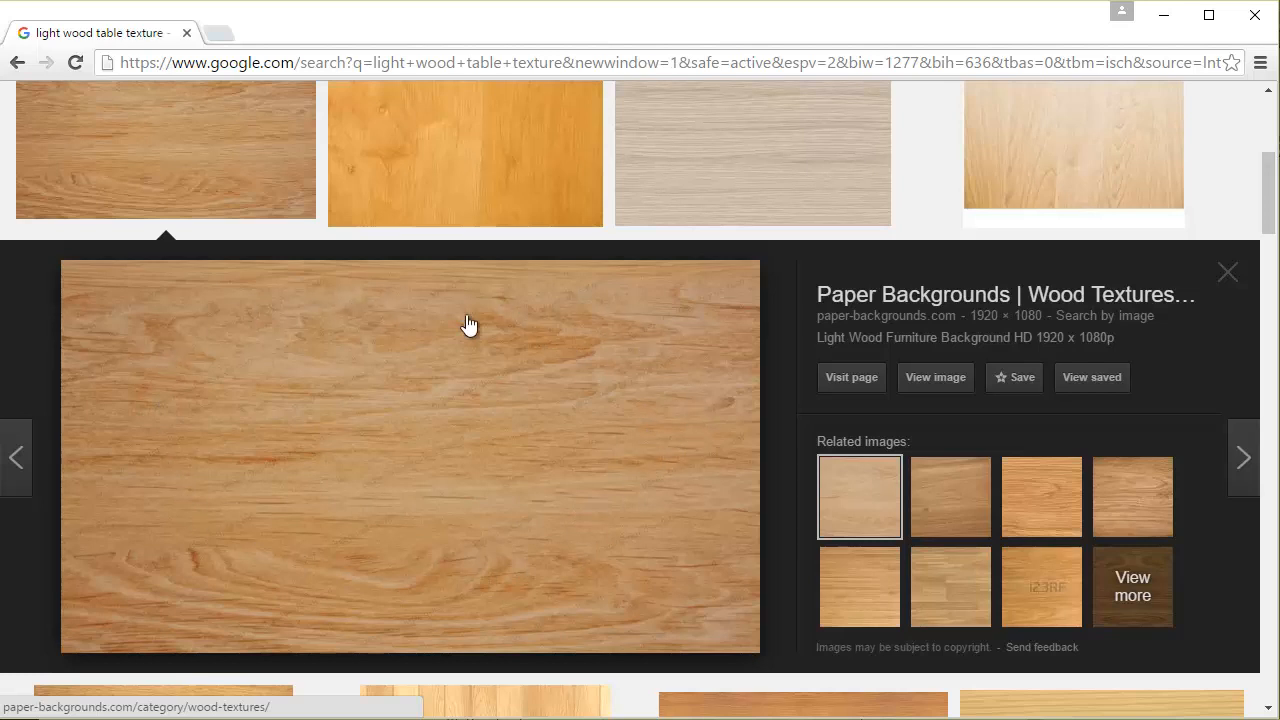
{"action": "right_click", "coordinate": [400, 445]}
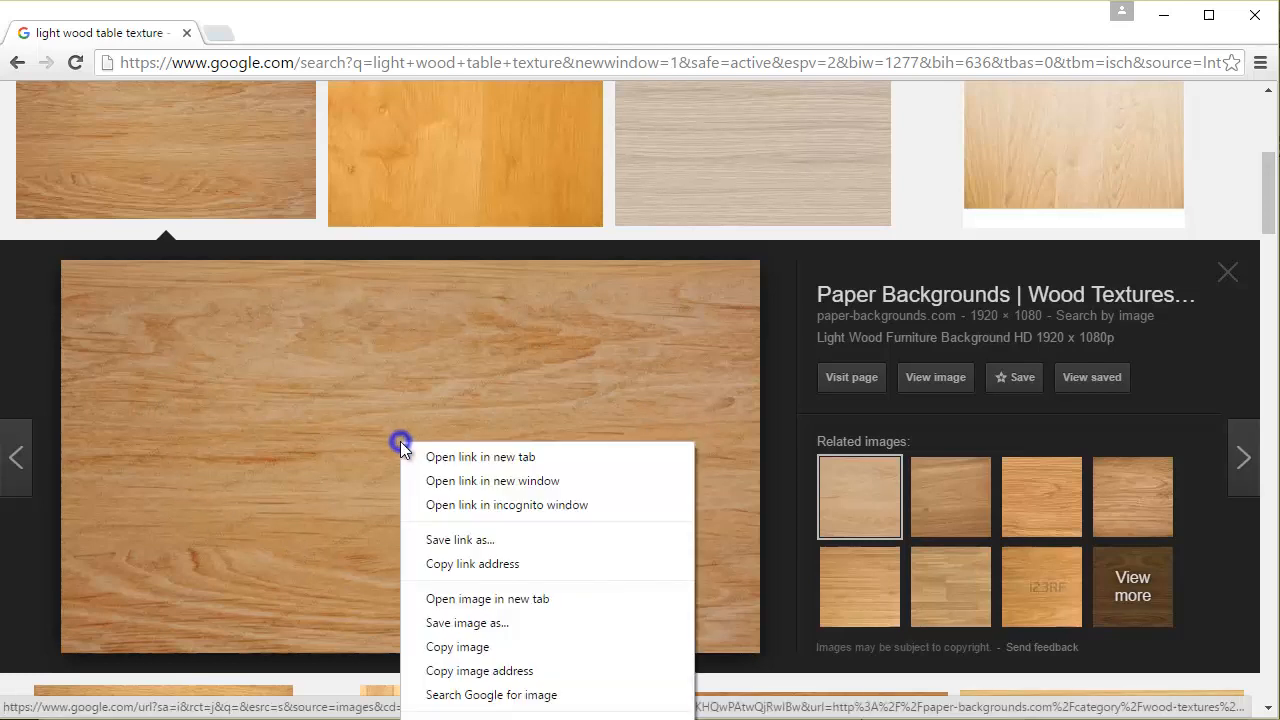
{"action": "mouse_move", "coordinate": [500, 622]}
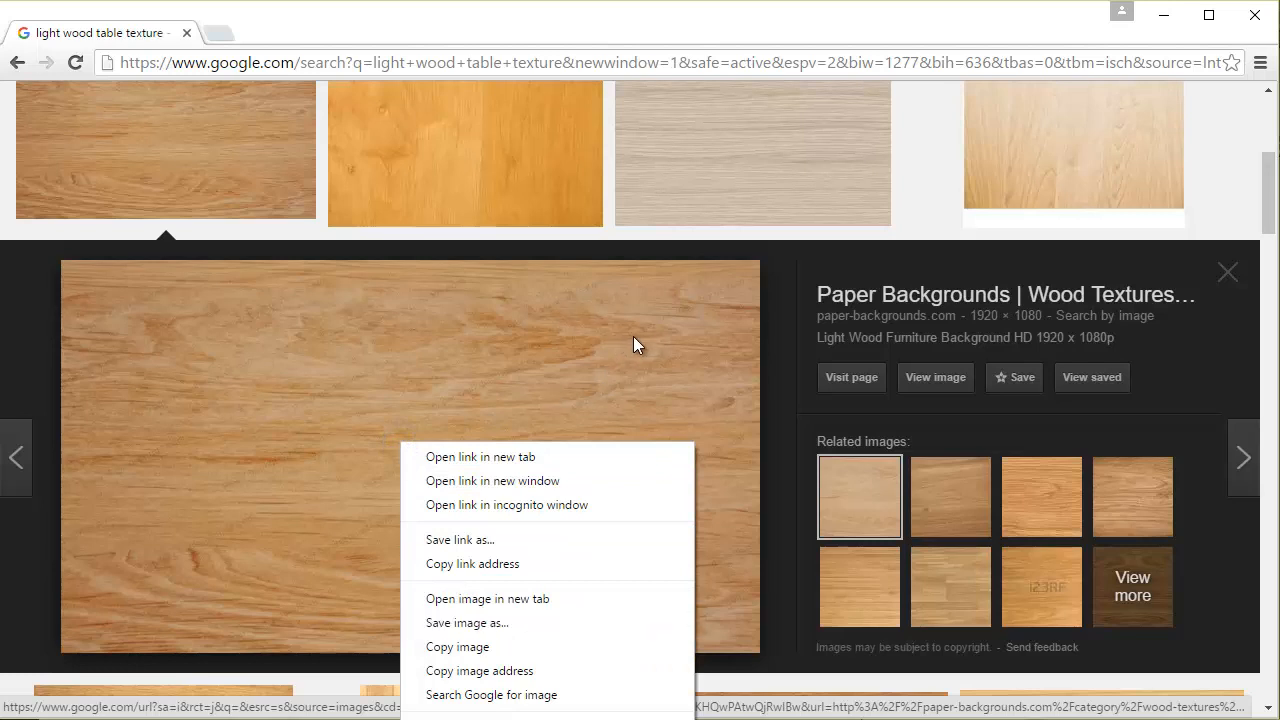
{"action": "left_click", "coordinate": [658, 476]}
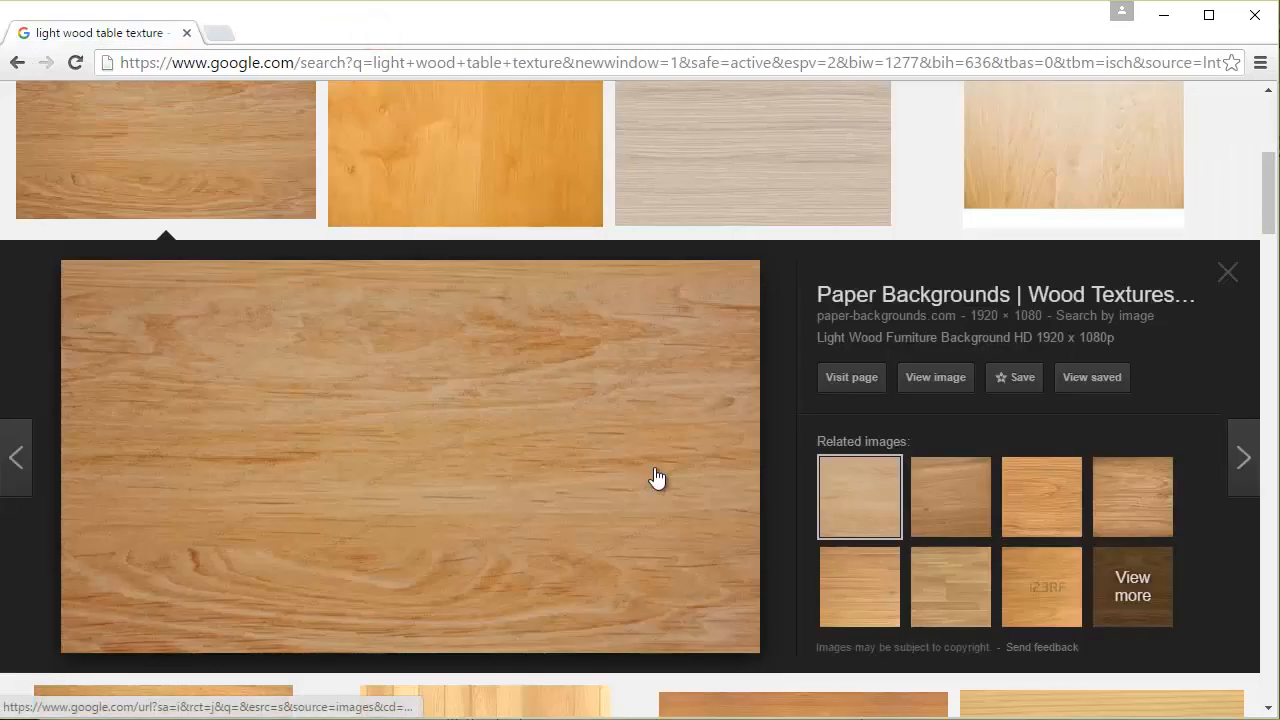
{"action": "left_click", "coordinate": [1227, 272]}
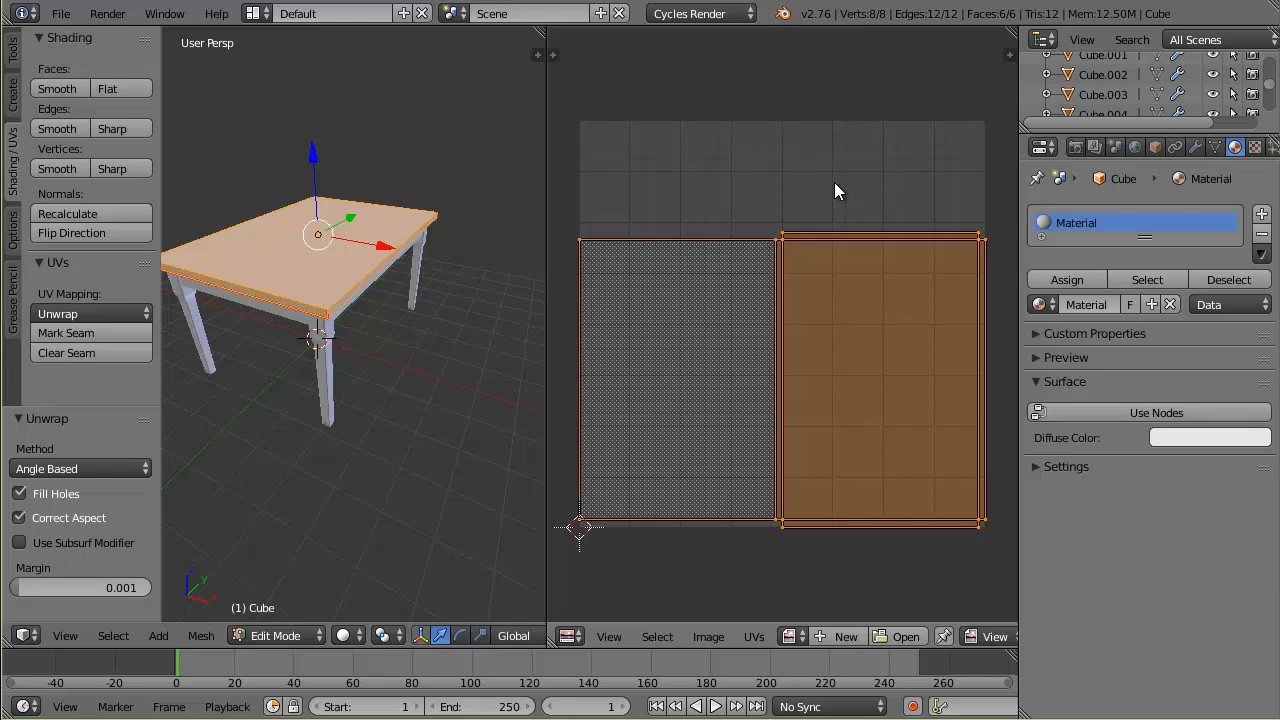
{"action": "mouse_move", "coordinate": [865, 307]}
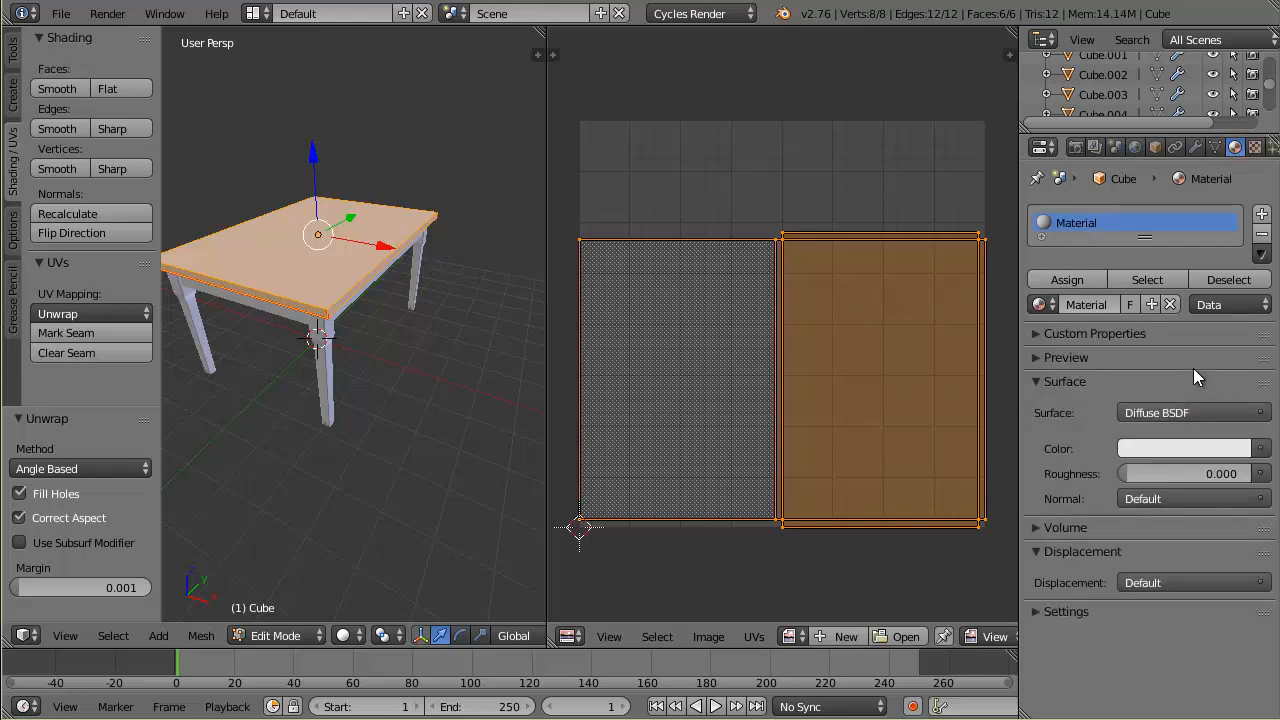
{"action": "mouse_move", "coordinate": [967, 350]}
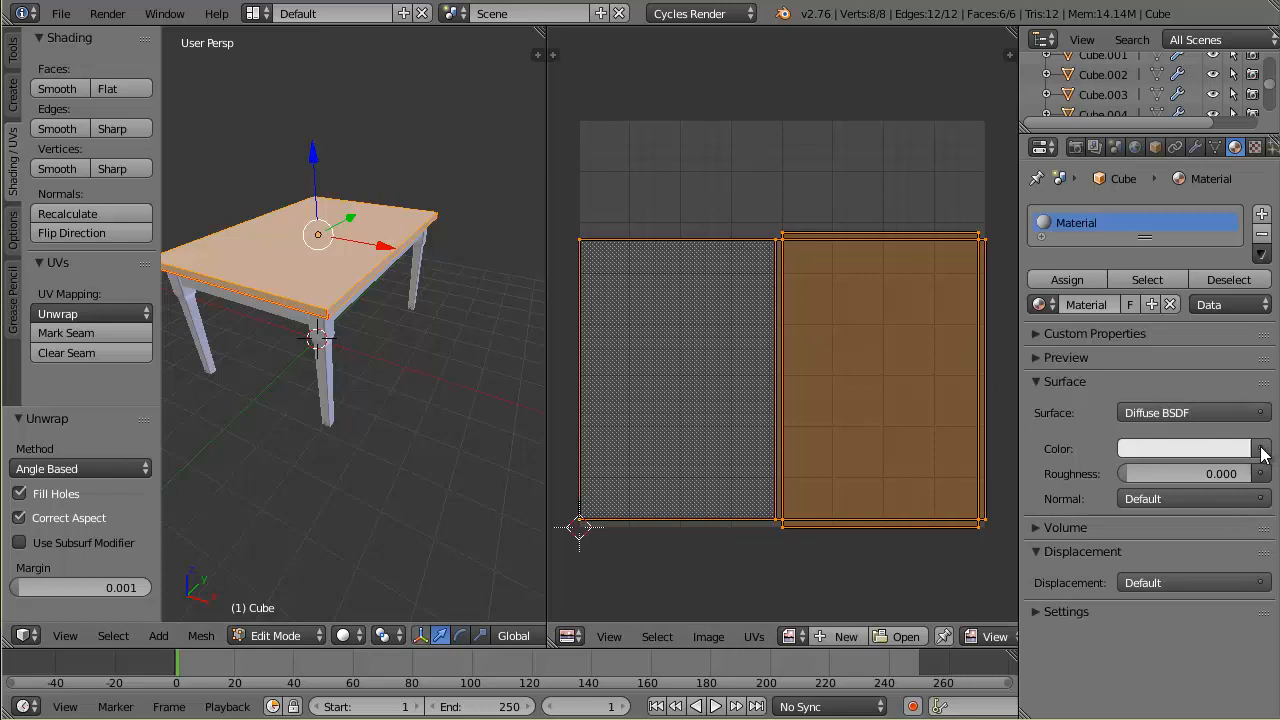
- Drive the tabletop material colour with an Image Texture and browse for the image file
{"action": "left_click", "coordinate": [1262, 448]}
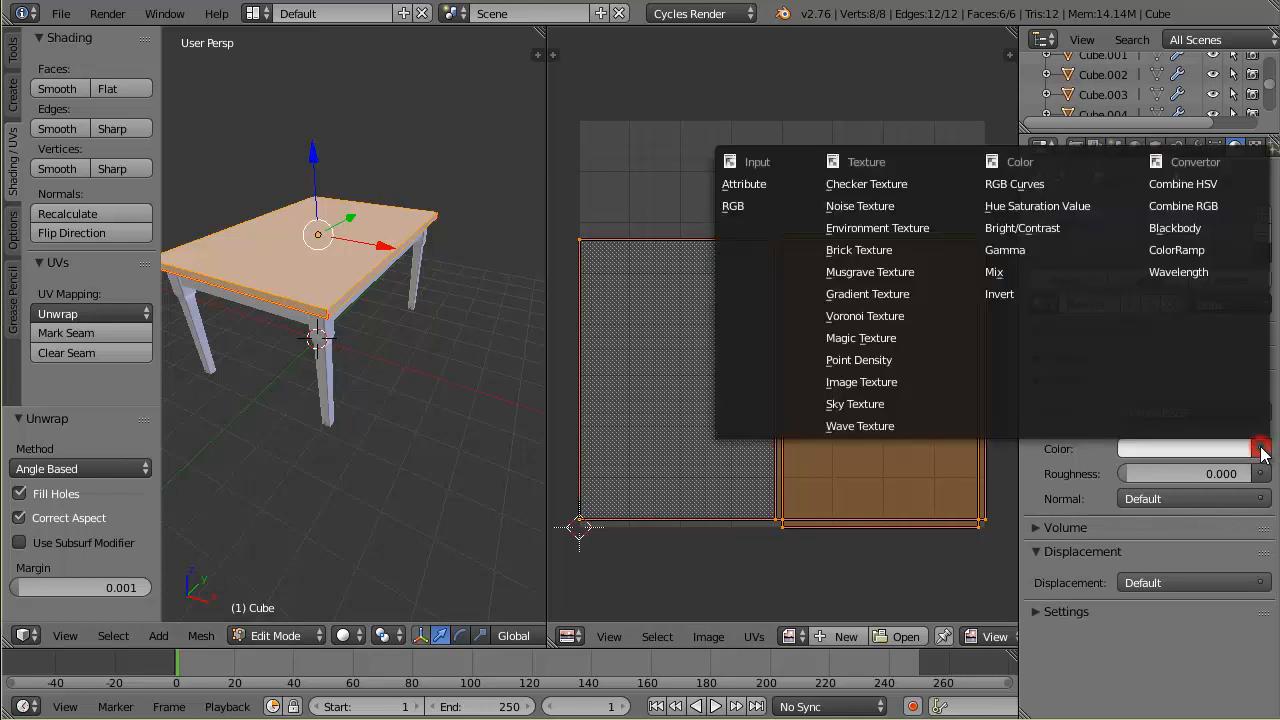
{"action": "left_click", "coordinate": [861, 382]}
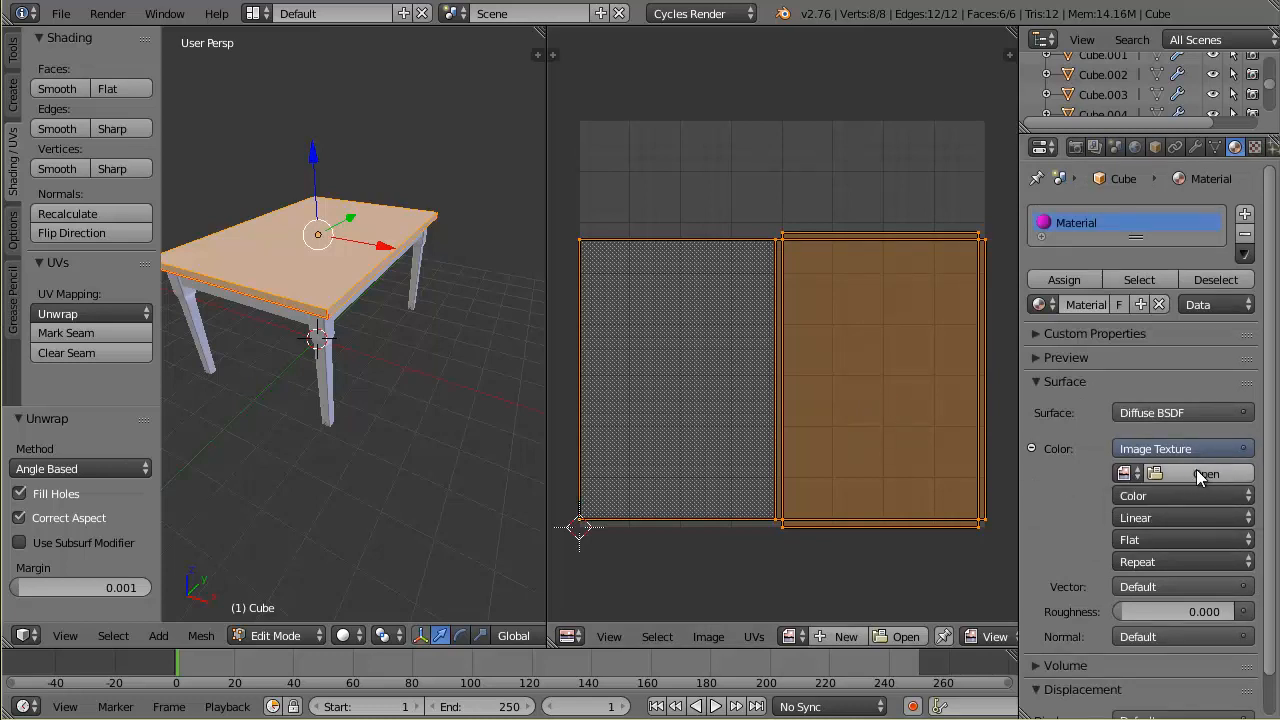
{"action": "left_click", "coordinate": [1124, 473]}
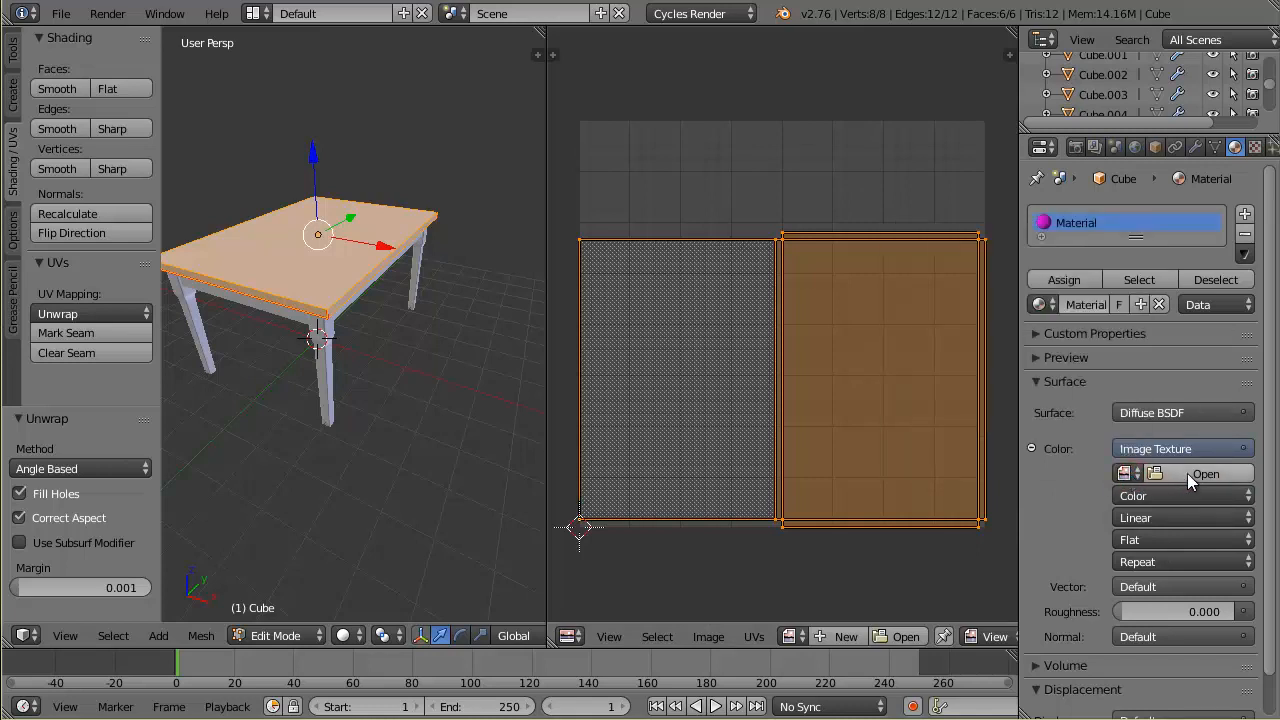
{"action": "left_click", "coordinate": [1205, 473]}
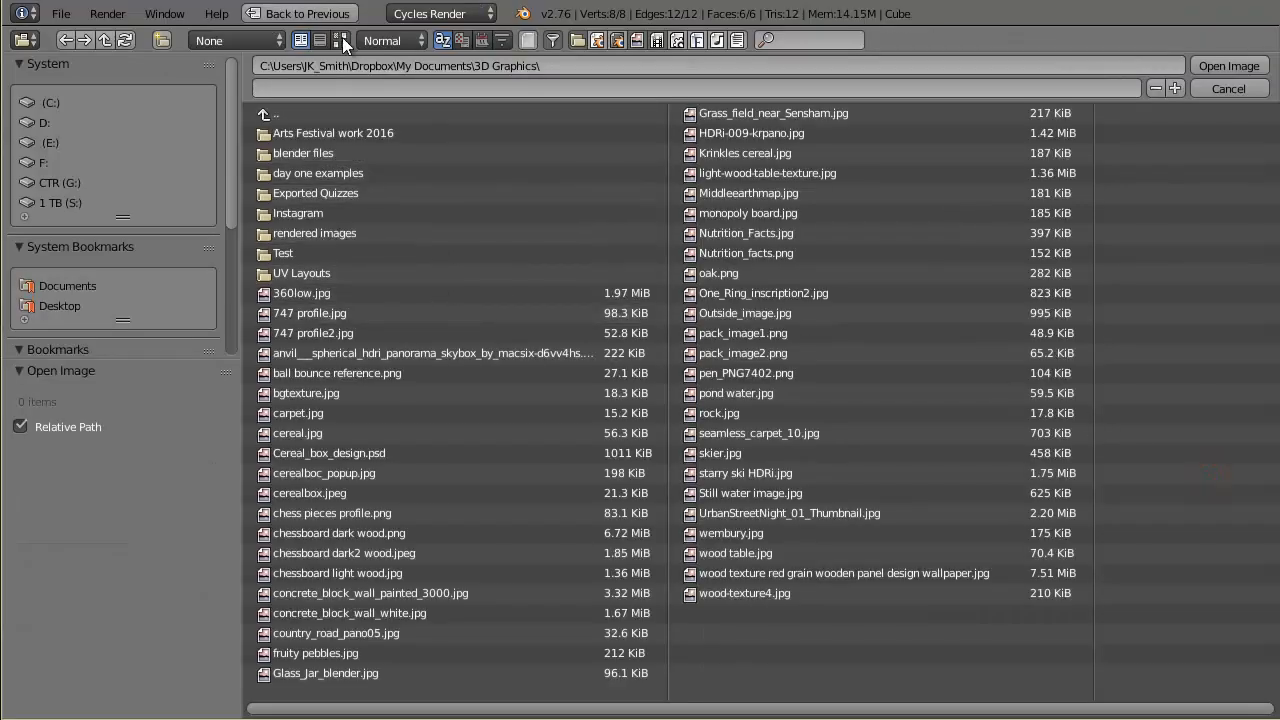
- Show the image files as thumbnails and scroll to find light-wood-table-texture.jpg
{"action": "left_click", "coordinate": [339, 40]}
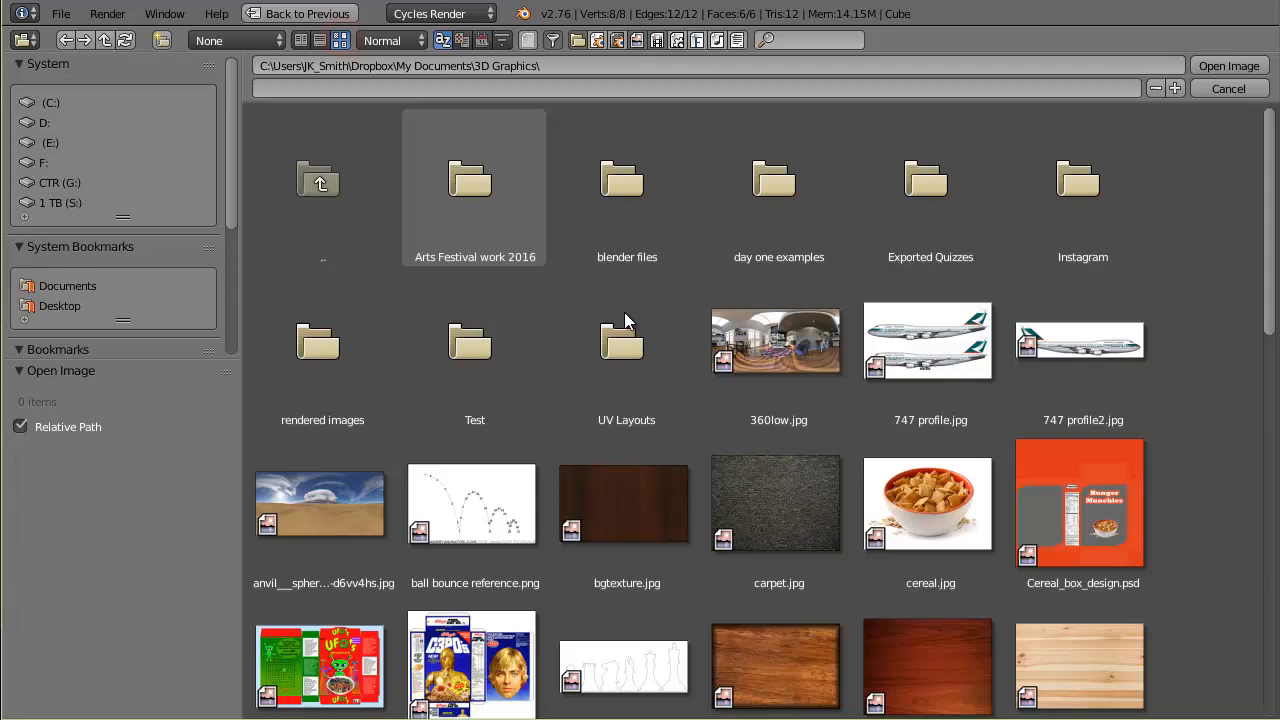
{"action": "scroll", "scroll_direction": "down", "scroll_amount": 3}
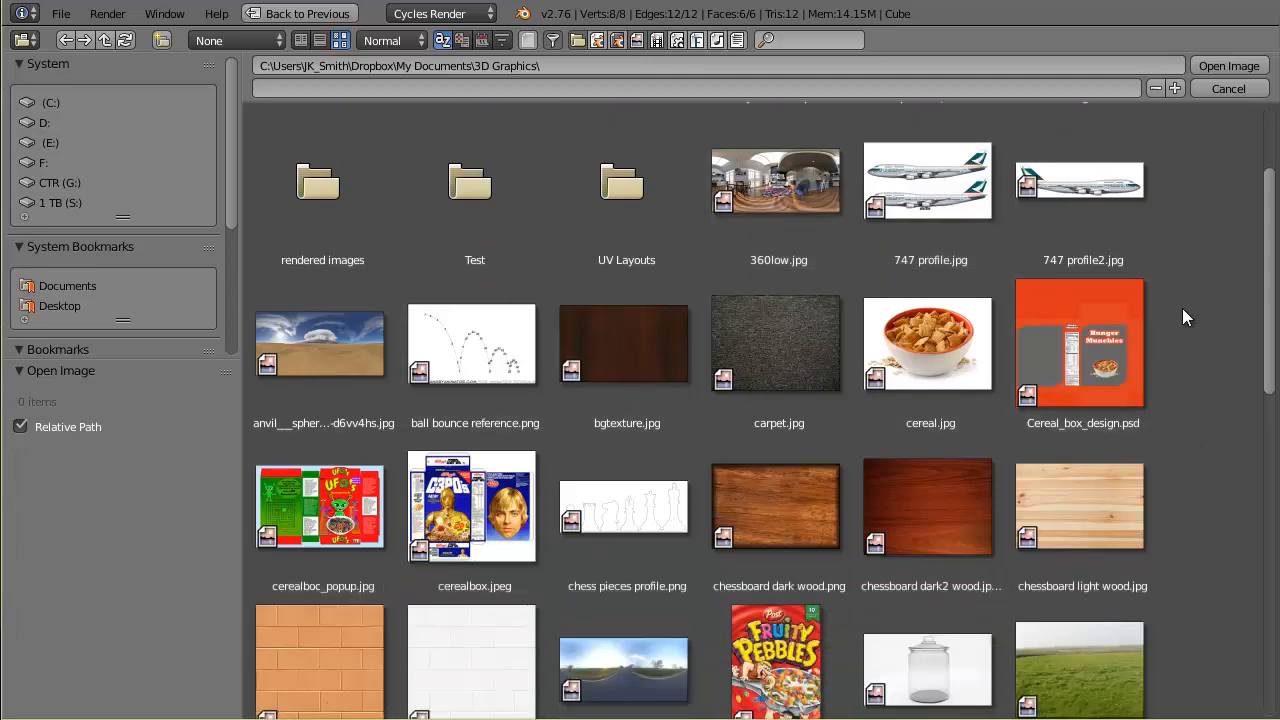
{"action": "scroll", "scroll_direction": "down", "scroll_amount": 3}
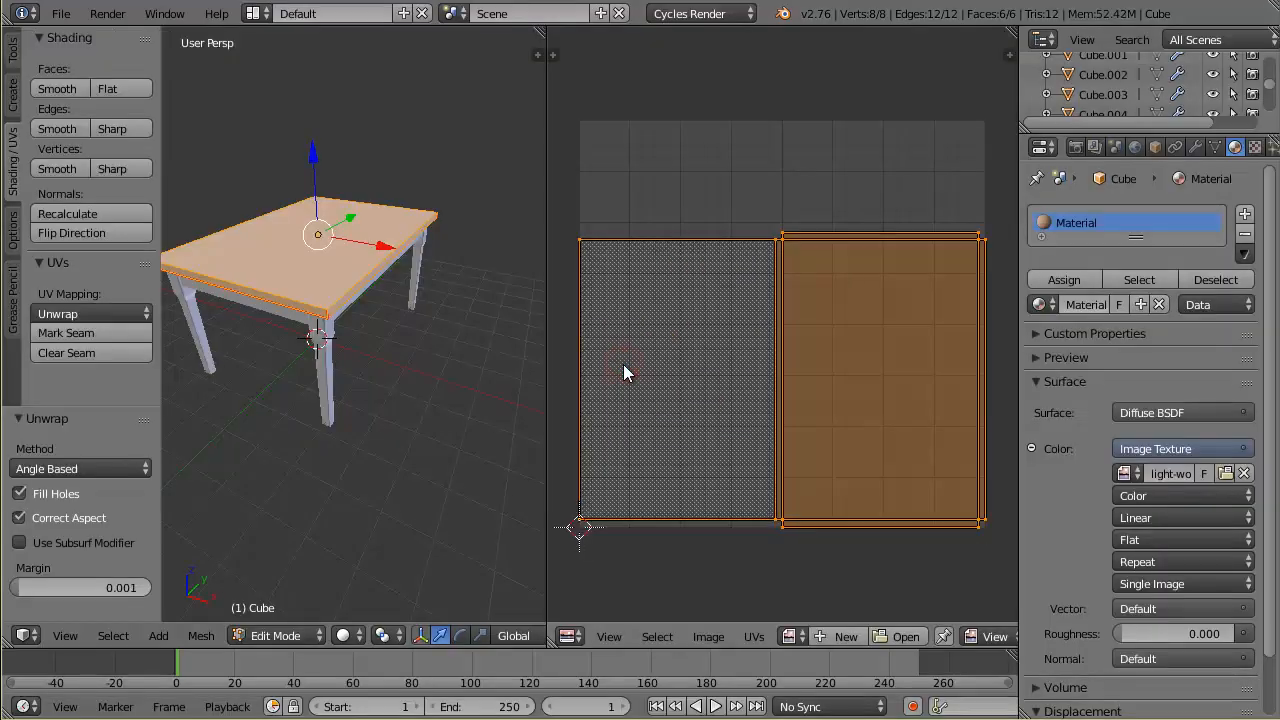
{"action": "mouse_move", "coordinate": [618, 308]}
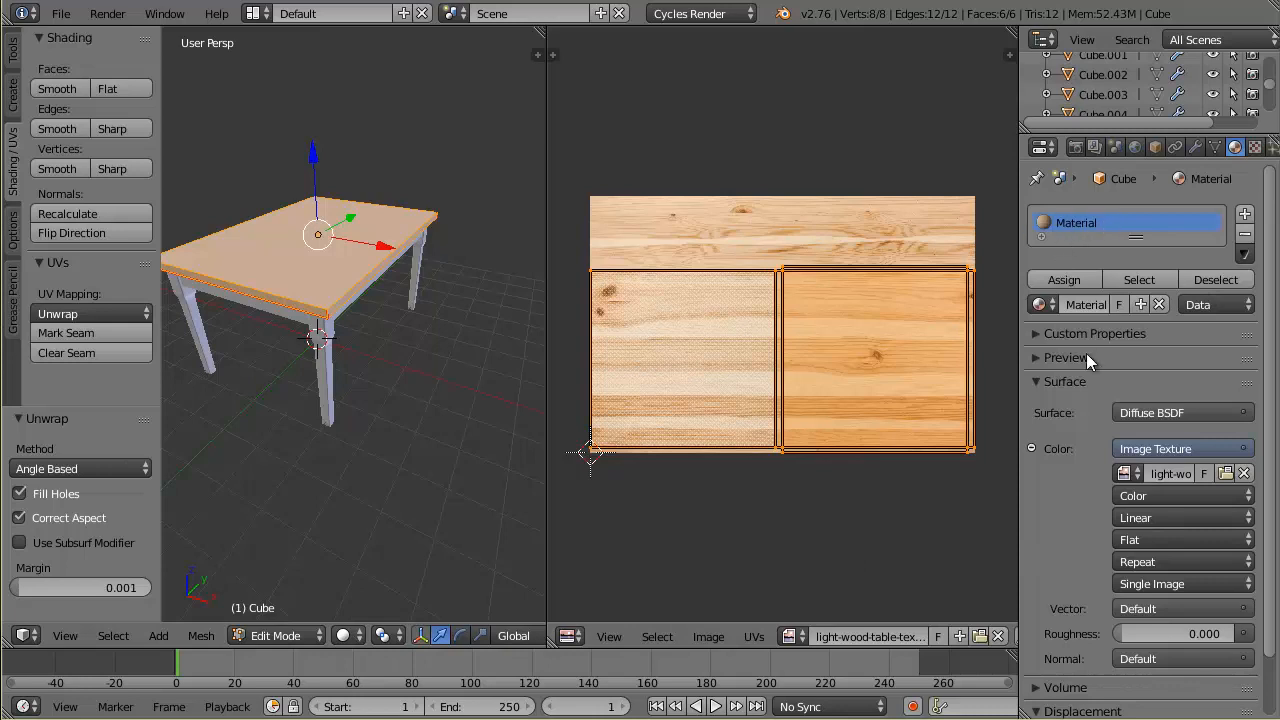
- Expand the material Preview to show the wood, then open the Viewport Shading options
{"action": "left_click", "coordinate": [1066, 357]}
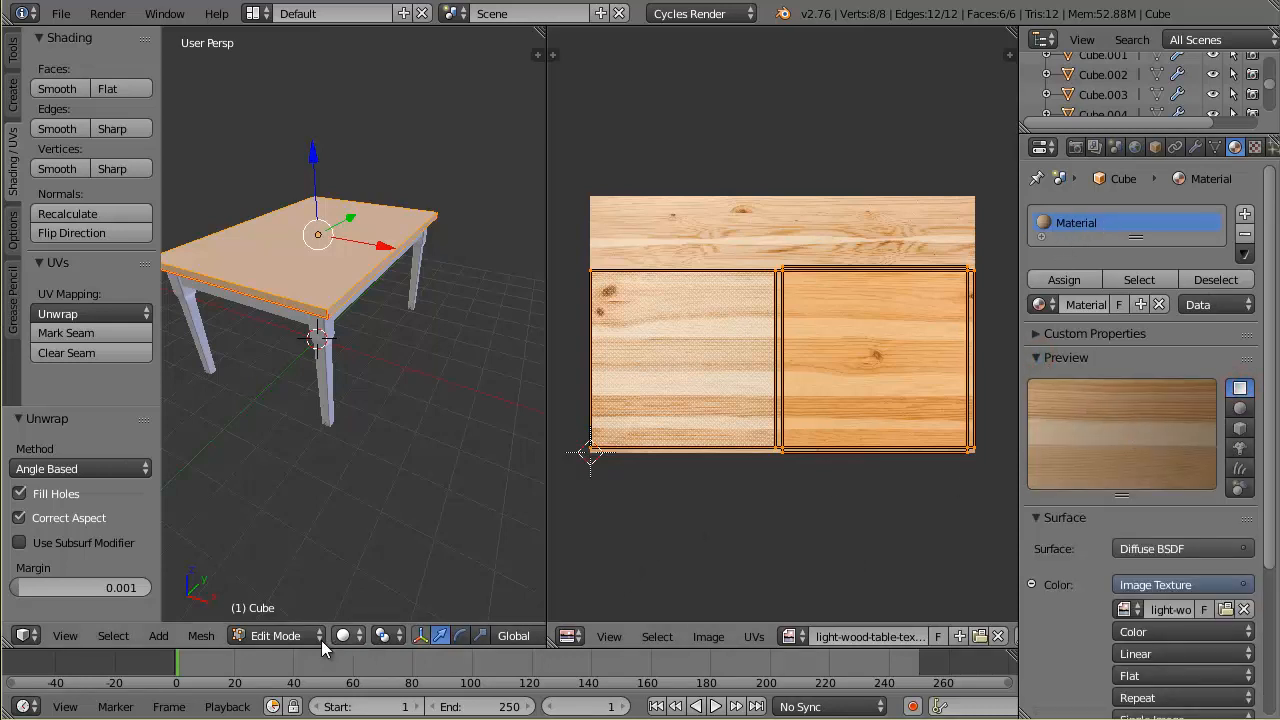
{"action": "left_click", "coordinate": [345, 635]}
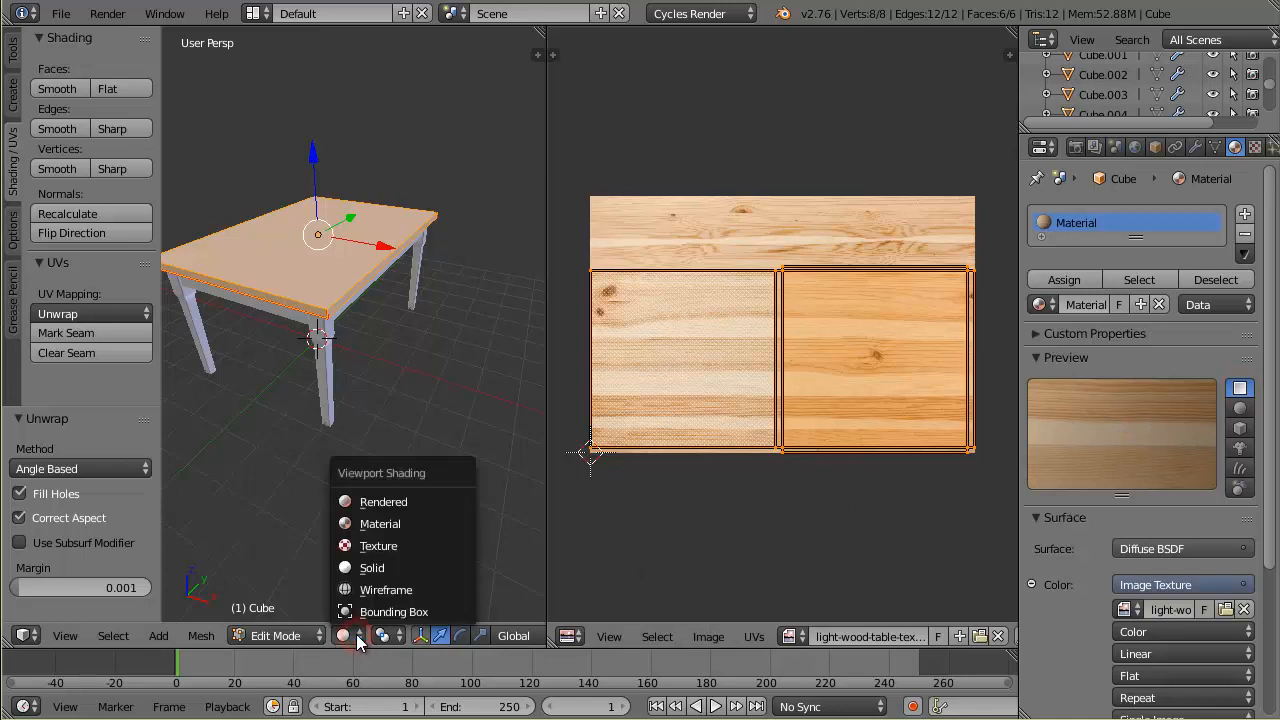
{"action": "mouse_move", "coordinate": [379, 523]}
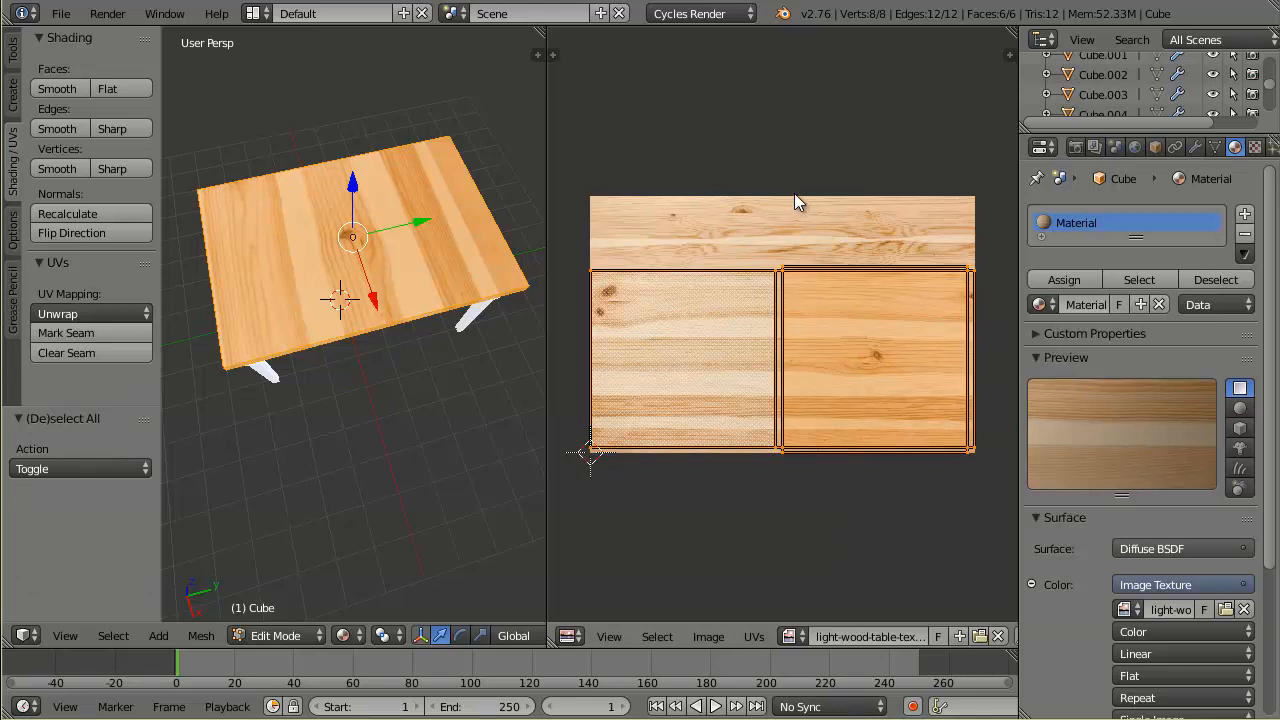
- Leave edit mode on the wood-textured table top, returning to Object Mode
{"action": "key", "text": "r"}
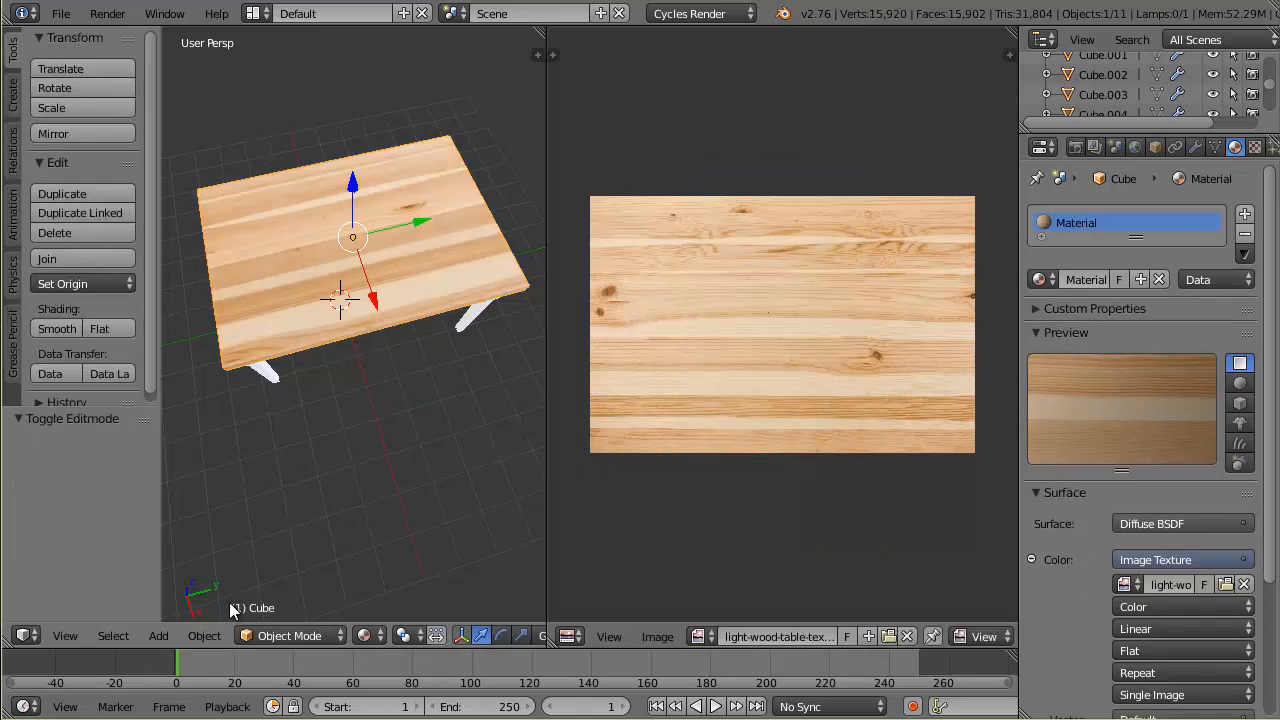
{"action": "mouse_move", "coordinate": [204, 635]}
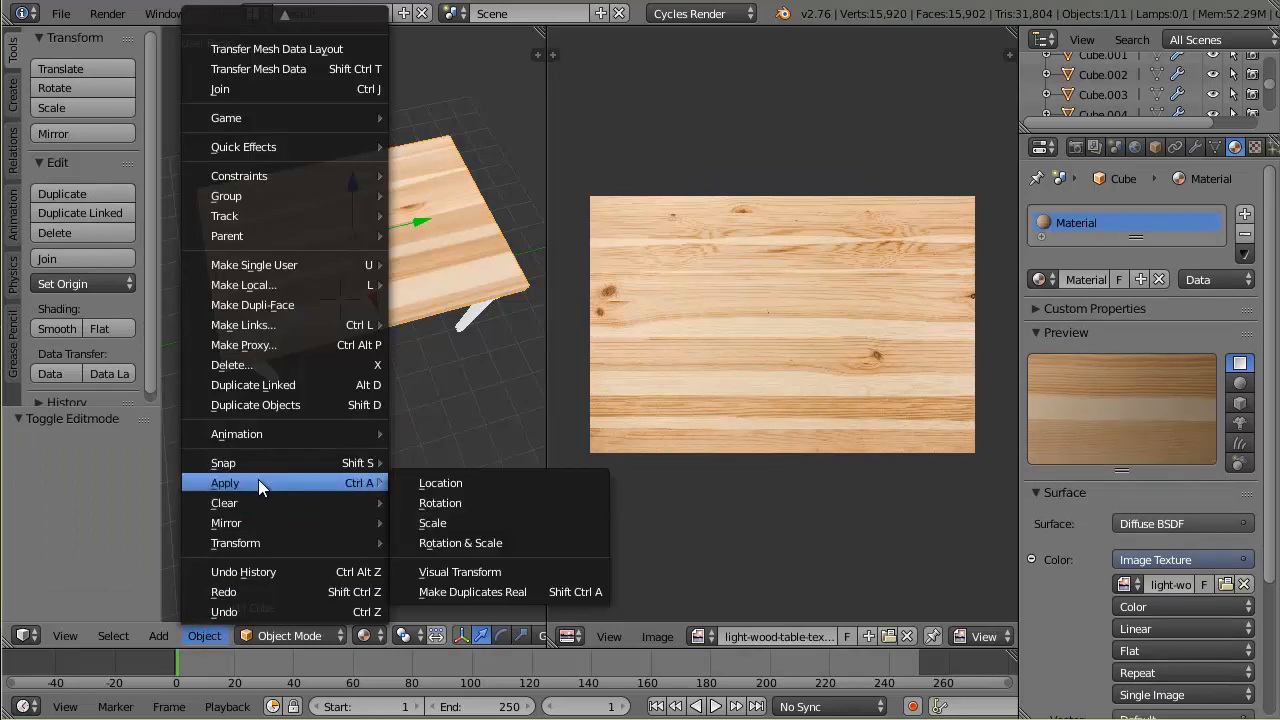
{"action": "mouse_move", "coordinate": [448, 503]}
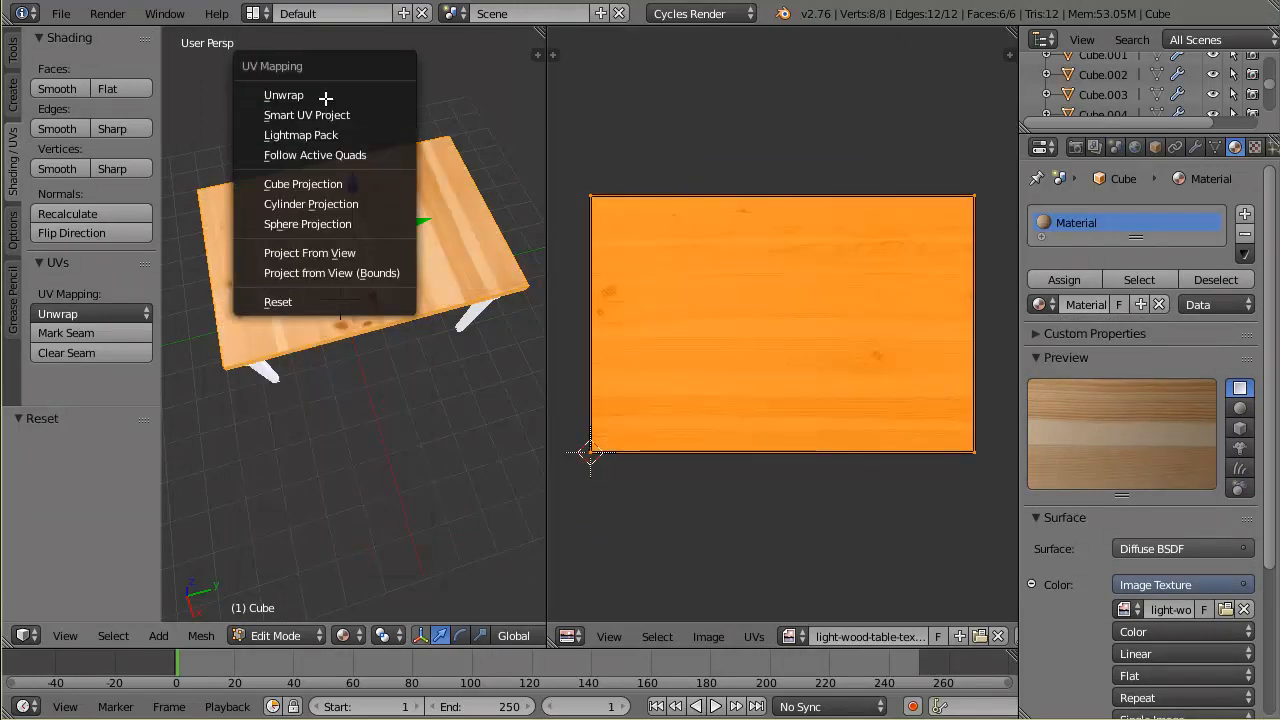
- Unwrap the table top's faces onto the wood image
{"action": "left_click", "coordinate": [284, 94]}
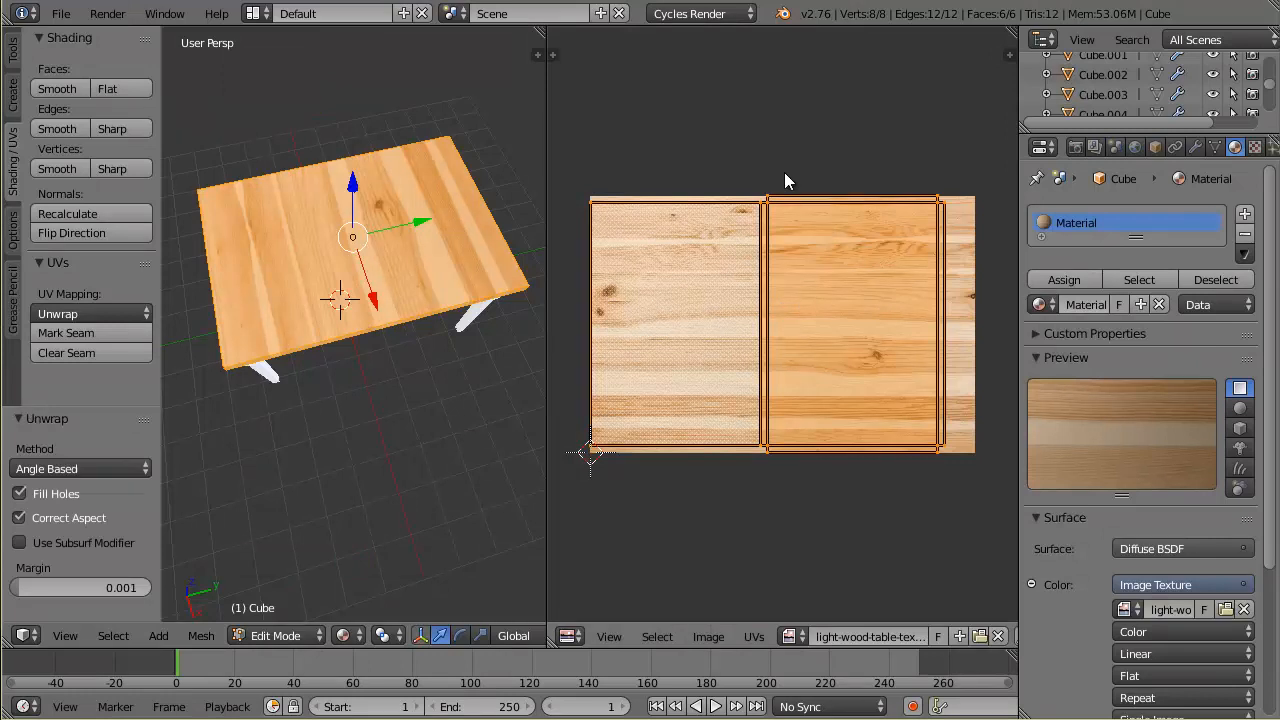
{"action": "mouse_move", "coordinate": [788, 118]}
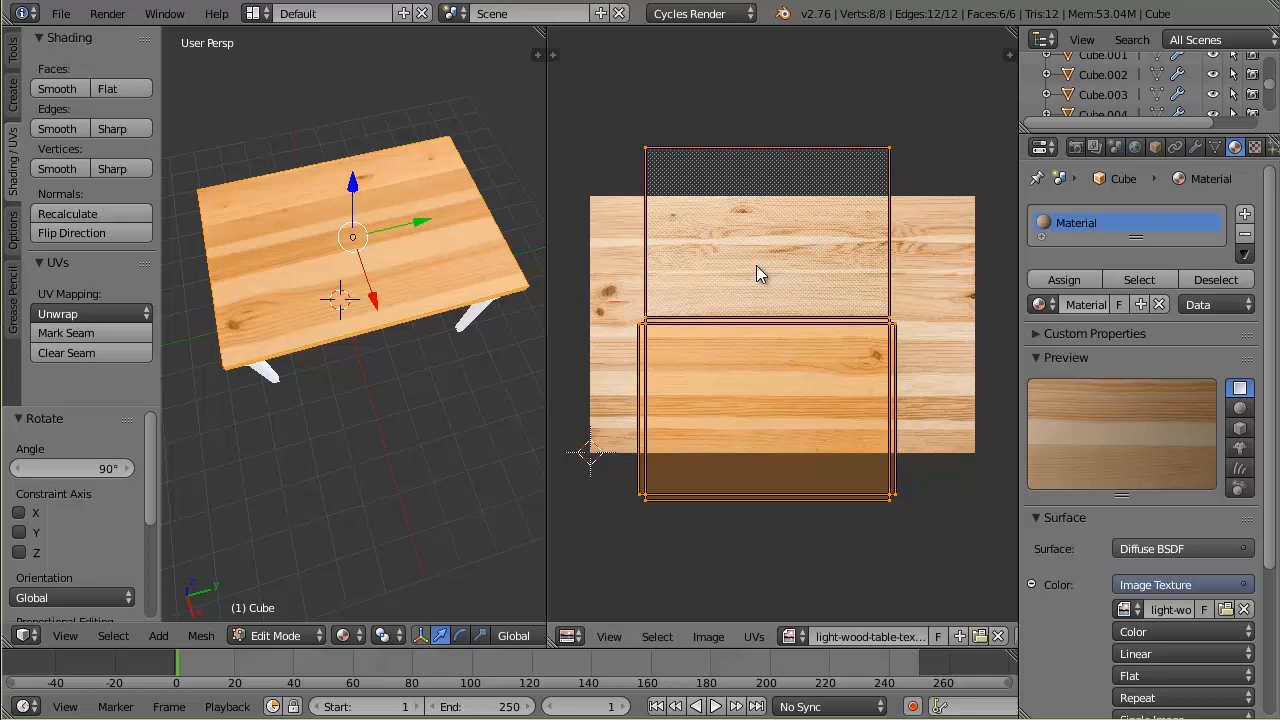
{"action": "mouse_move", "coordinate": [798, 285]}
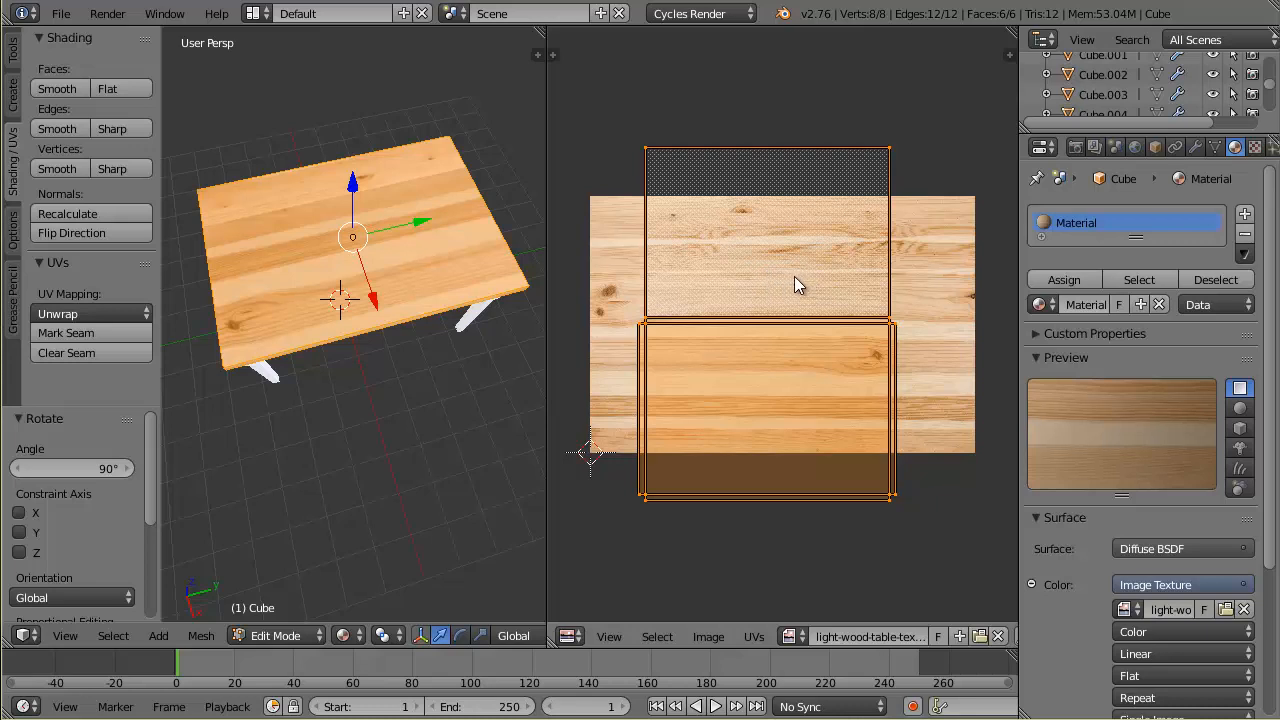
{"action": "mouse_move", "coordinate": [630, 352]}
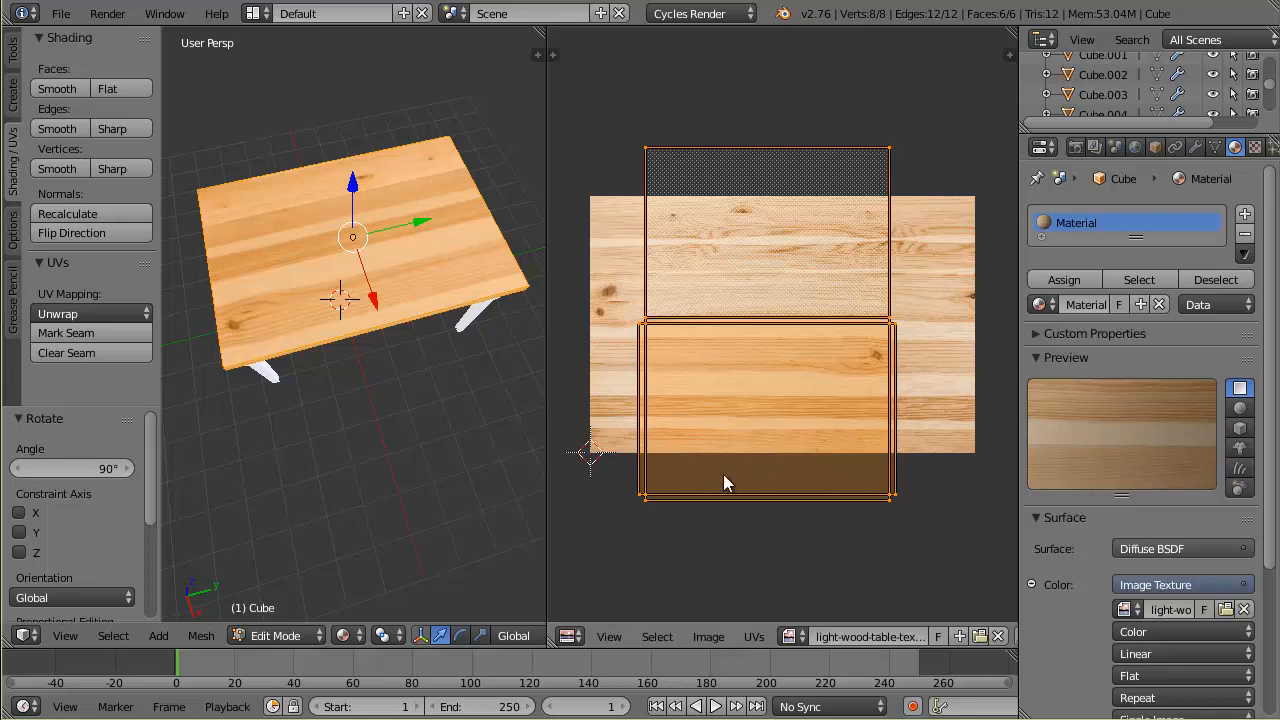
{"action": "mouse_move", "coordinate": [383, 250]}
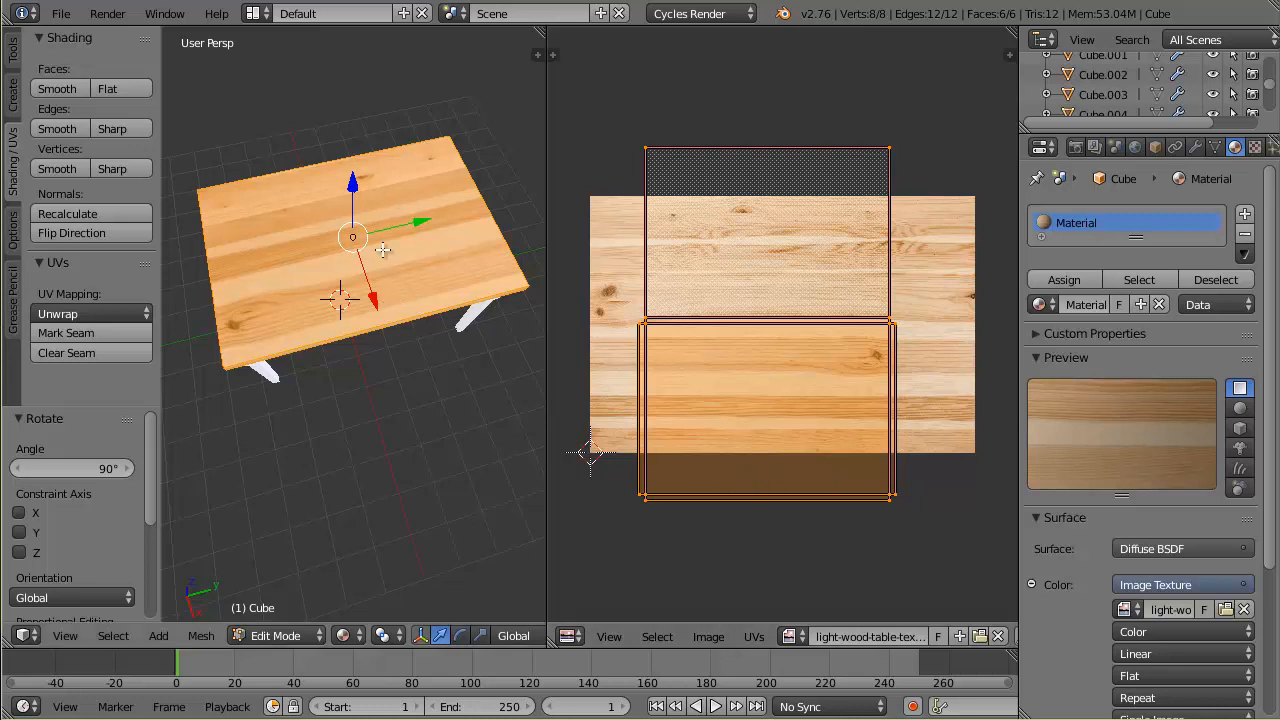
{"action": "mouse_move", "coordinate": [411, 442]}
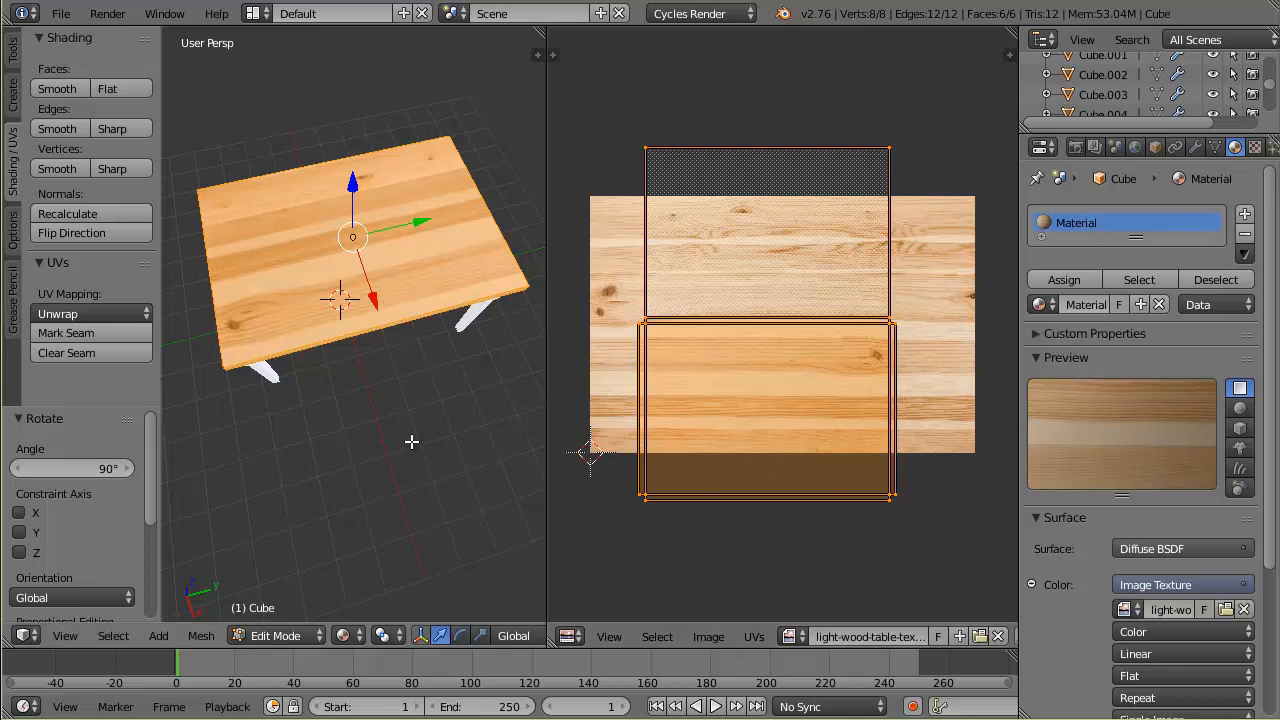
{"action": "mouse_move", "coordinate": [928, 238]}
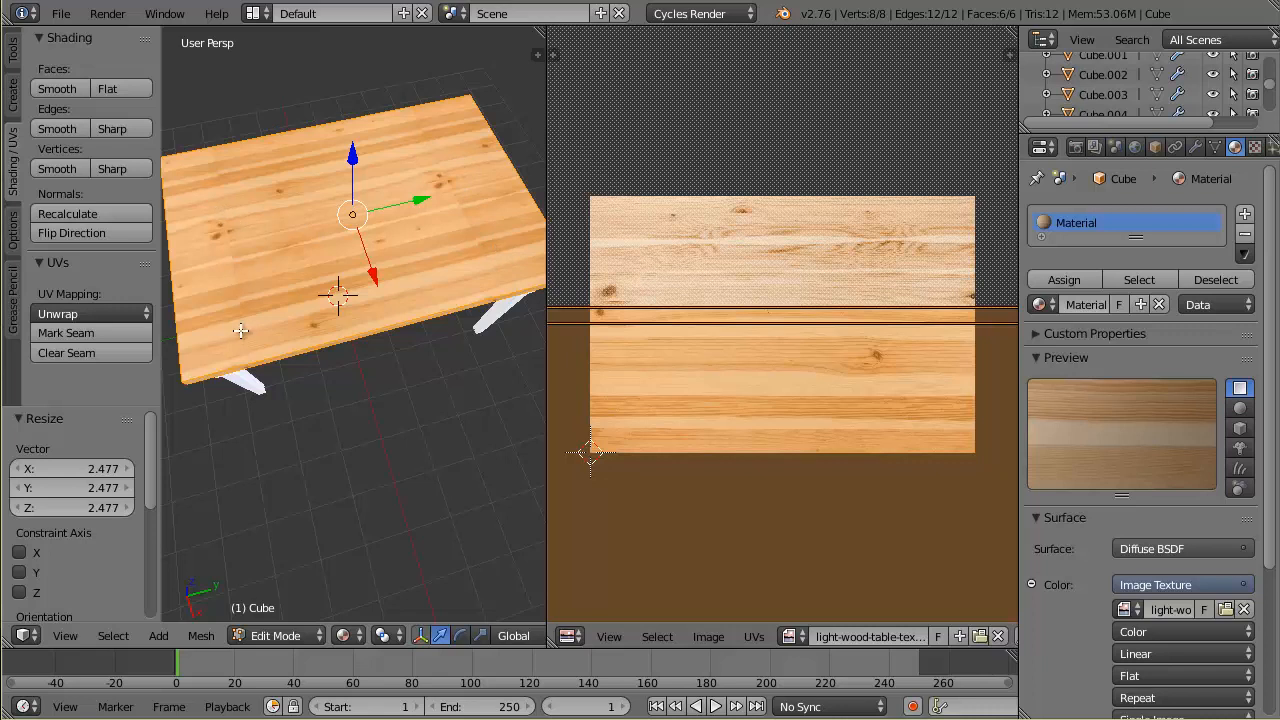
{"action": "mouse_move", "coordinate": [950, 130]}
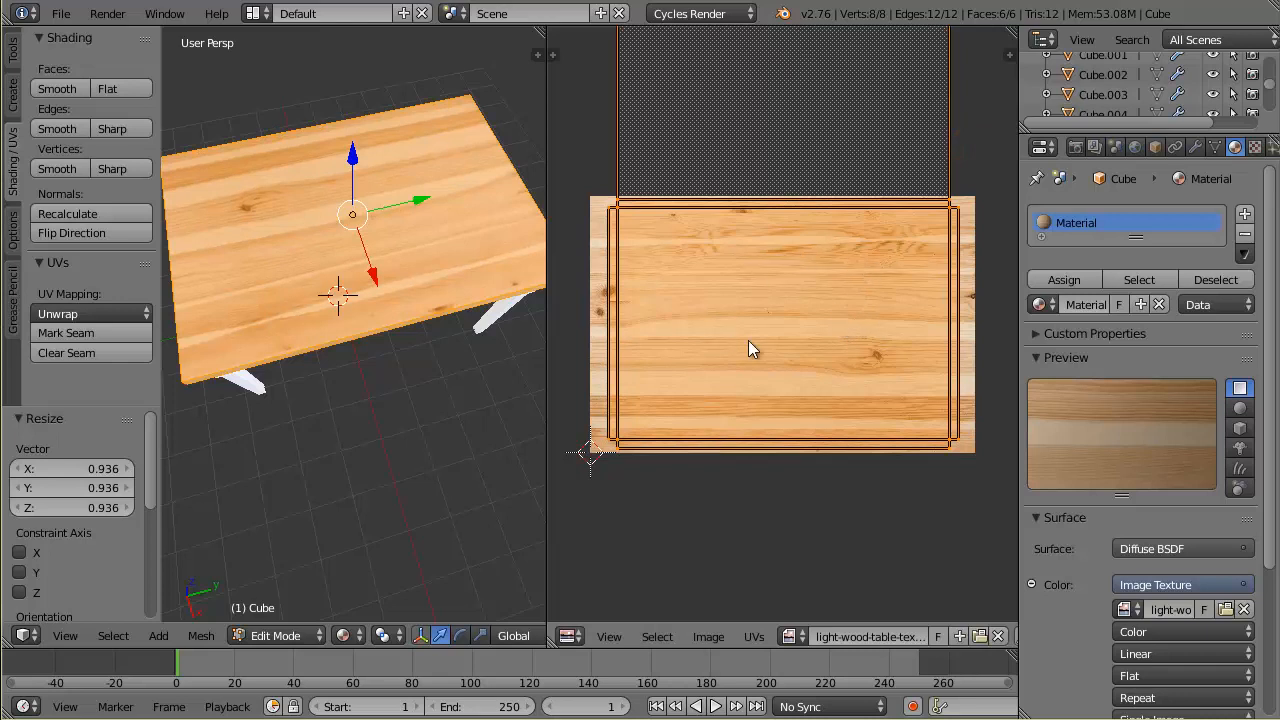
{"action": "mouse_move", "coordinate": [686, 214]}
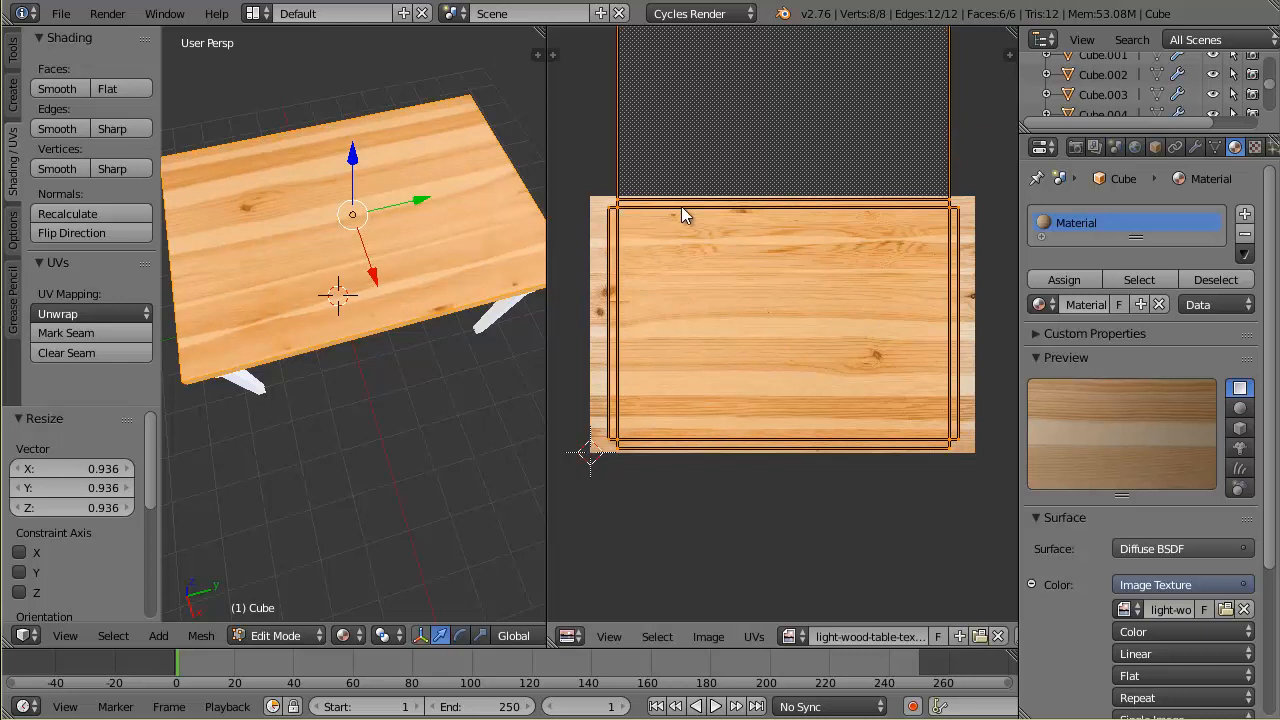
{"action": "mouse_move", "coordinate": [753, 124]}
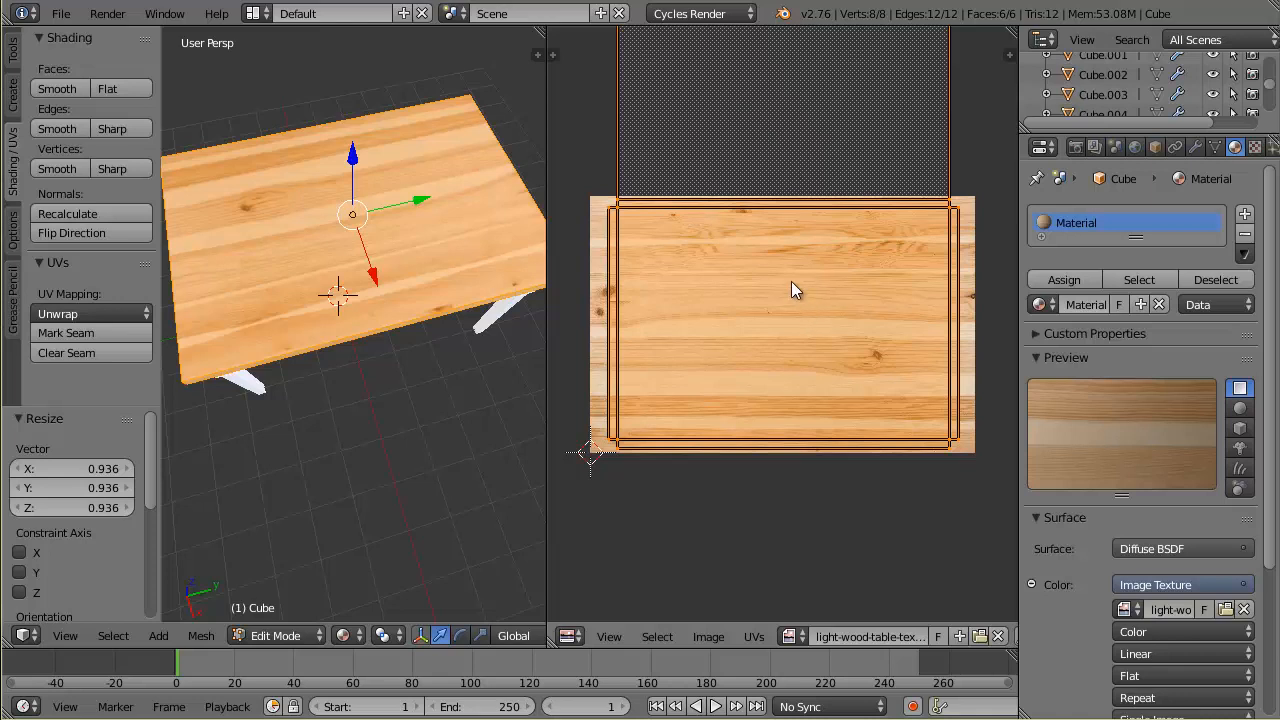
{"action": "mouse_move", "coordinate": [750, 347]}
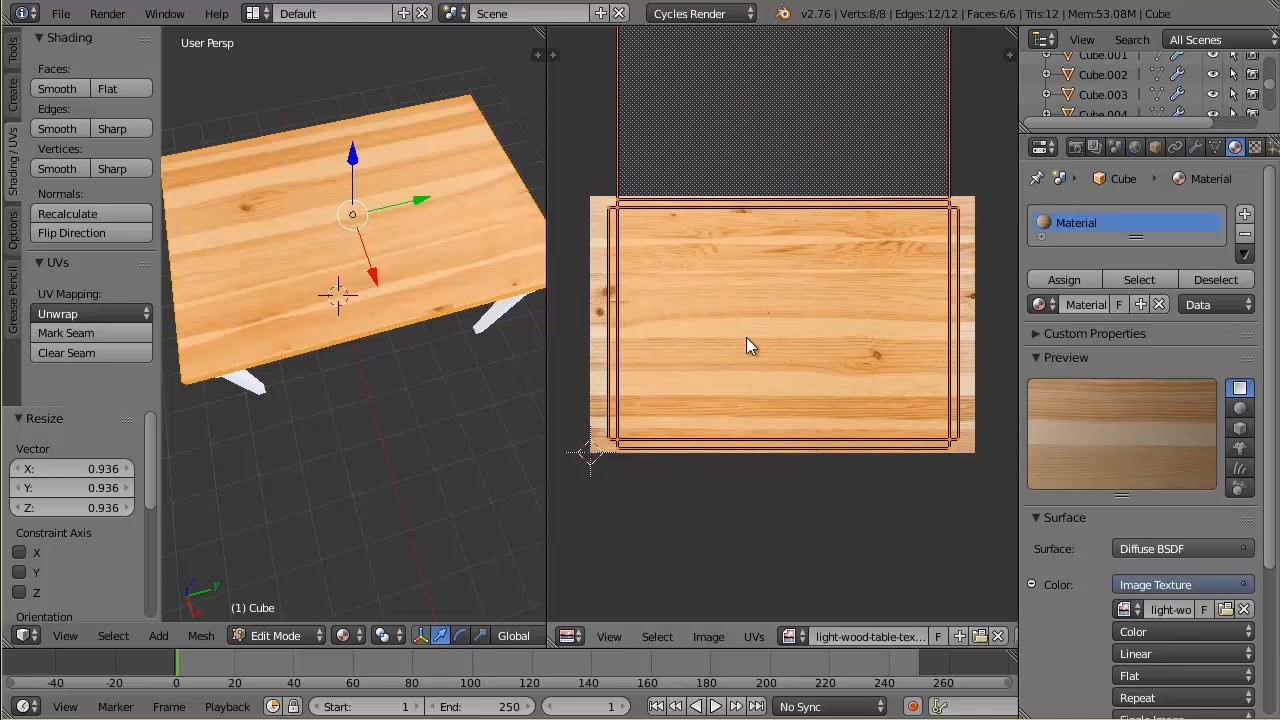
- Nudge the table top's main UV island just inside the wood image's edges
{"action": "left_click_drag", "start_coordinate": [750, 347], "coordinate": [770, 337]}
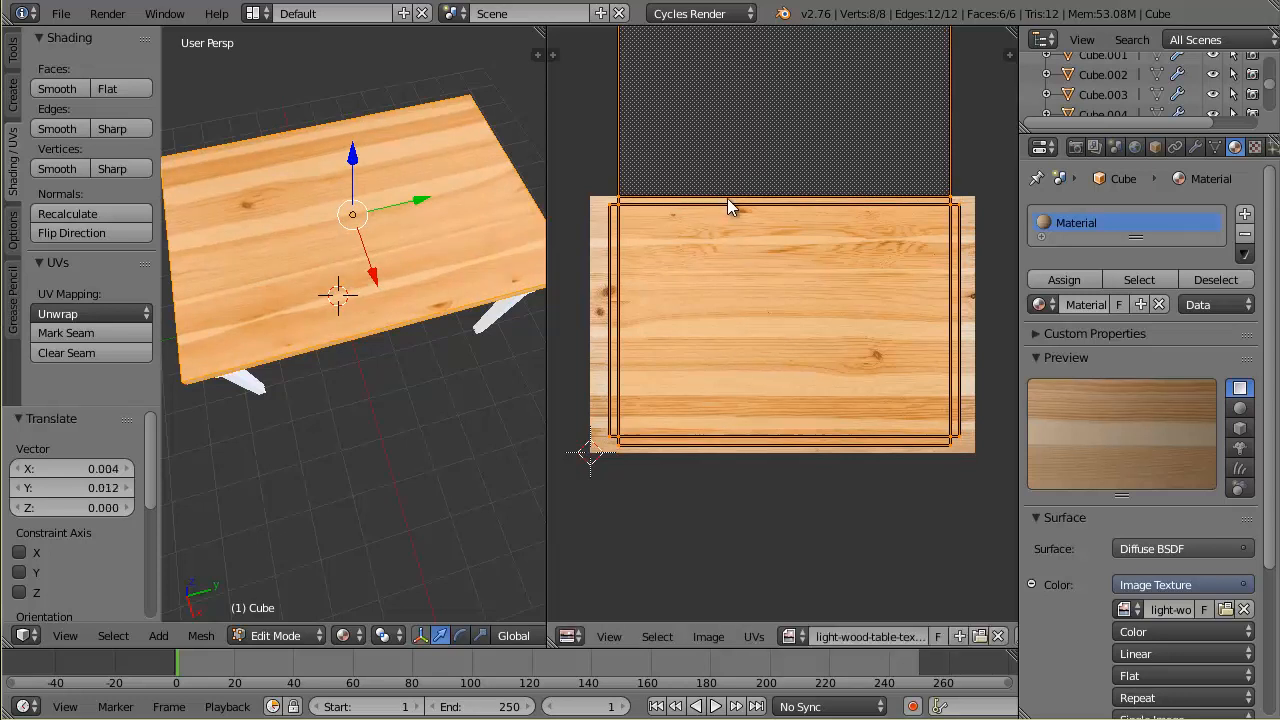
{"action": "mouse_move", "coordinate": [455, 315]}
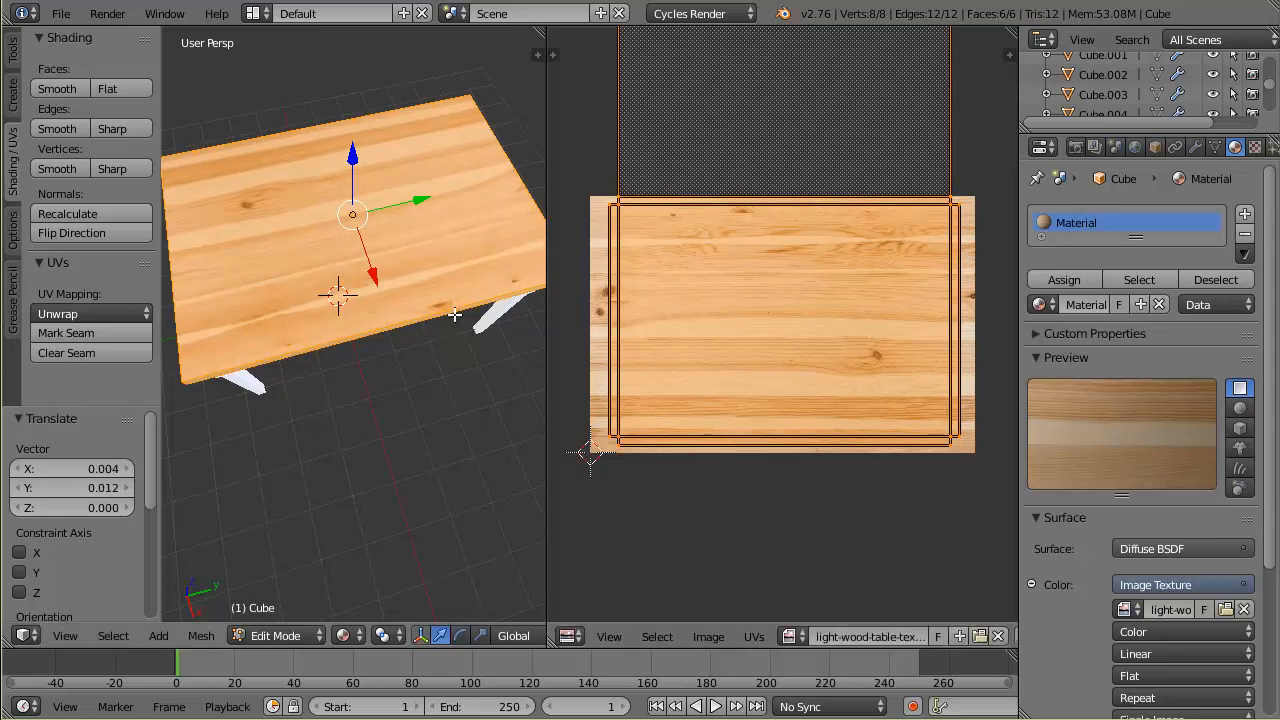
{"action": "mouse_move", "coordinate": [800, 128]}
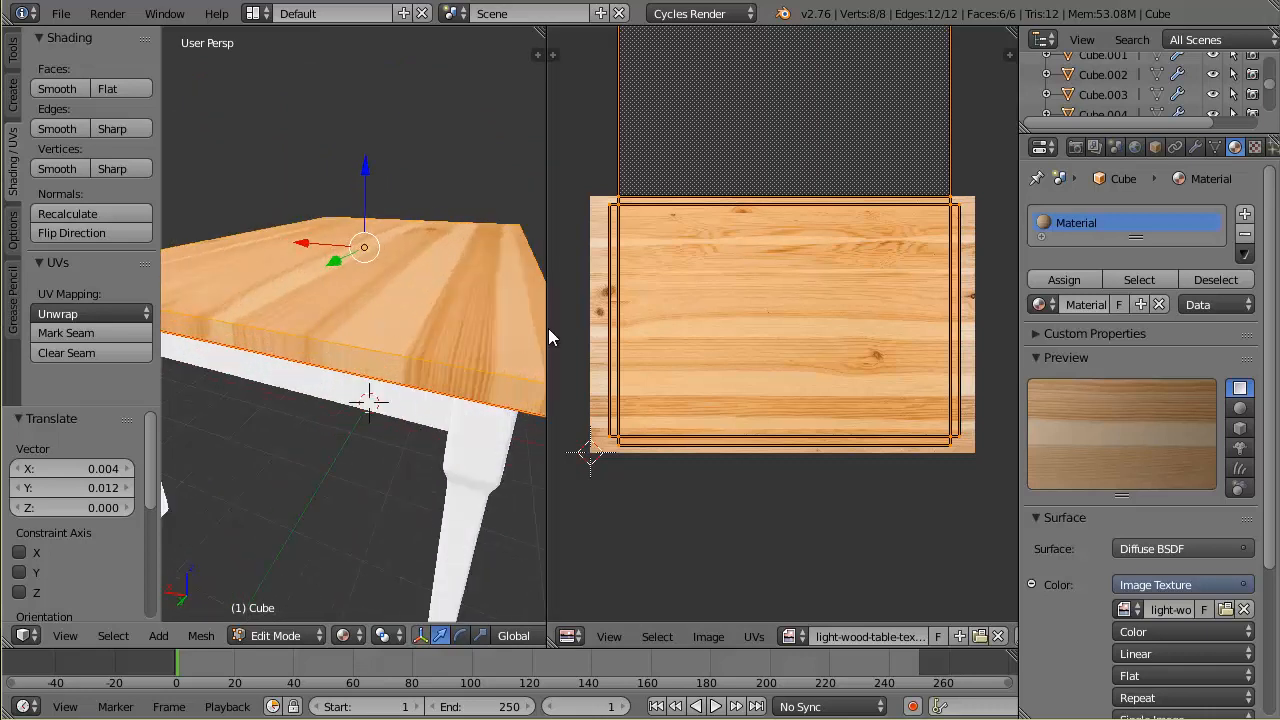
{"action": "mouse_move", "coordinate": [662, 333]}
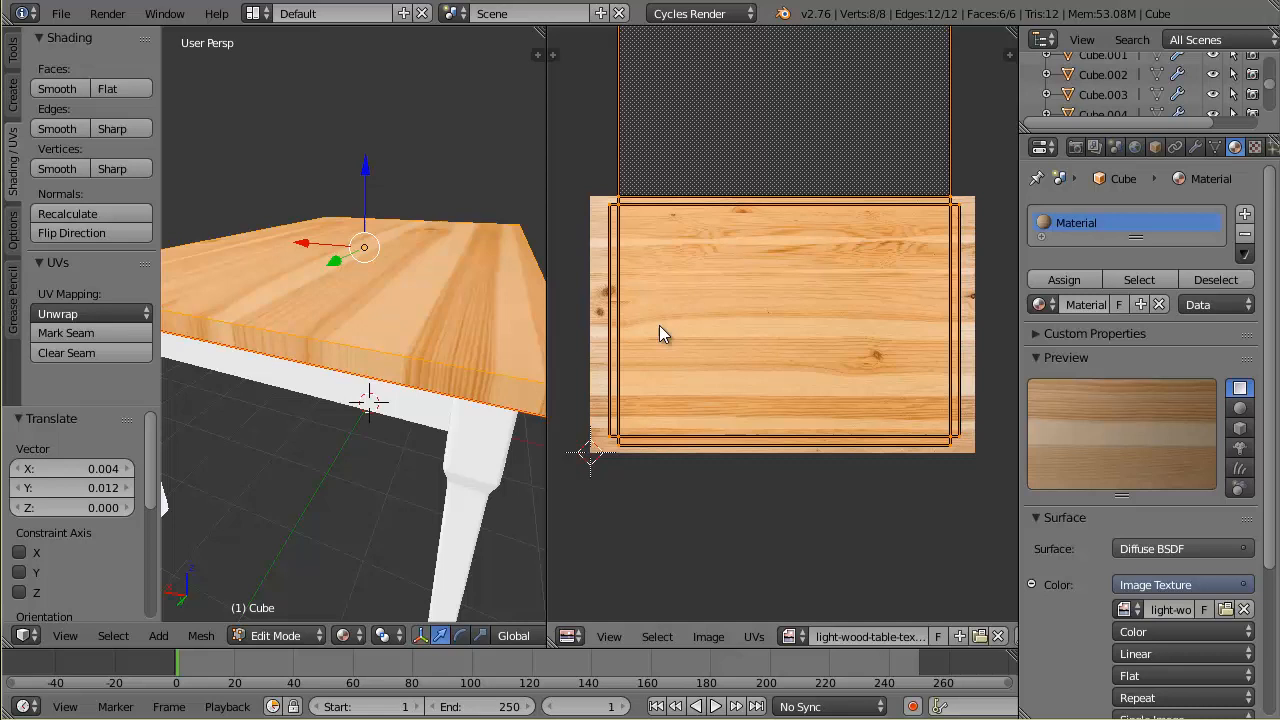
{"action": "mouse_move", "coordinate": [622, 377]}
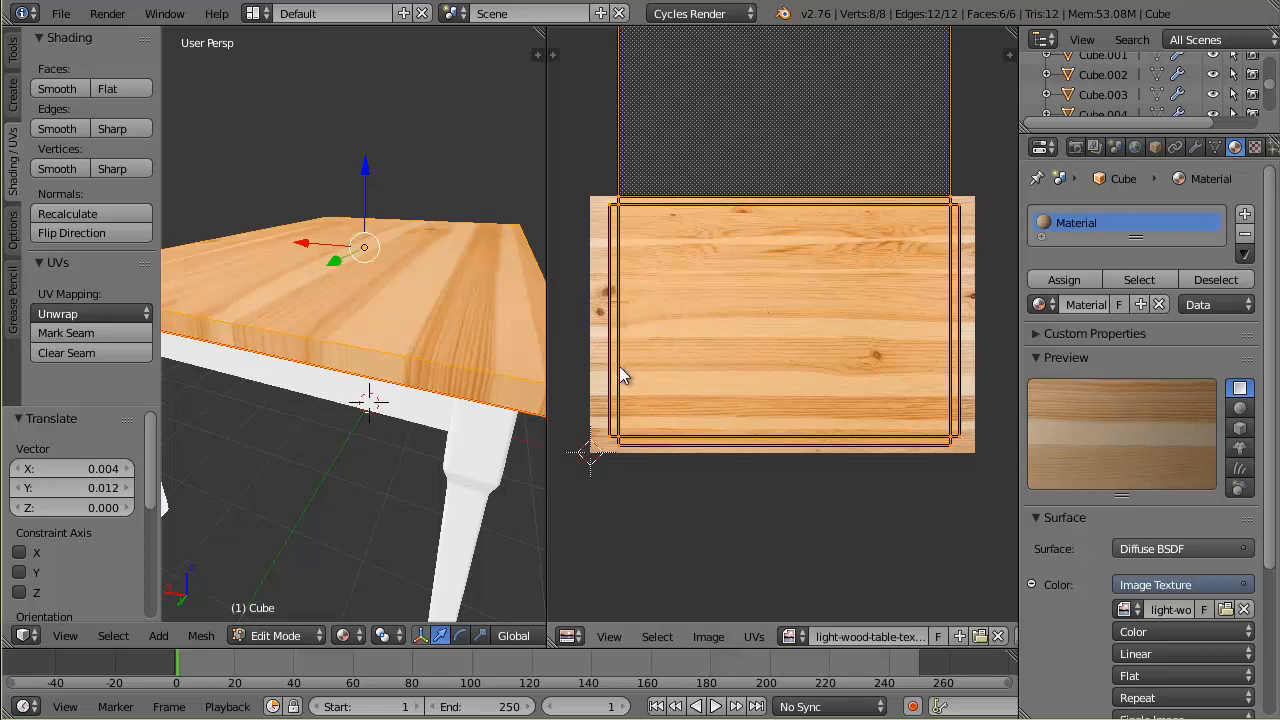
{"action": "mouse_move", "coordinate": [432, 315]}
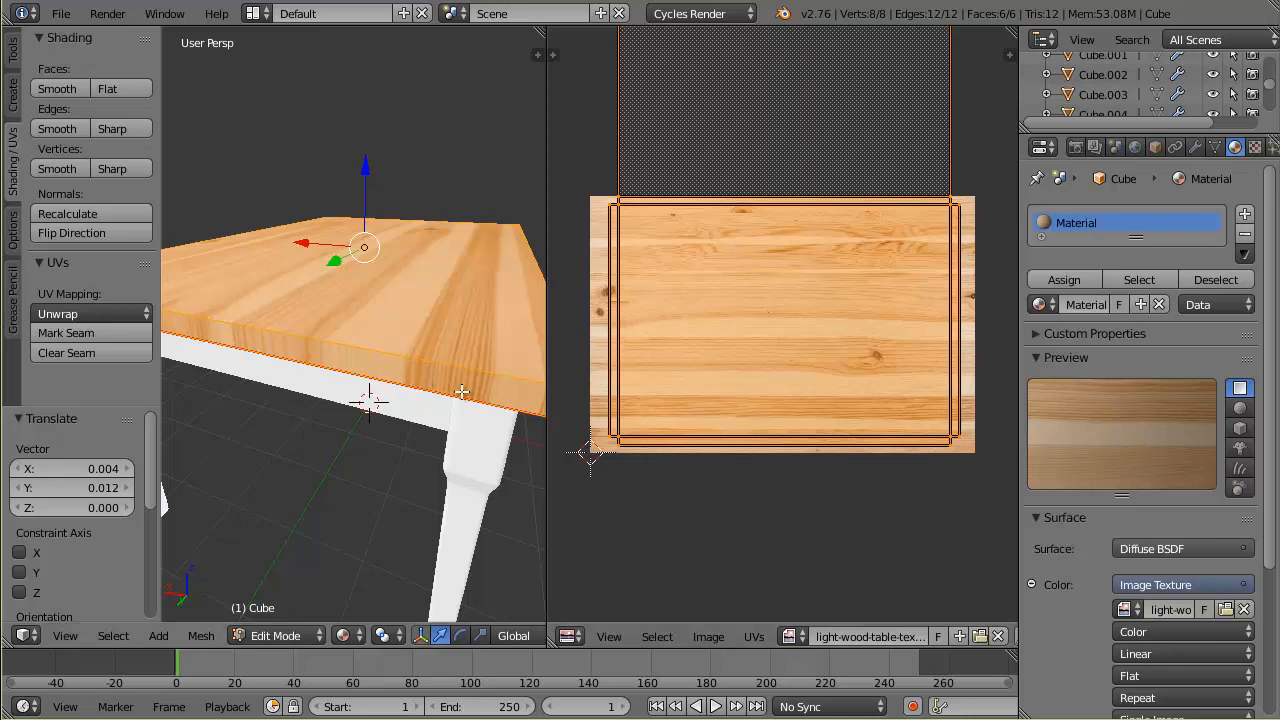
{"action": "mouse_move", "coordinate": [910, 382]}
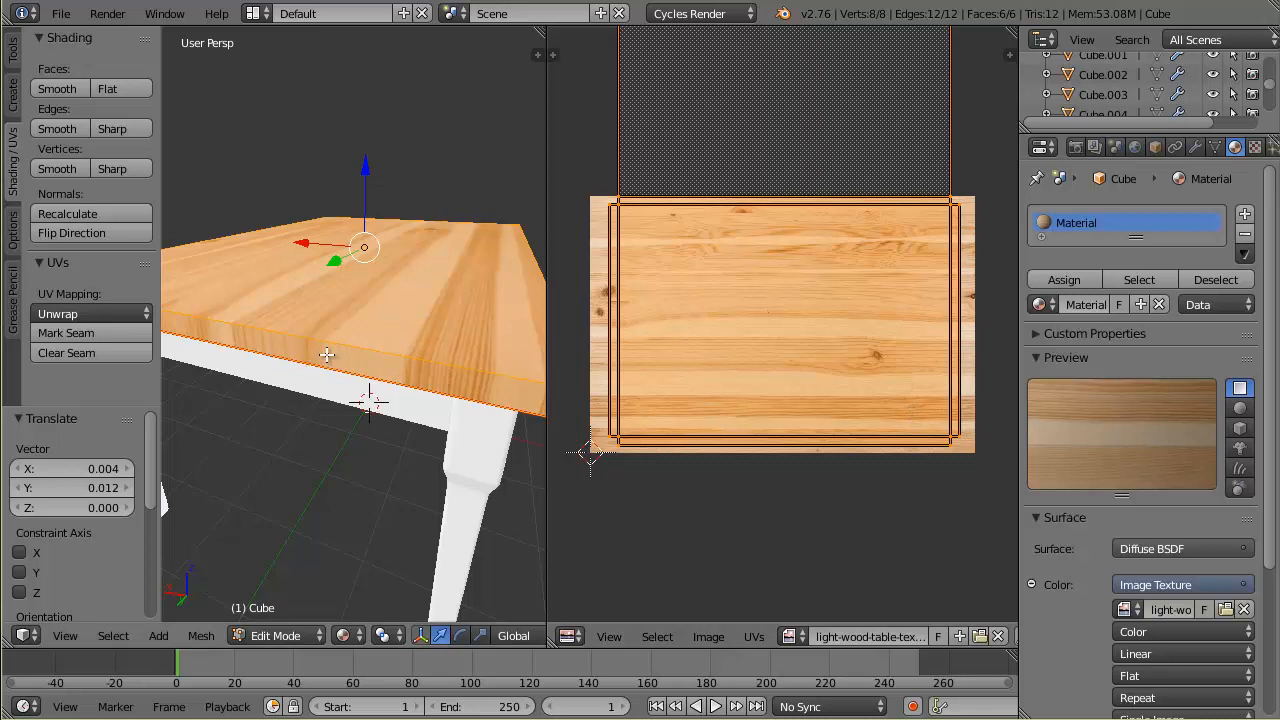
{"action": "mouse_move", "coordinate": [443, 303]}
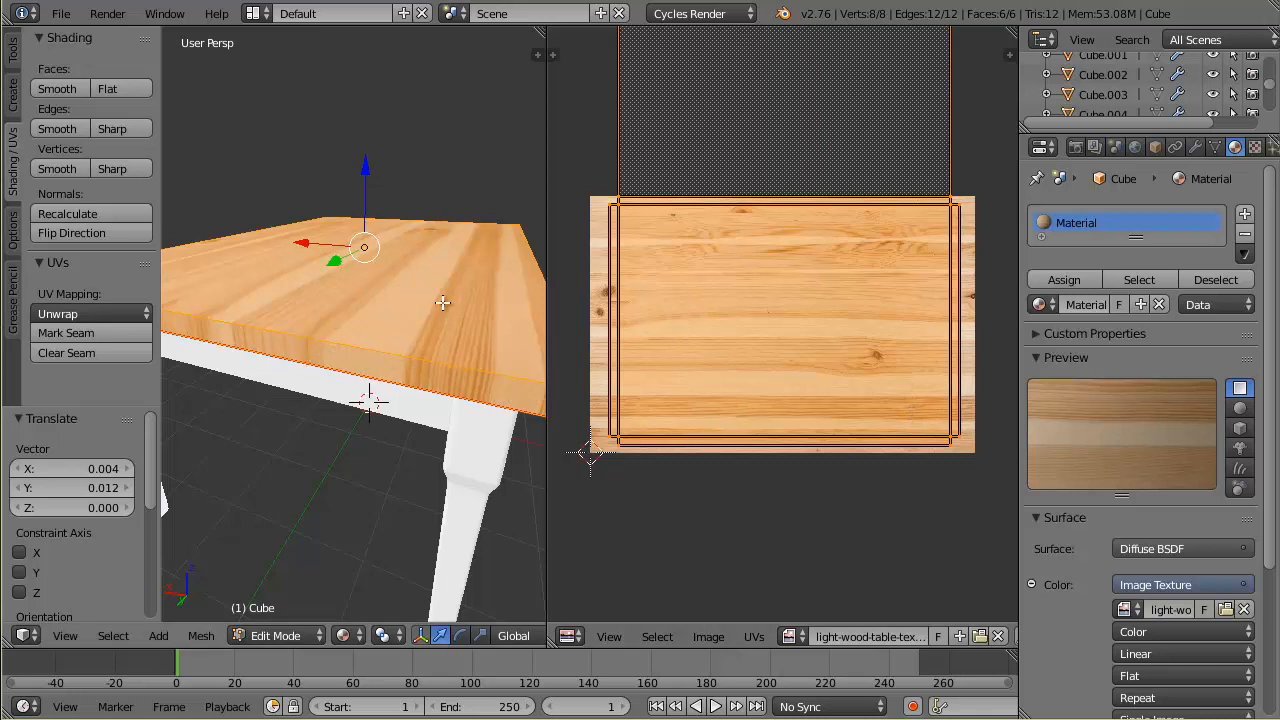